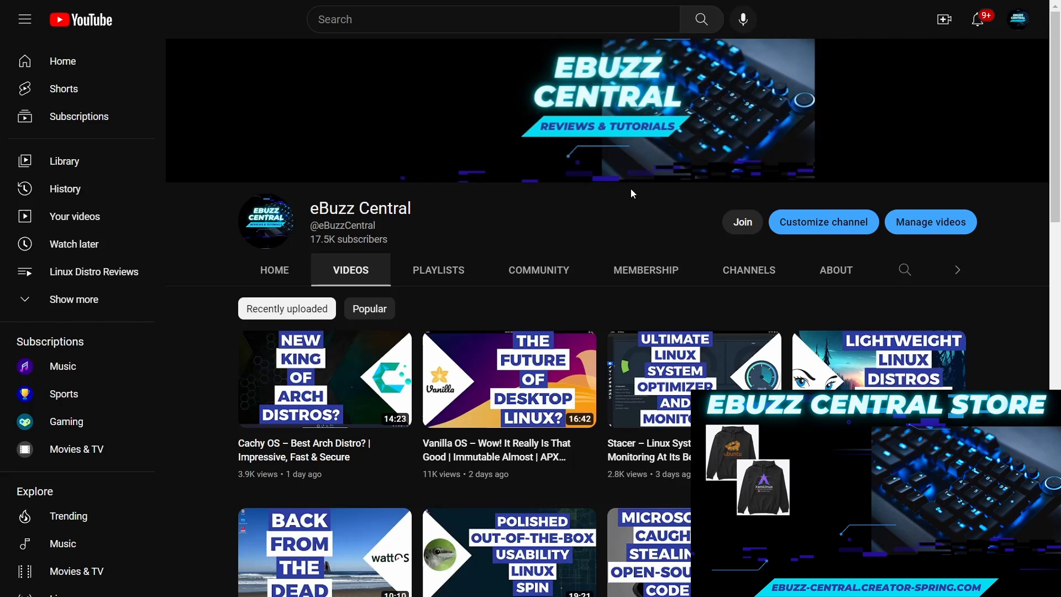
View the channel membership tiers and perks, then close the overview.
{"action": "left_click", "coordinate": [740, 222]}
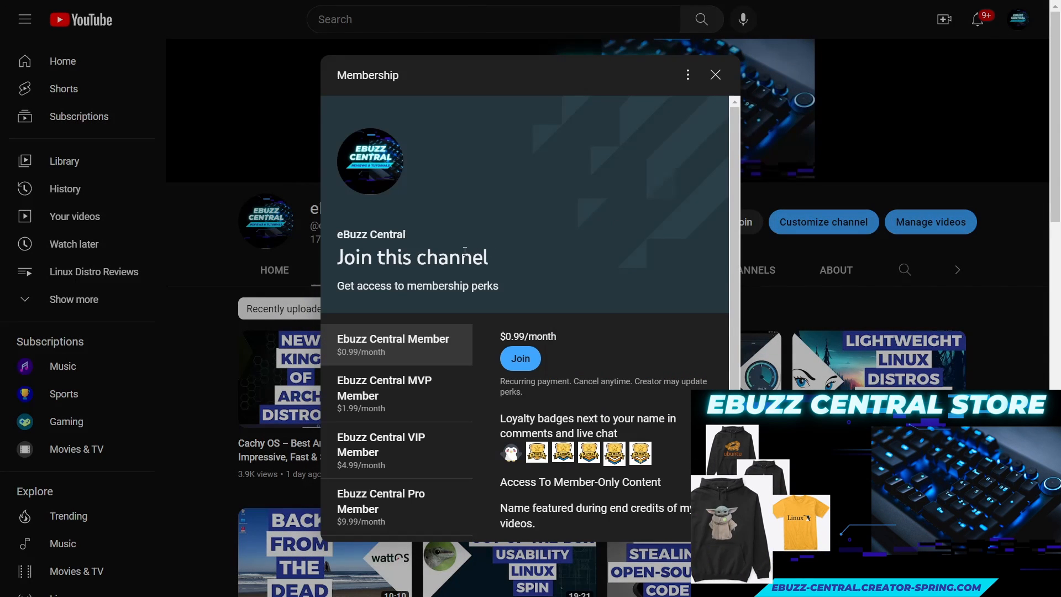
{"action": "scroll", "scroll_direction": "down", "scroll_amount": 3}
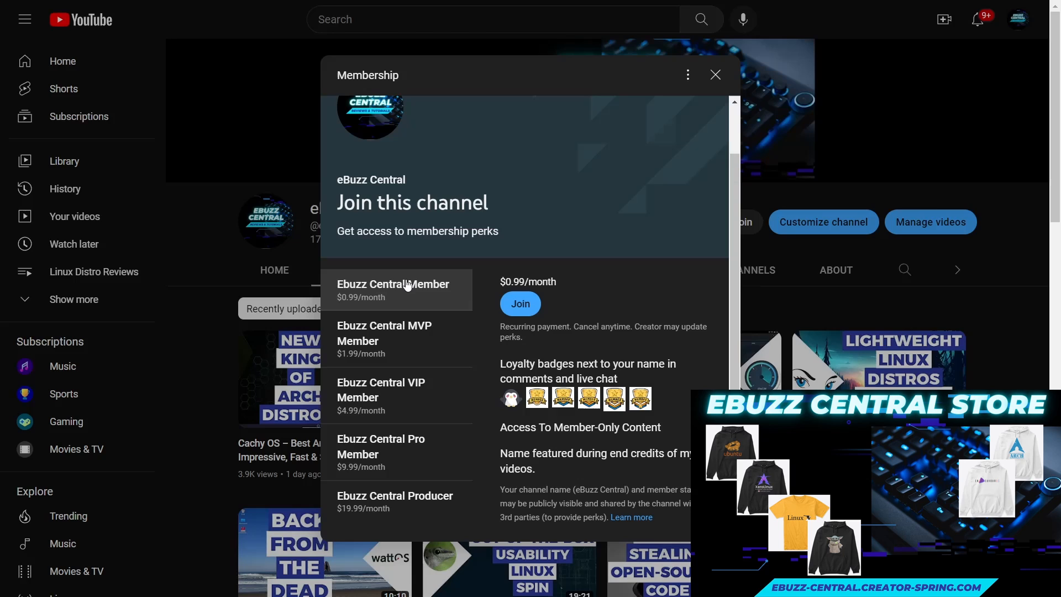
{"action": "mouse_move", "coordinate": [437, 336]}
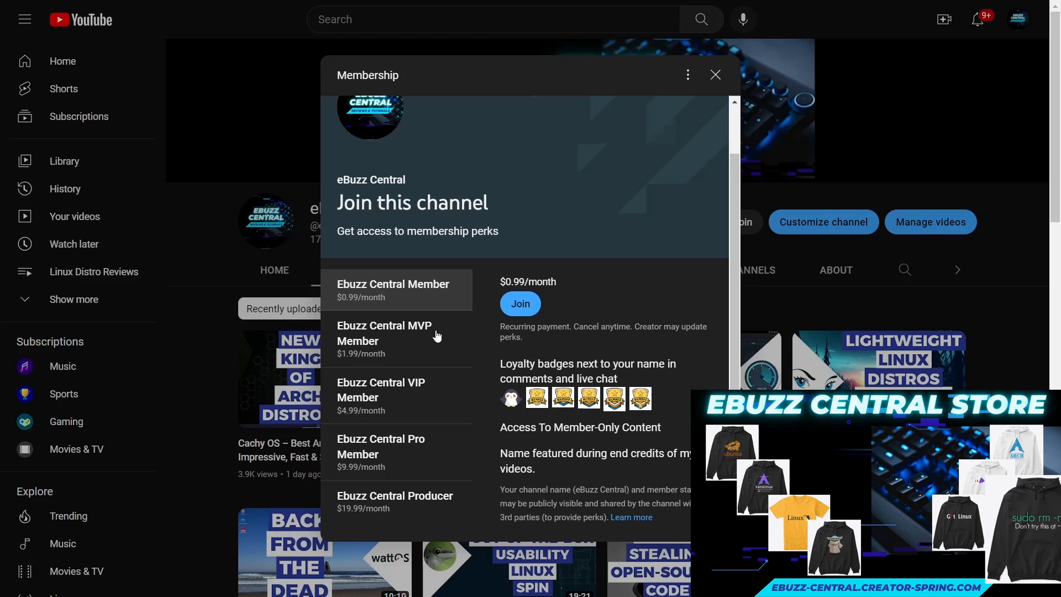
{"action": "mouse_move", "coordinate": [440, 439]}
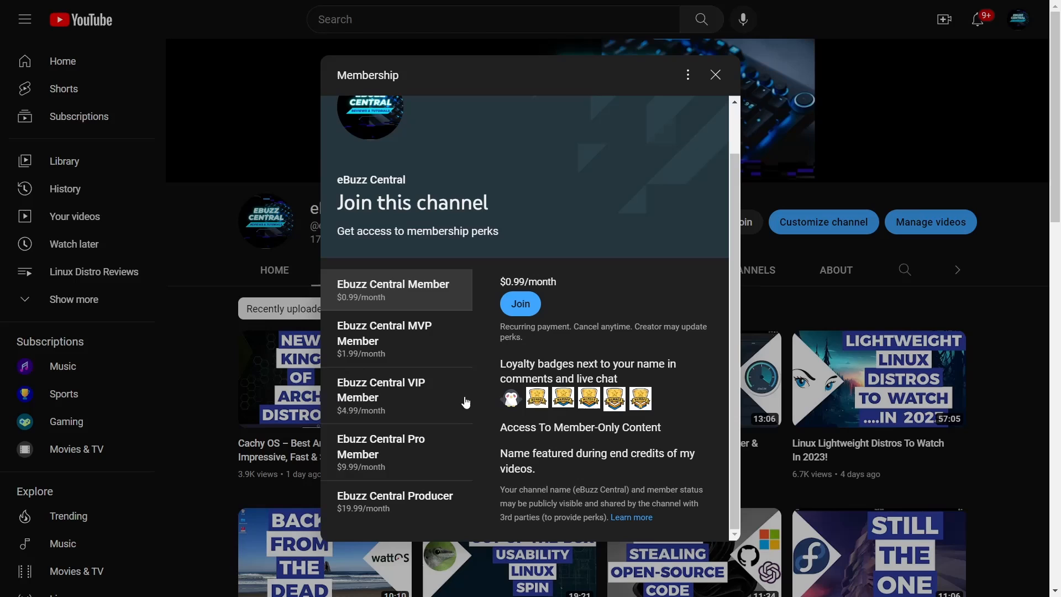
{"action": "mouse_move", "coordinate": [382, 296]}
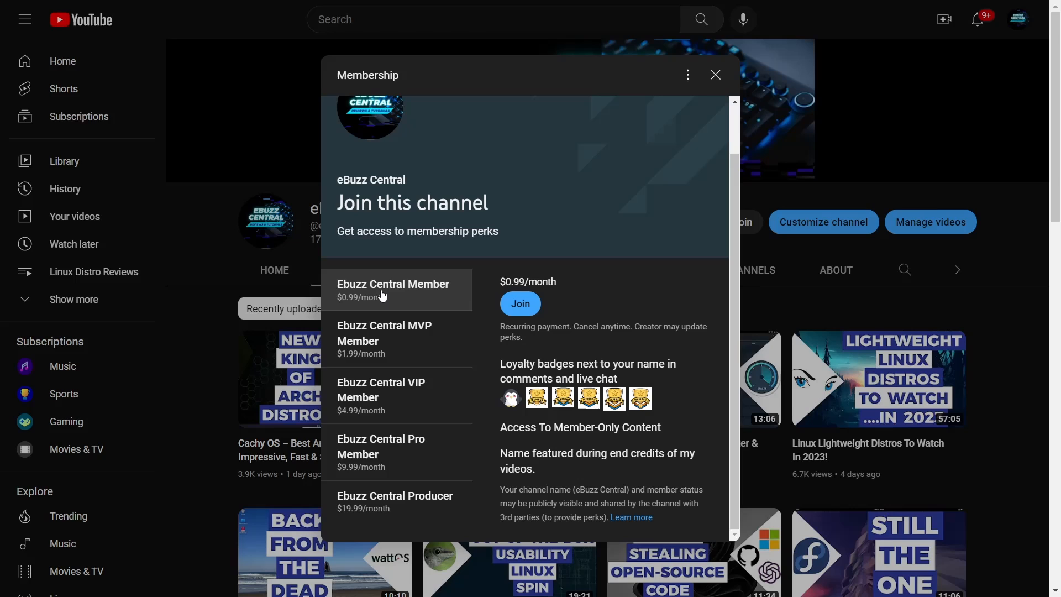
{"action": "left_click", "coordinate": [715, 74]}
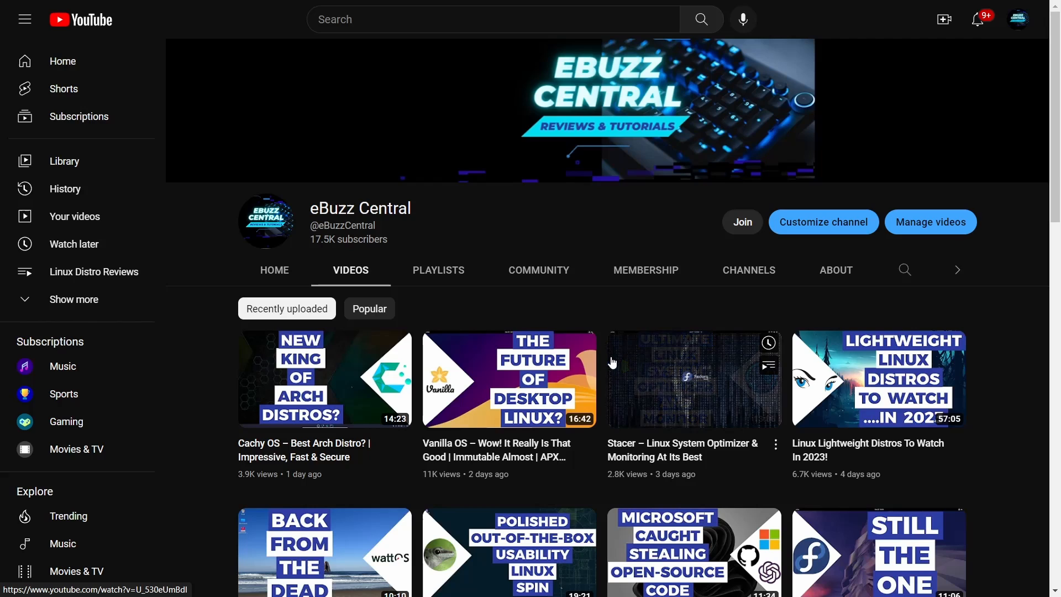
{"action": "mouse_move", "coordinate": [611, 362]}
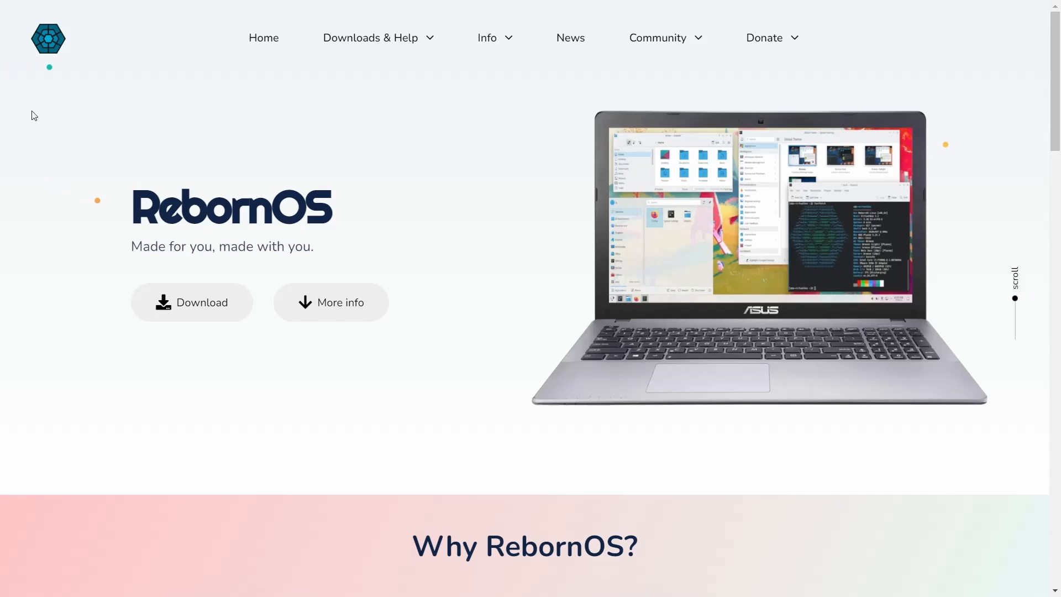
{"action": "mouse_move", "coordinate": [370, 160]}
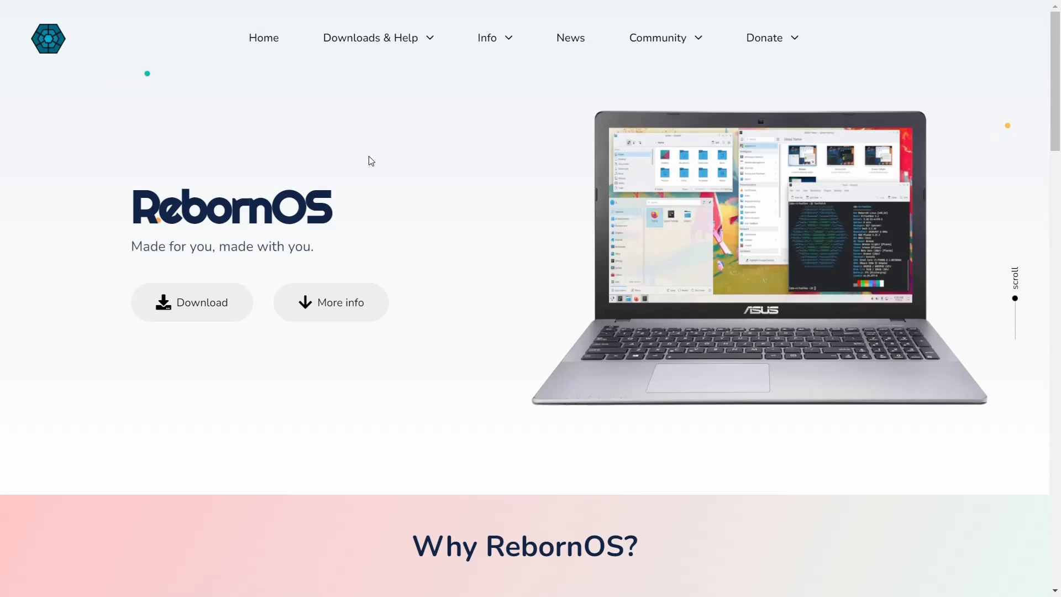
{"action": "mouse_move", "coordinate": [918, 273]}
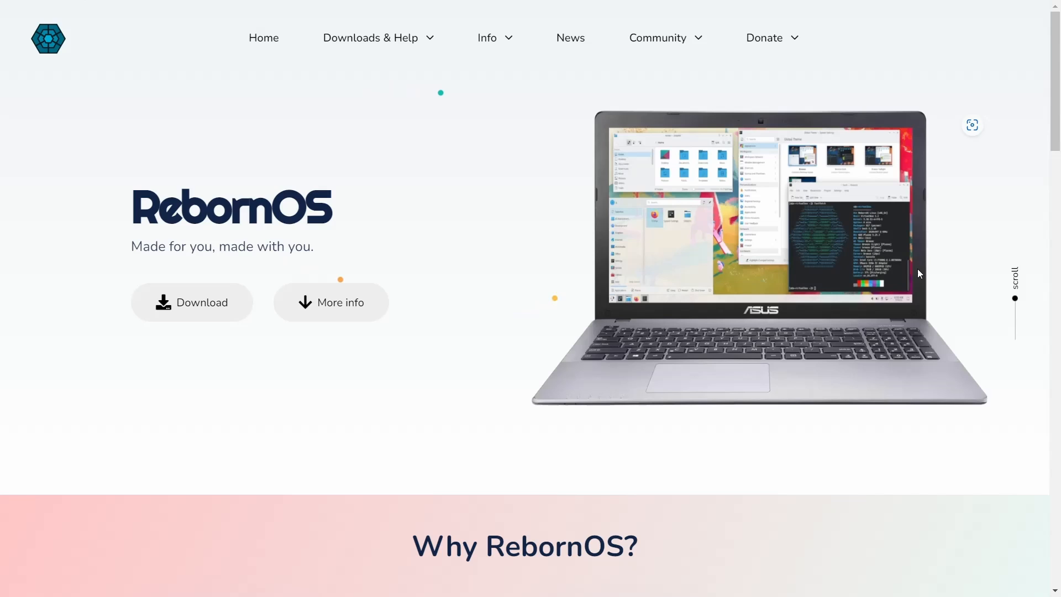
{"action": "mouse_move", "coordinate": [379, 334]}
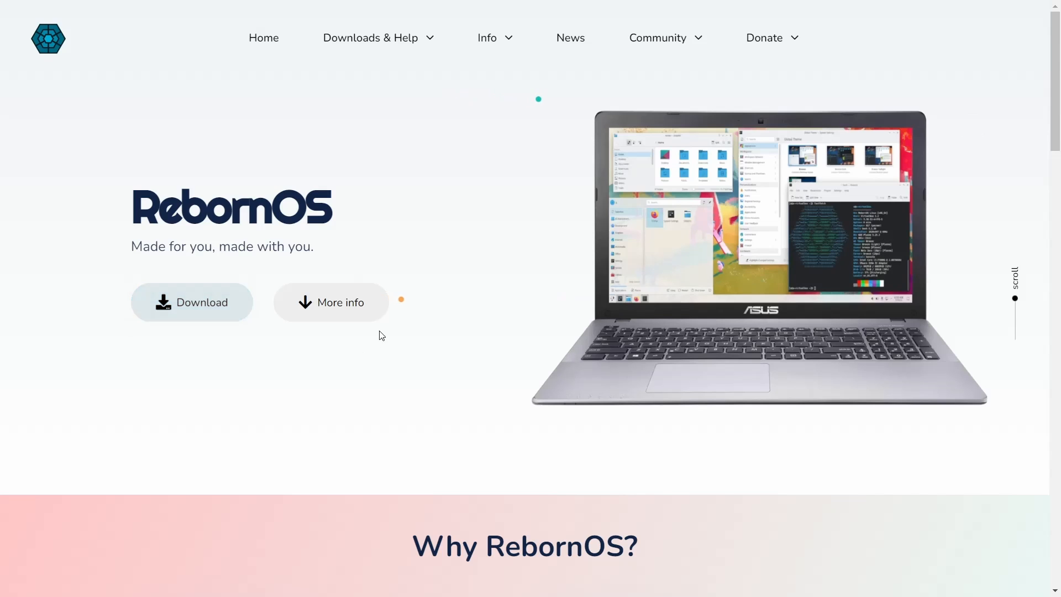
Scroll the homepage down to the Why RebornOS section with its four feature cards.
{"action": "scroll", "scroll_direction": "down", "scroll_amount": 3}
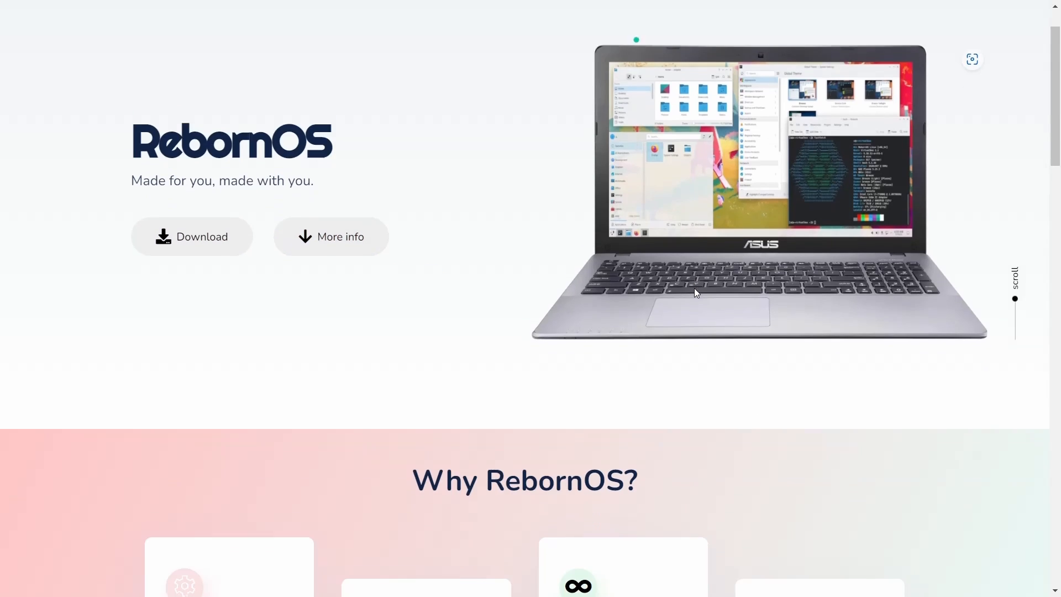
{"action": "scroll", "scroll_direction": "down", "scroll_amount": 3}
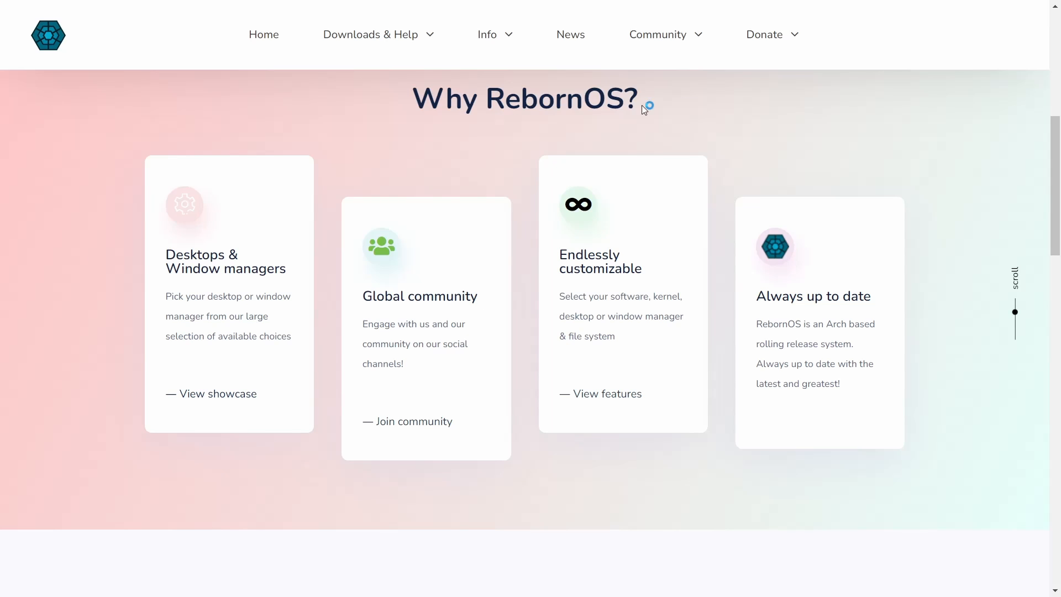
{"action": "mouse_move", "coordinate": [282, 259]}
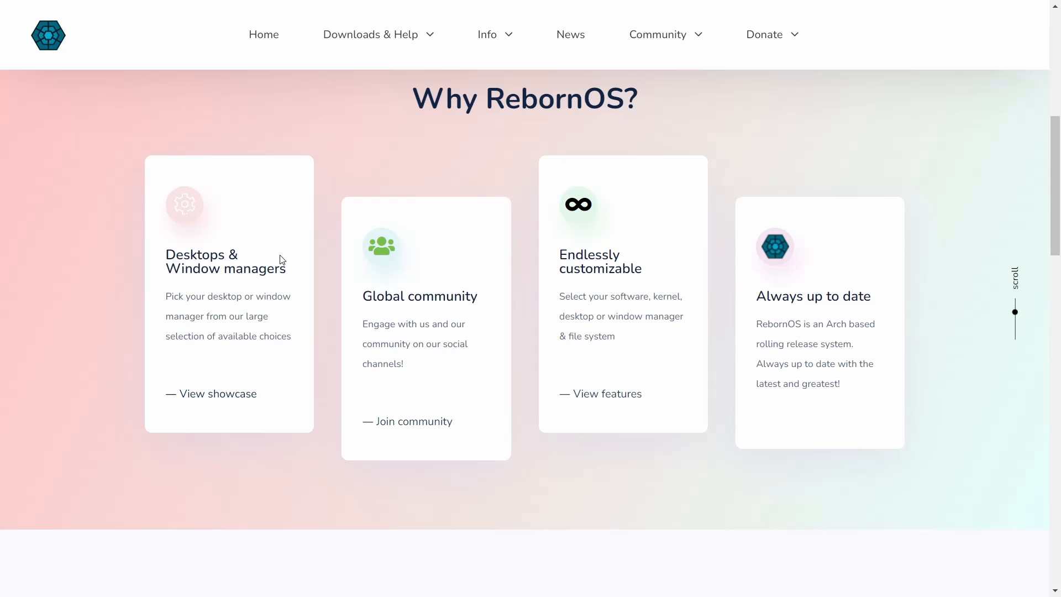
Cycle the desktop showcase from KDE Plasma through Cinnamon, Cutefish and UKUI to LXQT.
{"action": "scroll", "scroll_direction": "down", "scroll_amount": 3}
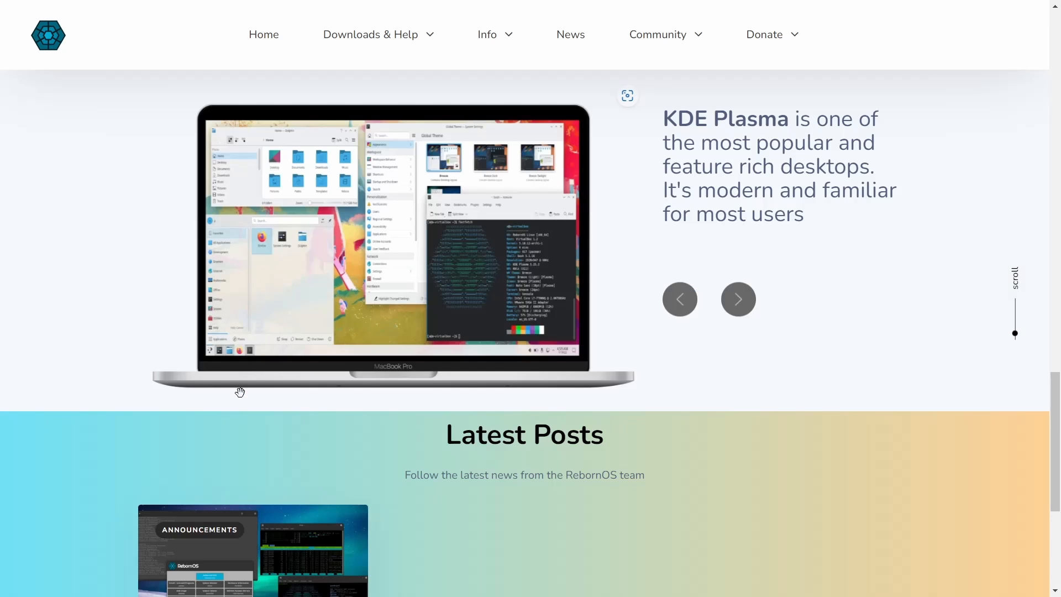
{"action": "mouse_move", "coordinate": [548, 379]}
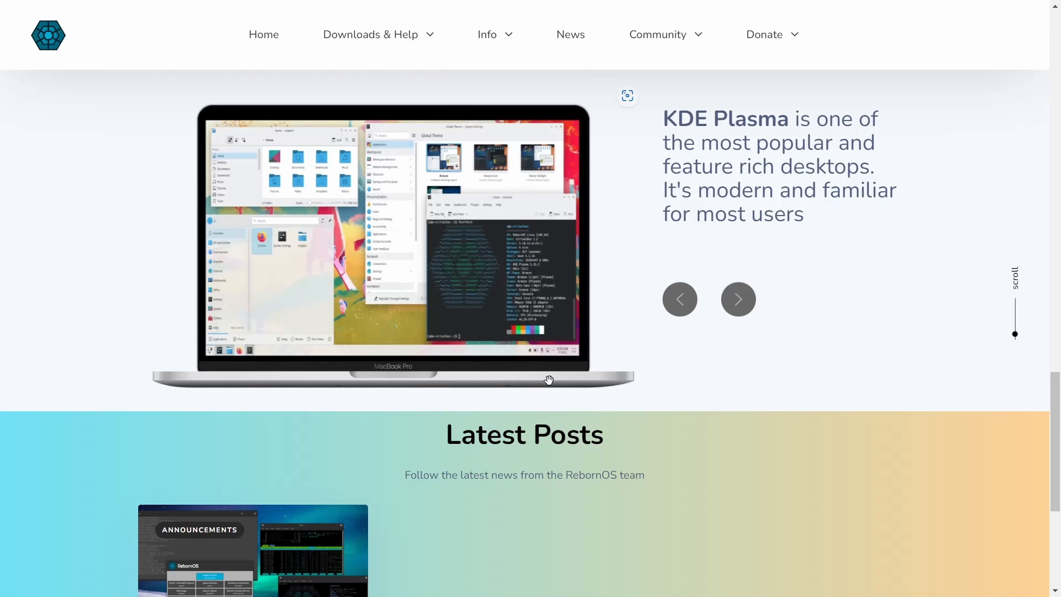
{"action": "mouse_move", "coordinate": [708, 226]}
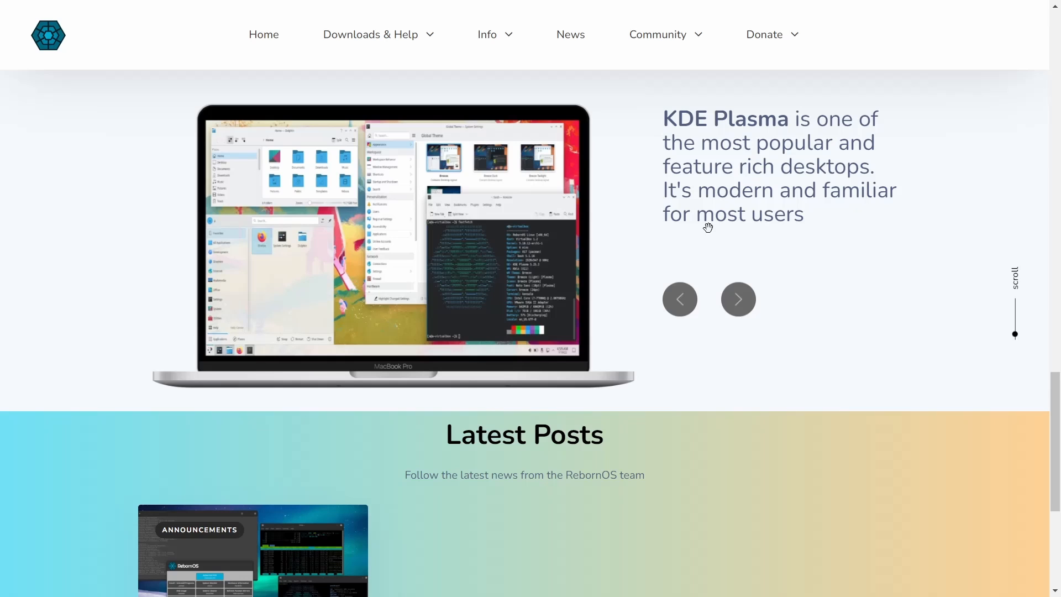
{"action": "left_click", "coordinate": [737, 300]}
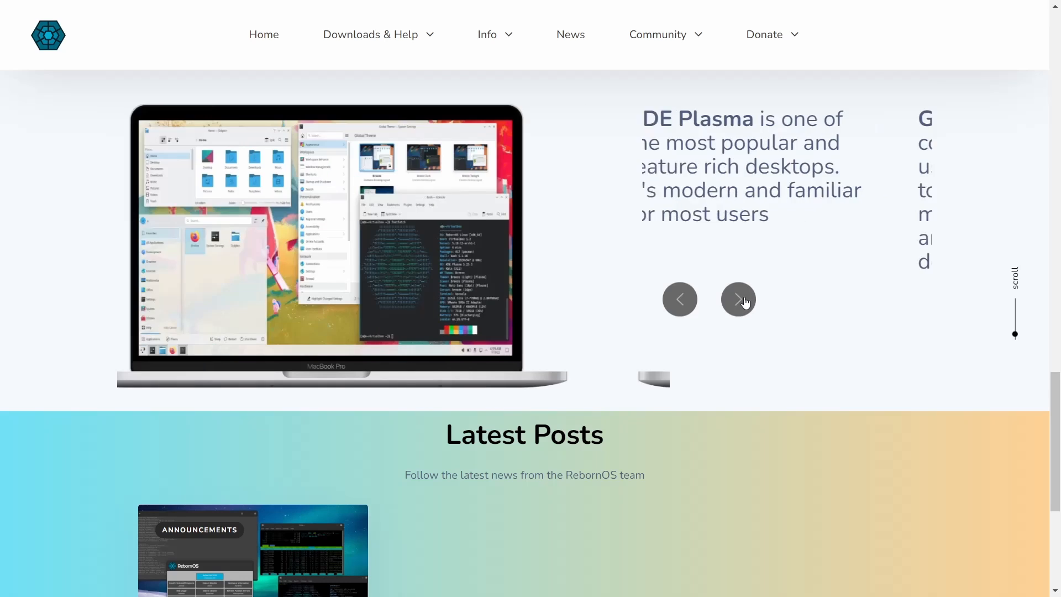
{"action": "left_click", "coordinate": [737, 298]}
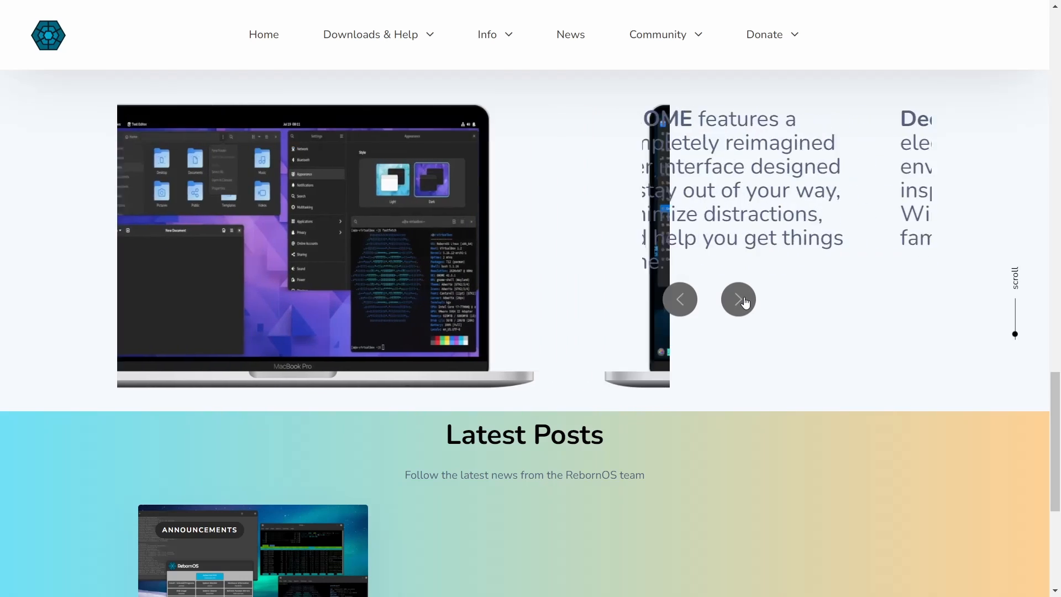
{"action": "left_click", "coordinate": [737, 298]}
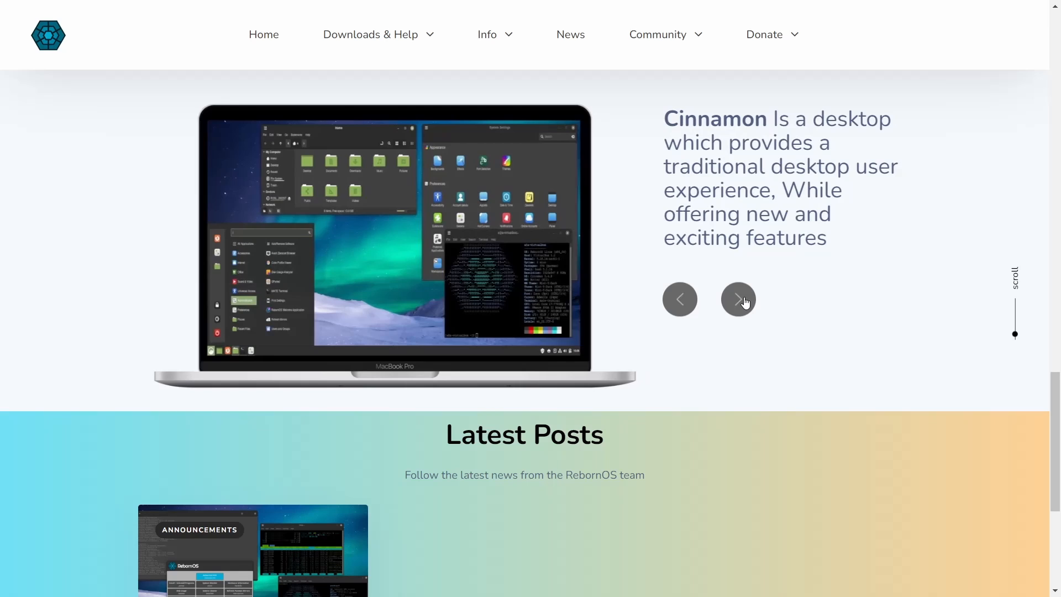
{"action": "left_click", "coordinate": [737, 299]}
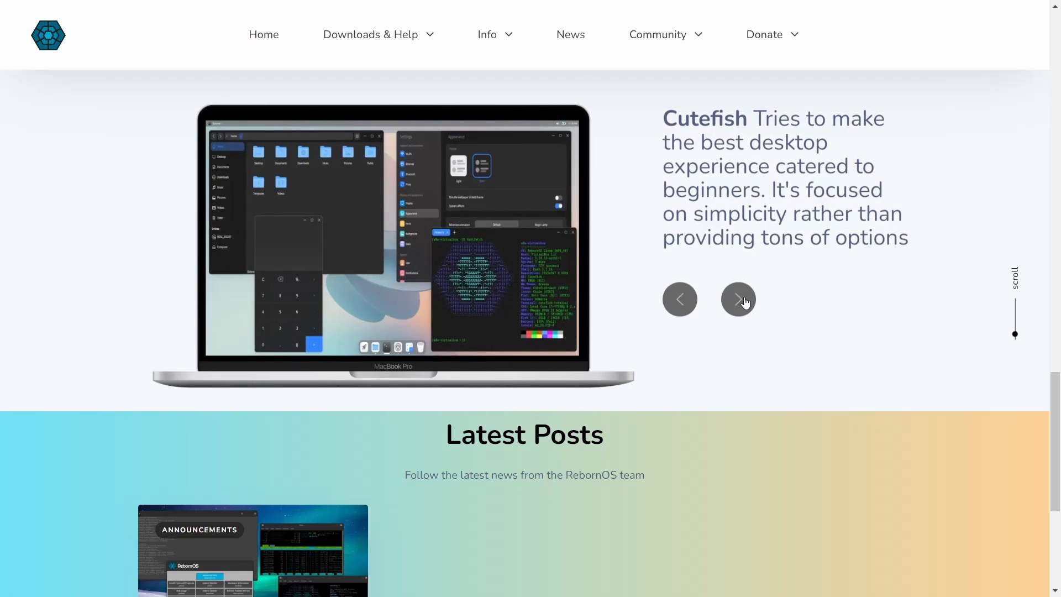
{"action": "left_click", "coordinate": [737, 300]}
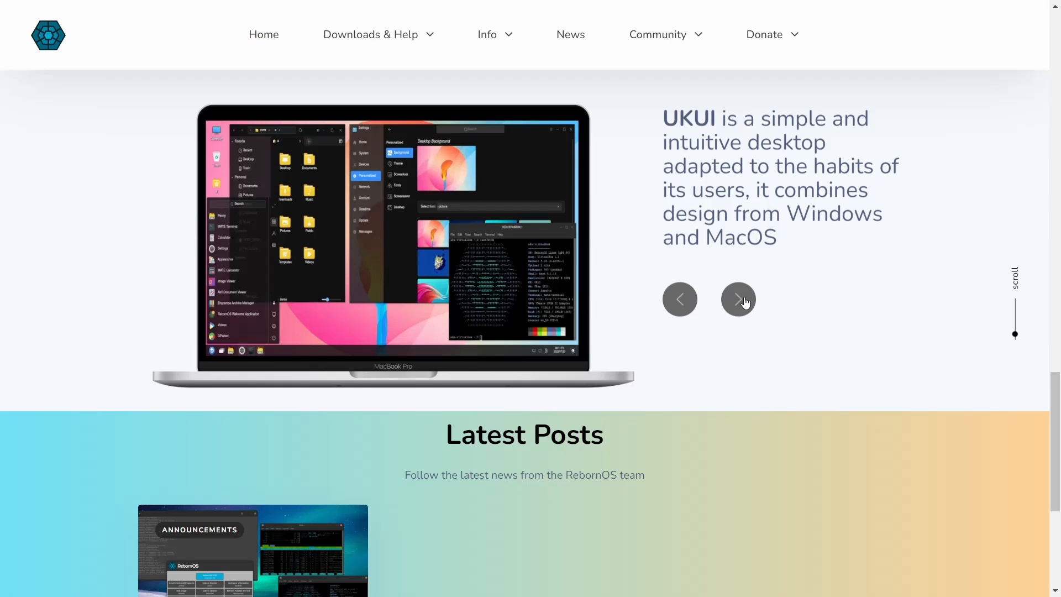
{"action": "left_click", "coordinate": [737, 300]}
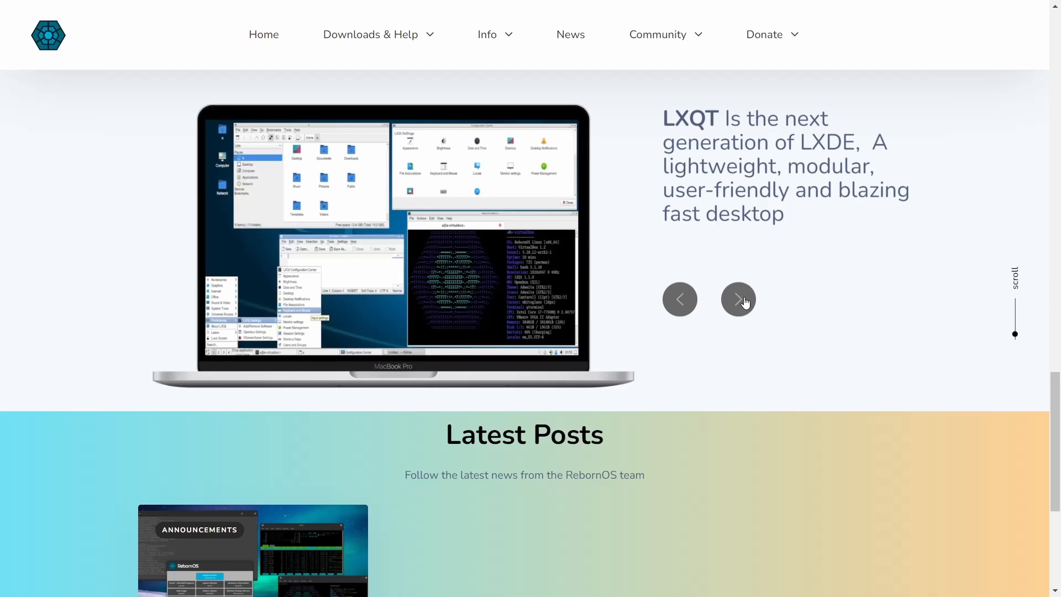
Continue the showcase through XFCE, Budgie, Enlightenment, Openbox and i3 back to KDE Plasma.
{"action": "left_click", "coordinate": [737, 299]}
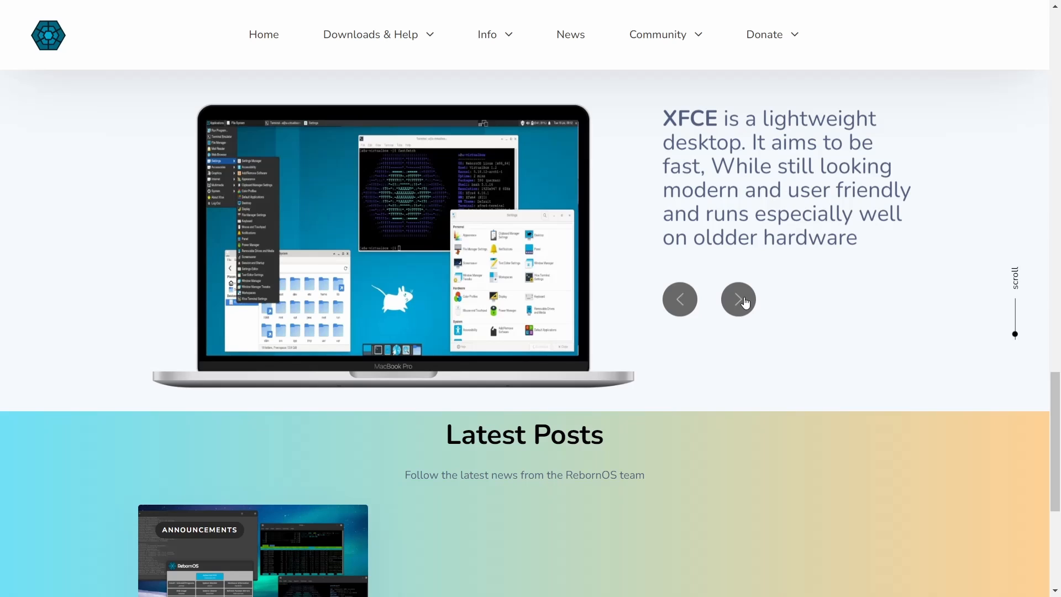
{"action": "left_click", "coordinate": [737, 299]}
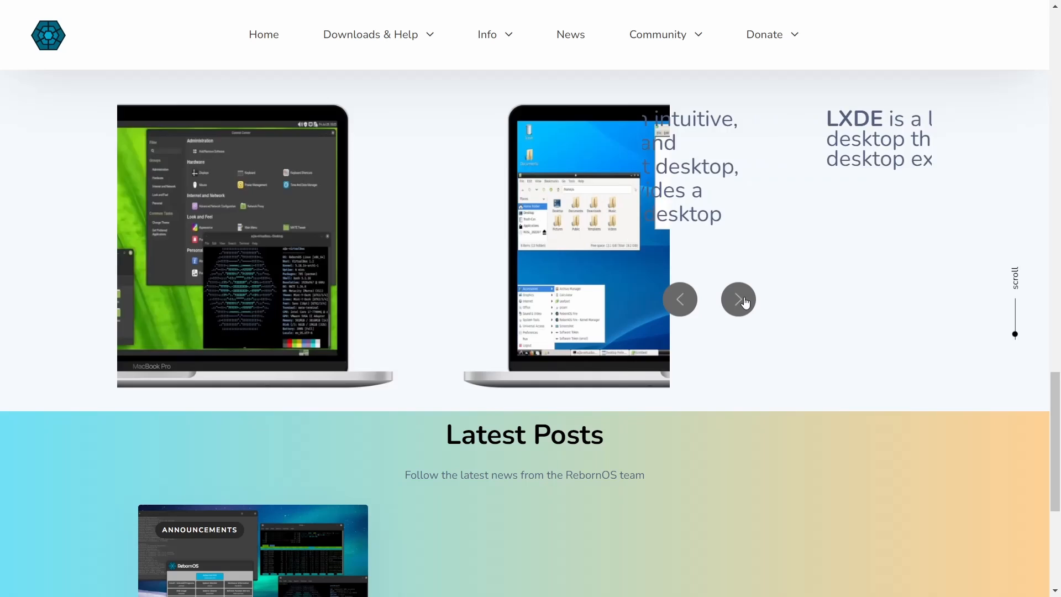
{"action": "left_click", "coordinate": [738, 299]}
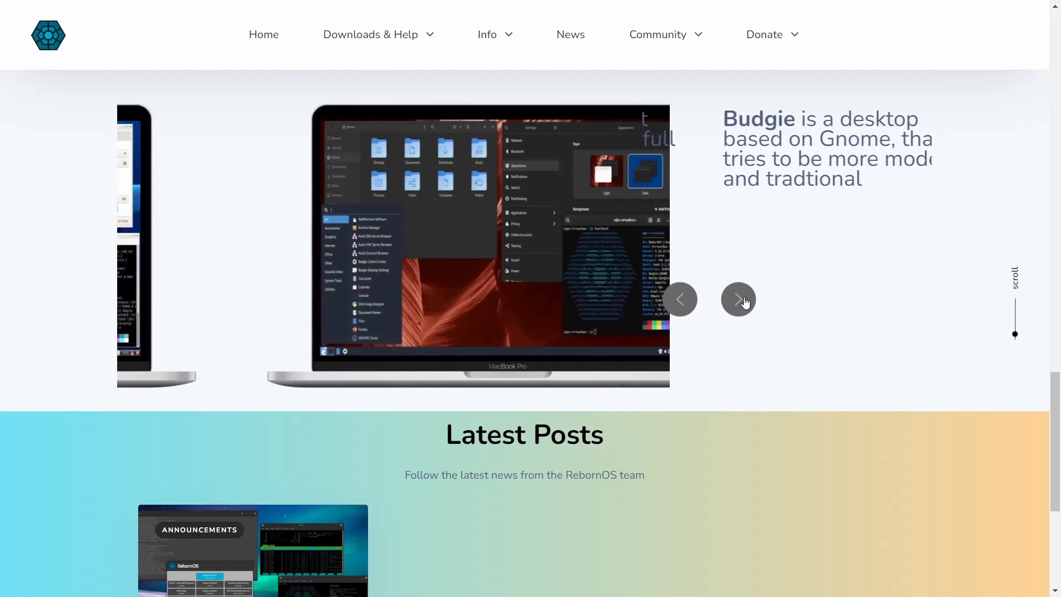
{"action": "left_click", "coordinate": [737, 299]}
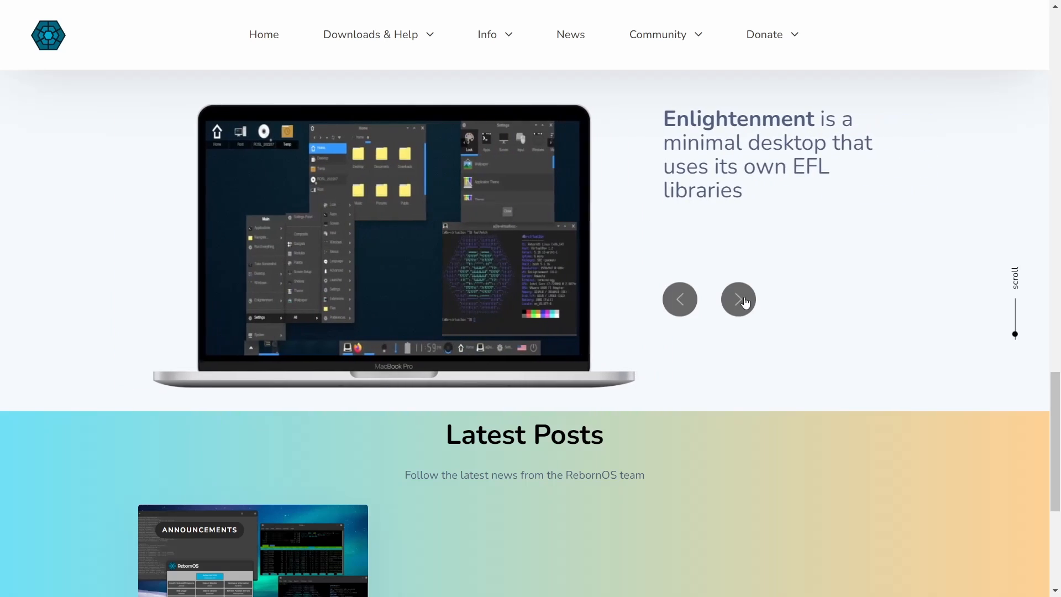
{"action": "left_click", "coordinate": [737, 300]}
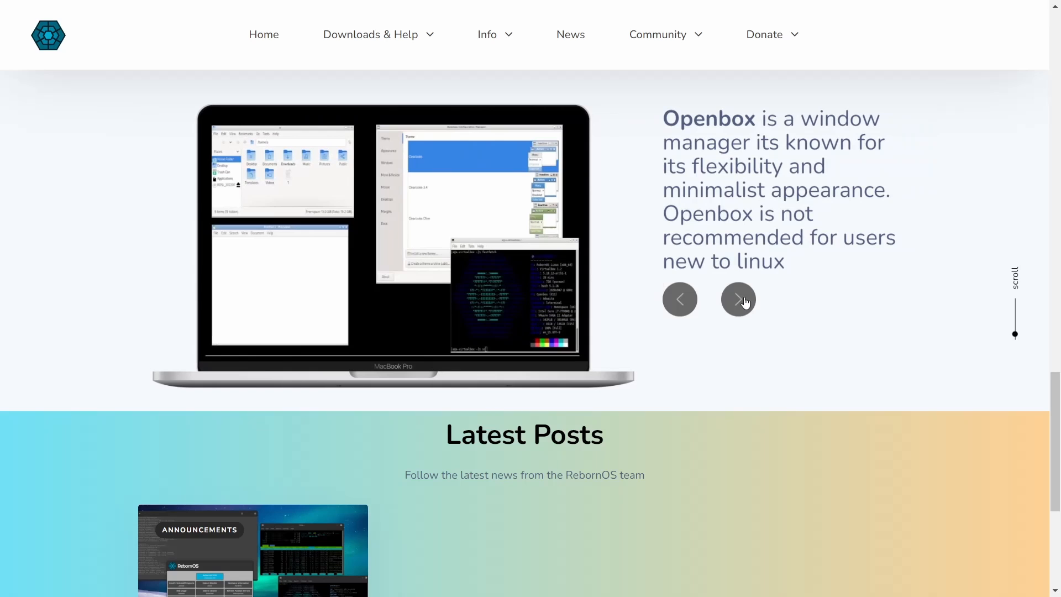
{"action": "left_click", "coordinate": [738, 298]}
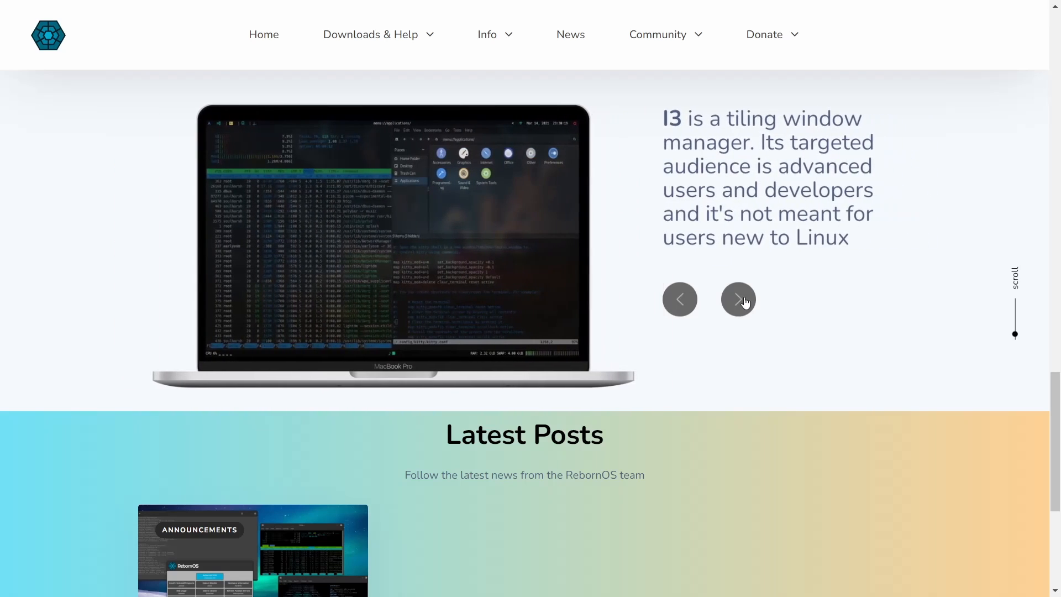
{"action": "left_click", "coordinate": [737, 300]}
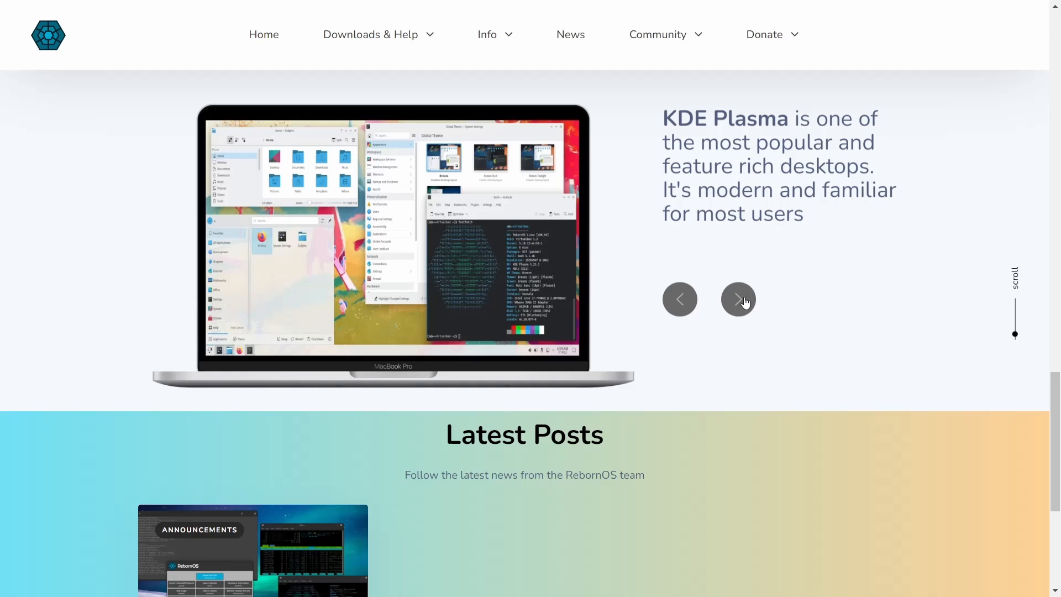
{"action": "mouse_move", "coordinate": [683, 486]}
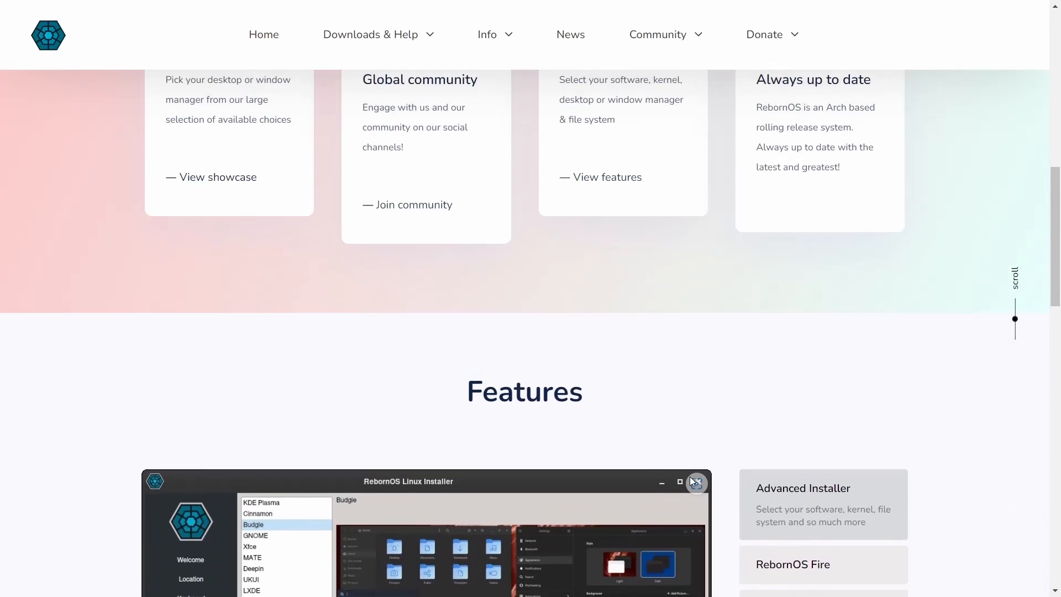
Scroll up so all four Why RebornOS cards are fully visible.
{"action": "scroll", "scroll_direction": "up", "scroll_amount": 3}
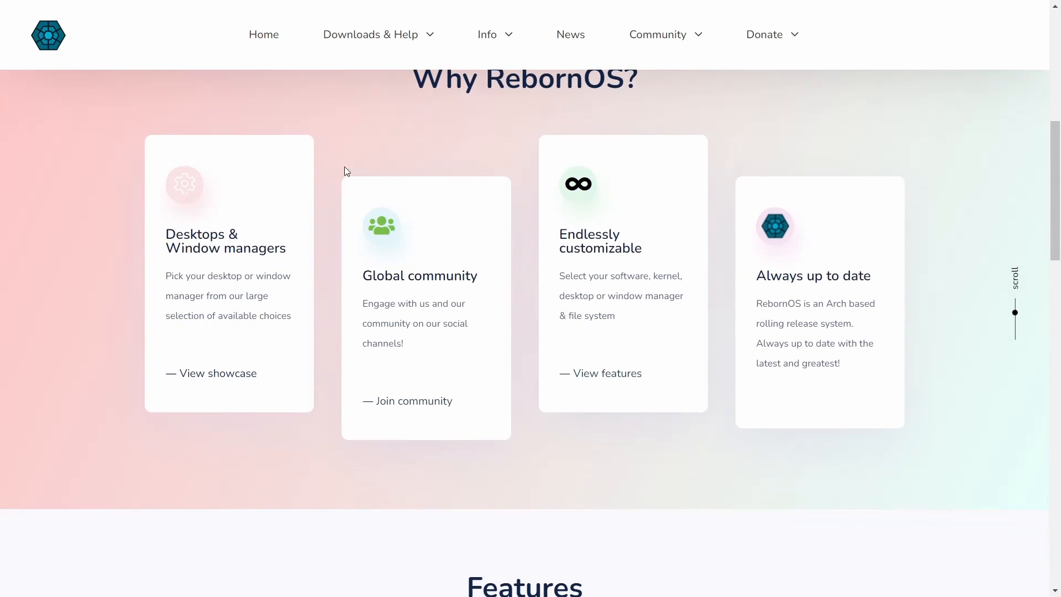
{"action": "mouse_move", "coordinate": [445, 208]}
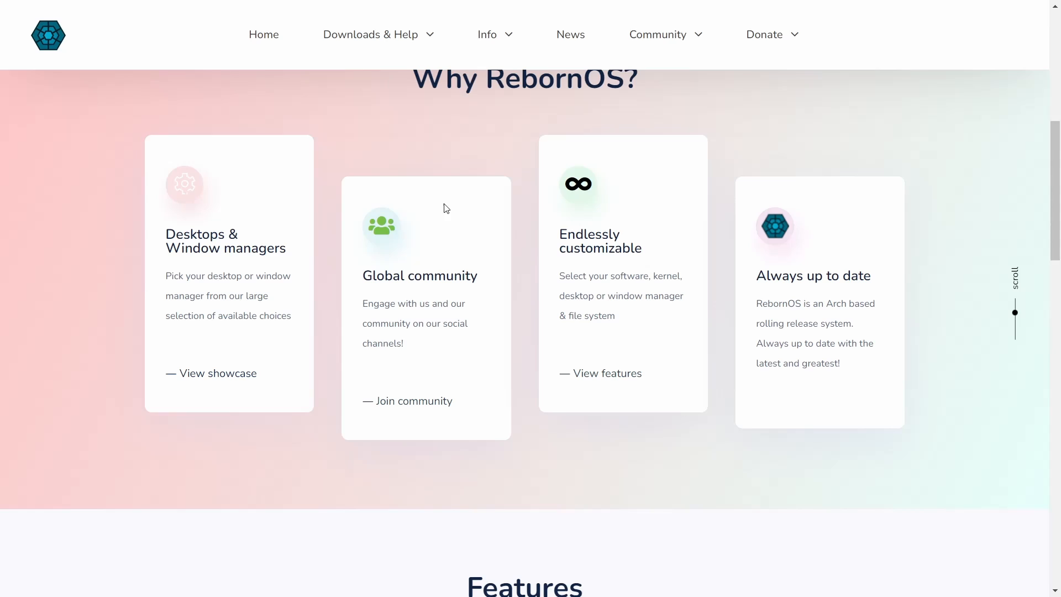
{"action": "mouse_move", "coordinate": [623, 422]}
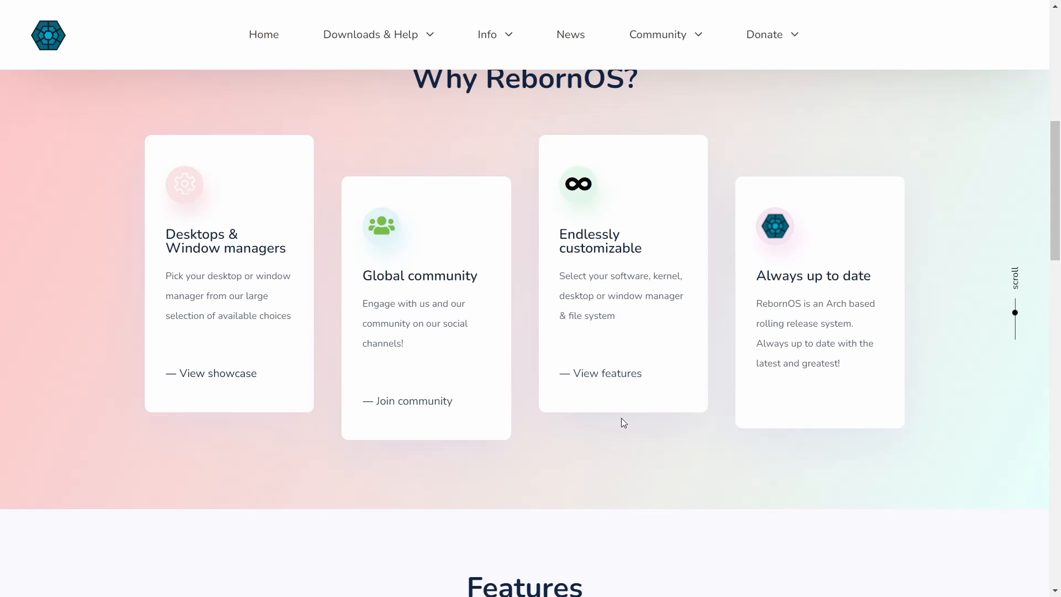
{"action": "mouse_move", "coordinate": [580, 210]}
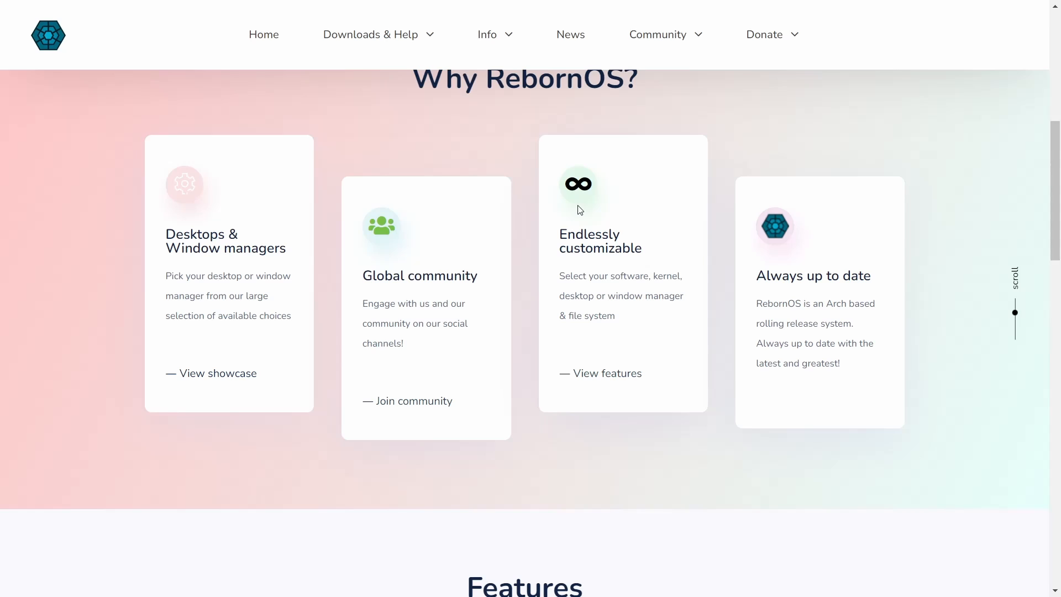
Return to the homepage top and go to the RebornOS Download page.
{"action": "left_click", "coordinate": [486, 34]}
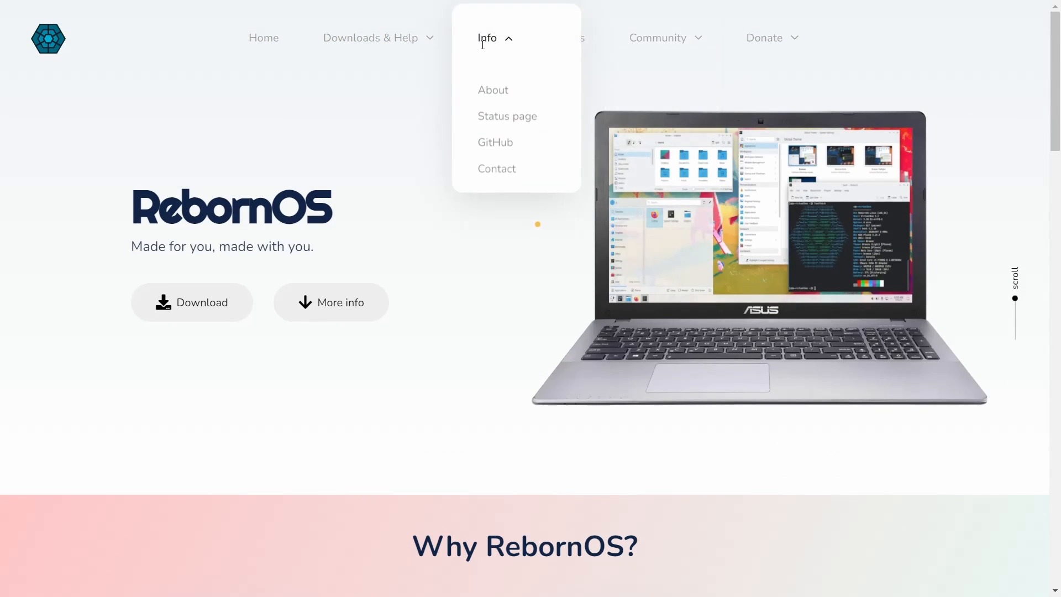
{"action": "left_click", "coordinate": [656, 37]}
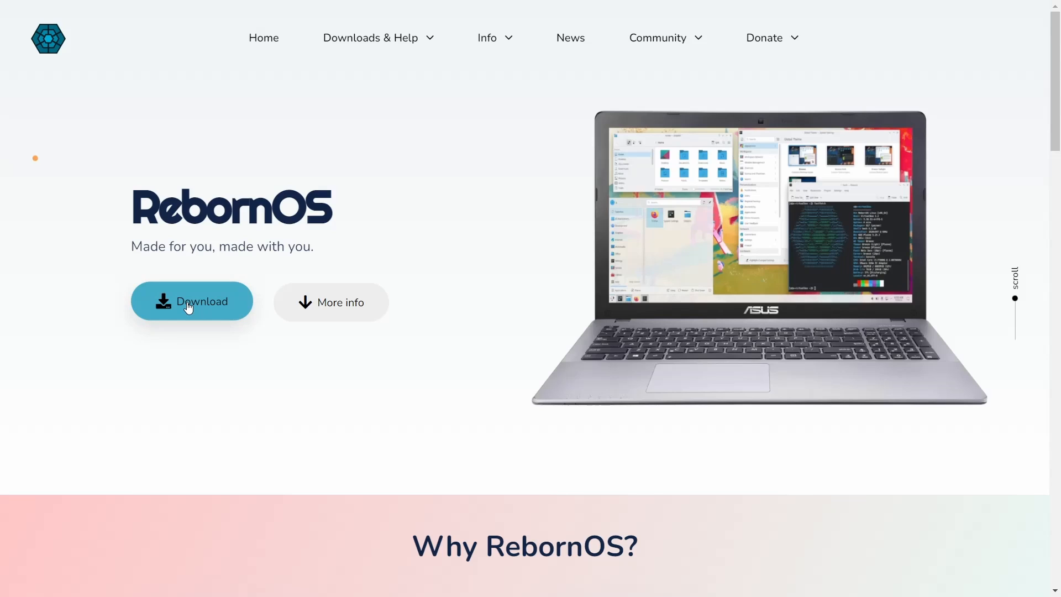
{"action": "left_click", "coordinate": [191, 301]}
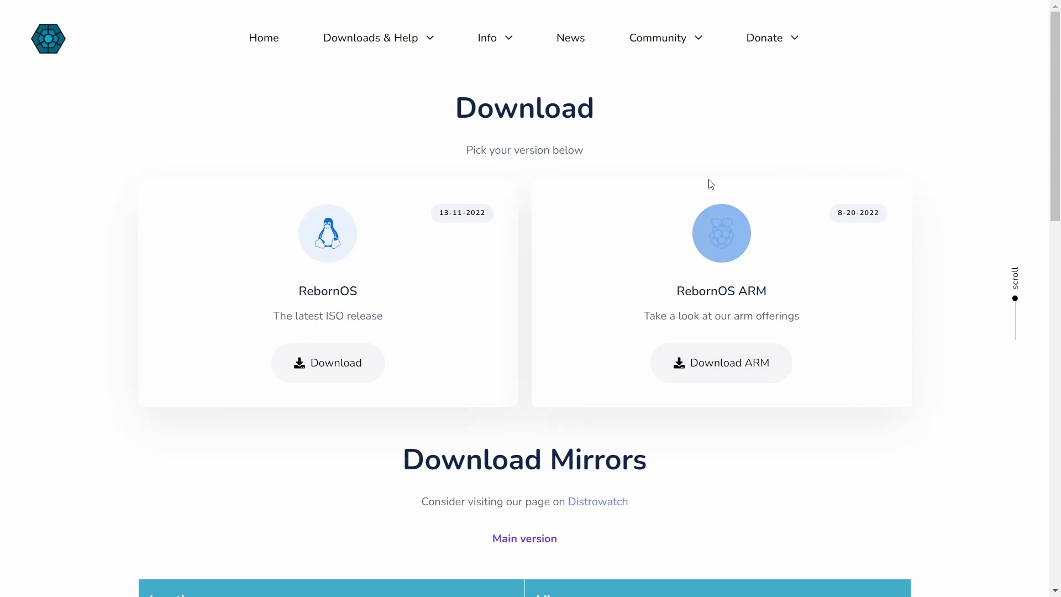
Look through the Download Mirrors and FAQ, then return to the page top.
{"action": "scroll", "scroll_direction": "down", "scroll_amount": 3}
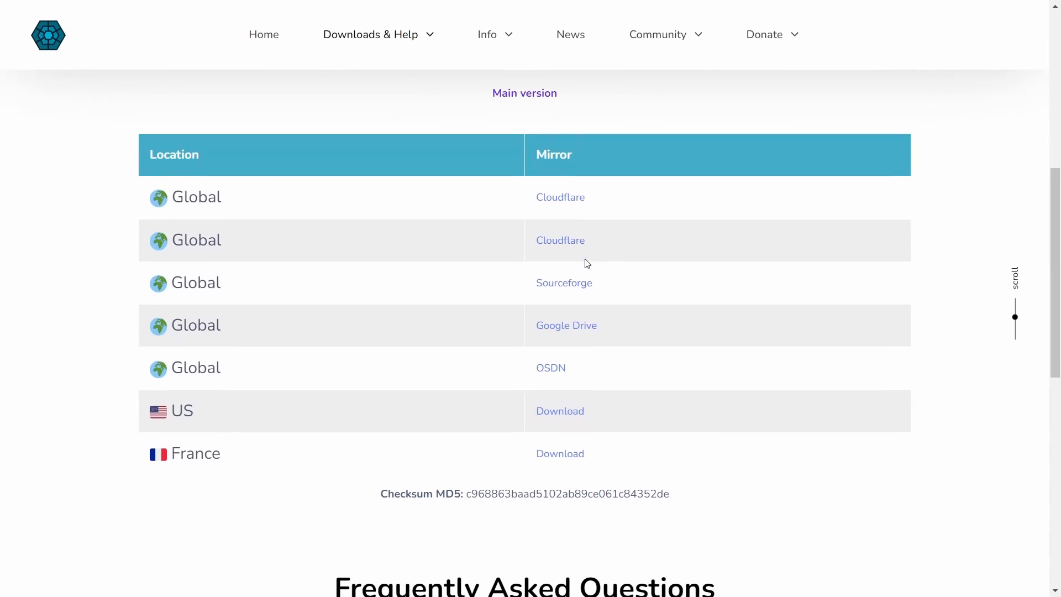
{"action": "scroll", "scroll_direction": "down", "scroll_amount": 3}
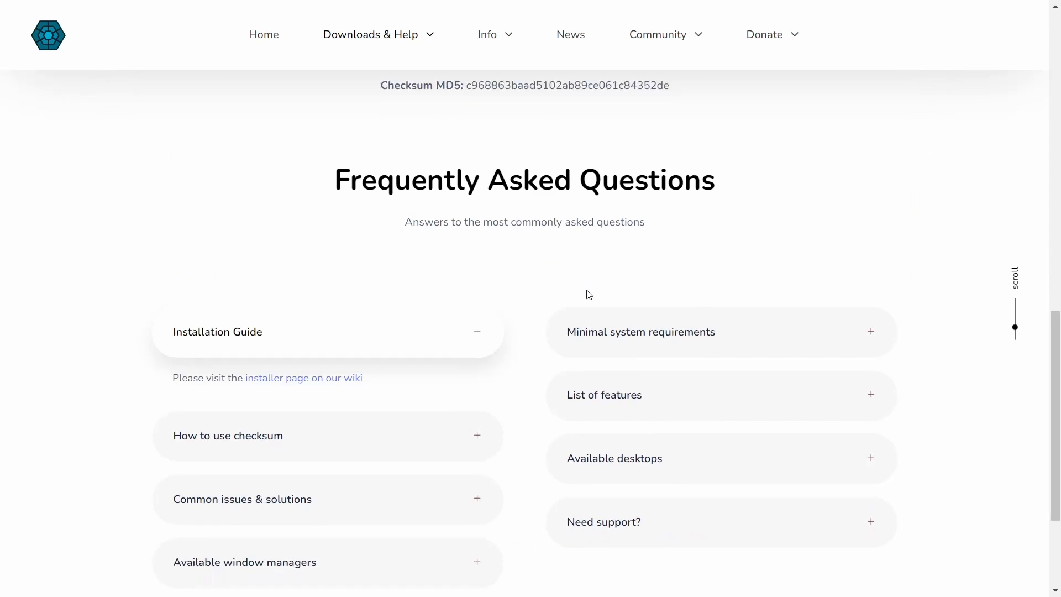
{"action": "left_click", "coordinate": [372, 34]}
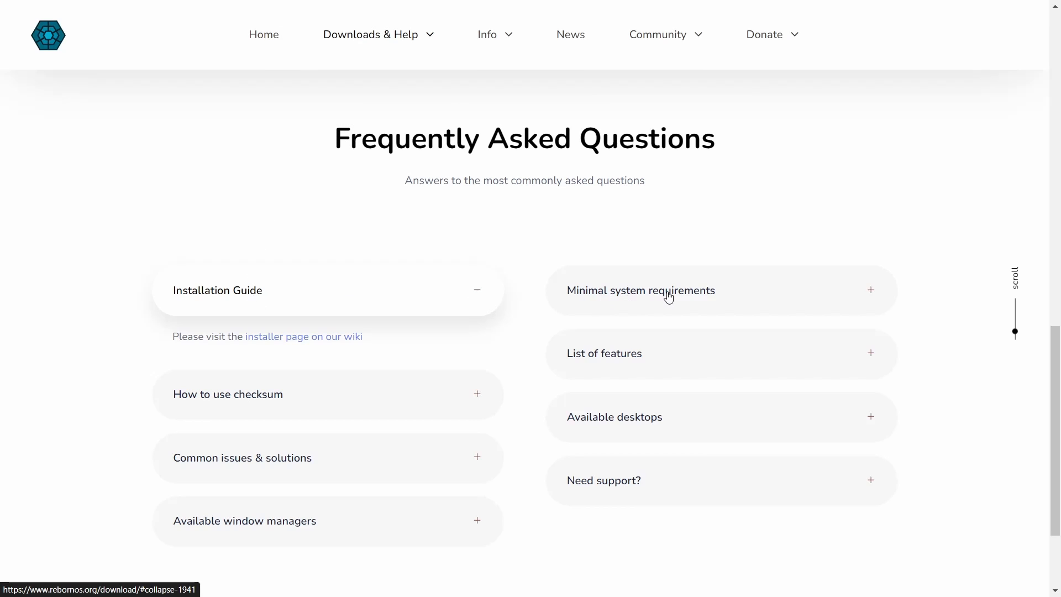
{"action": "scroll", "scroll_direction": "down", "scroll_amount": 3}
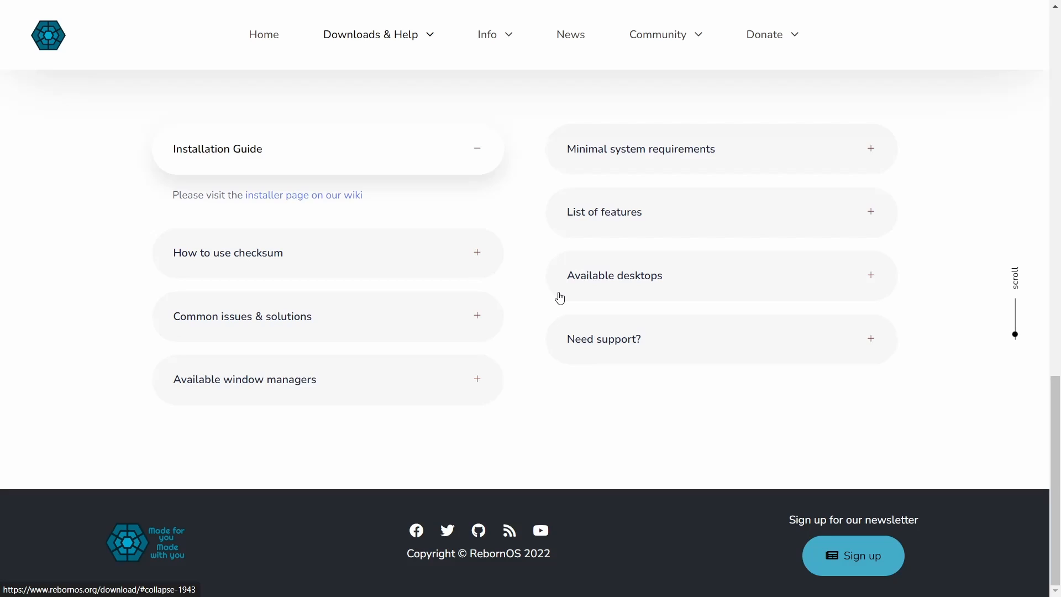
{"action": "scroll", "scroll_direction": "up", "scroll_amount": 3}
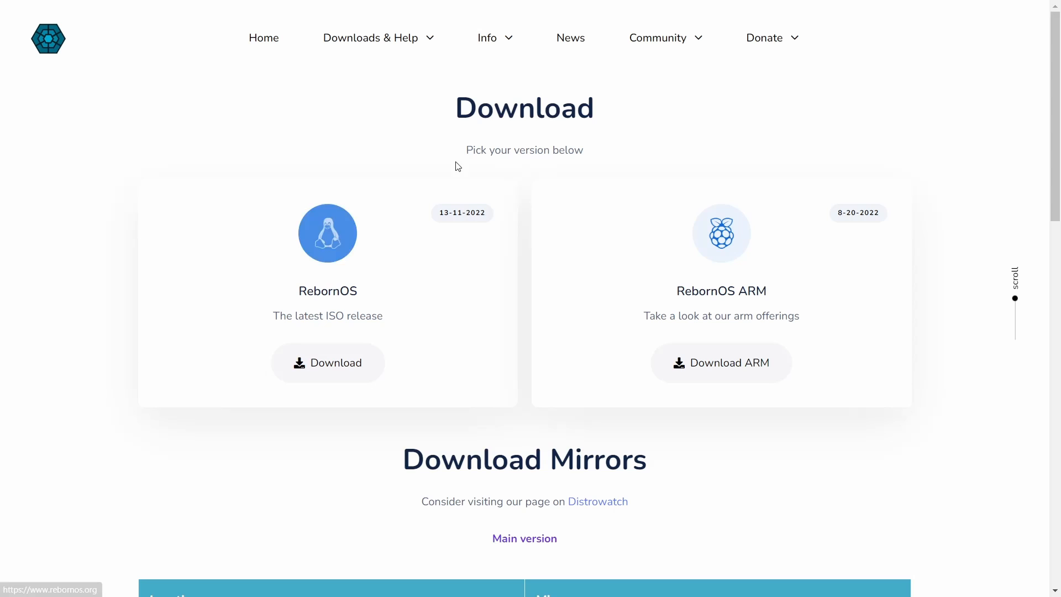
{"action": "mouse_move", "coordinate": [533, 200]}
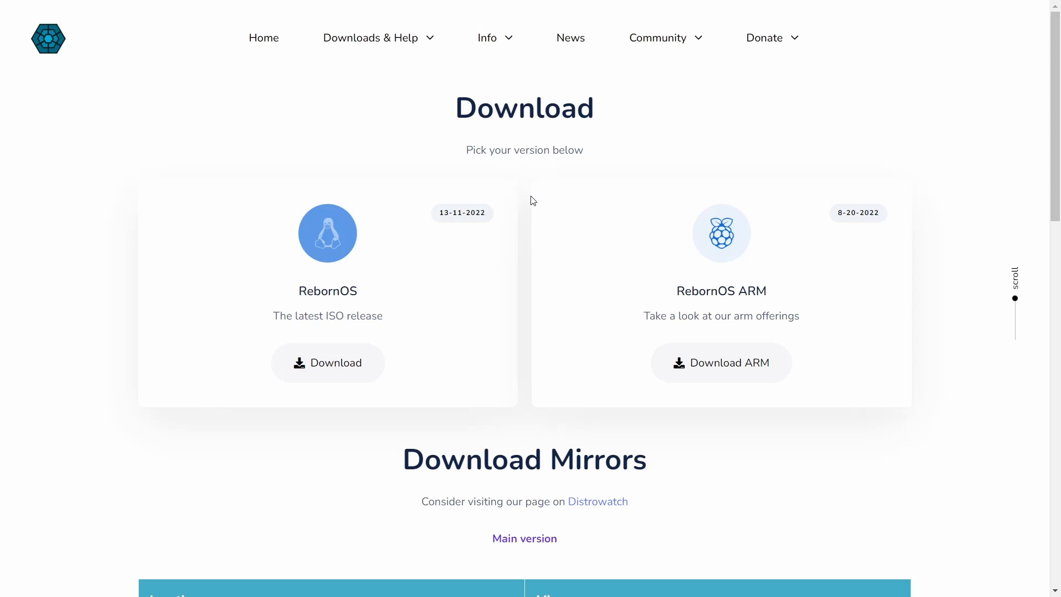
{"action": "mouse_move", "coordinate": [48, 47]}
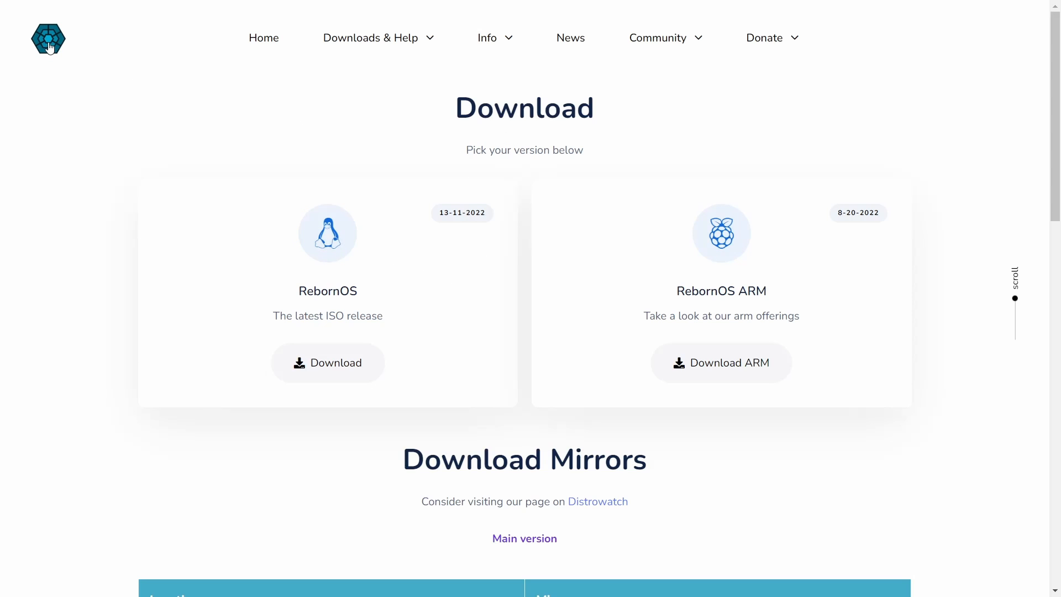
Launch the RebornOS Welcome app, reveal its install options and briefly expand the console log.
{"action": "left_click", "coordinate": [48, 39]}
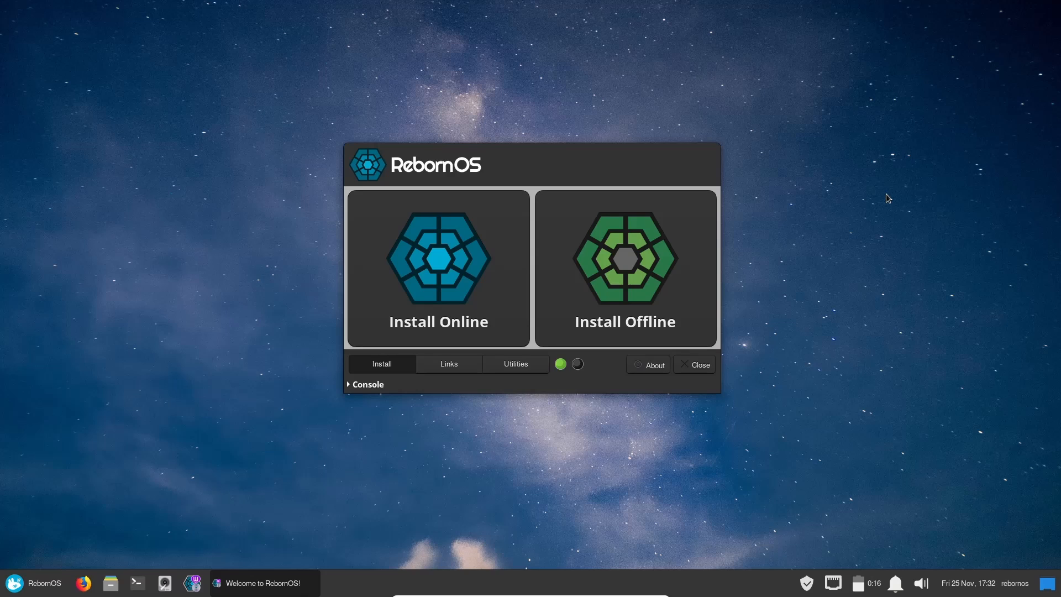
{"action": "left_click", "coordinate": [438, 268]}
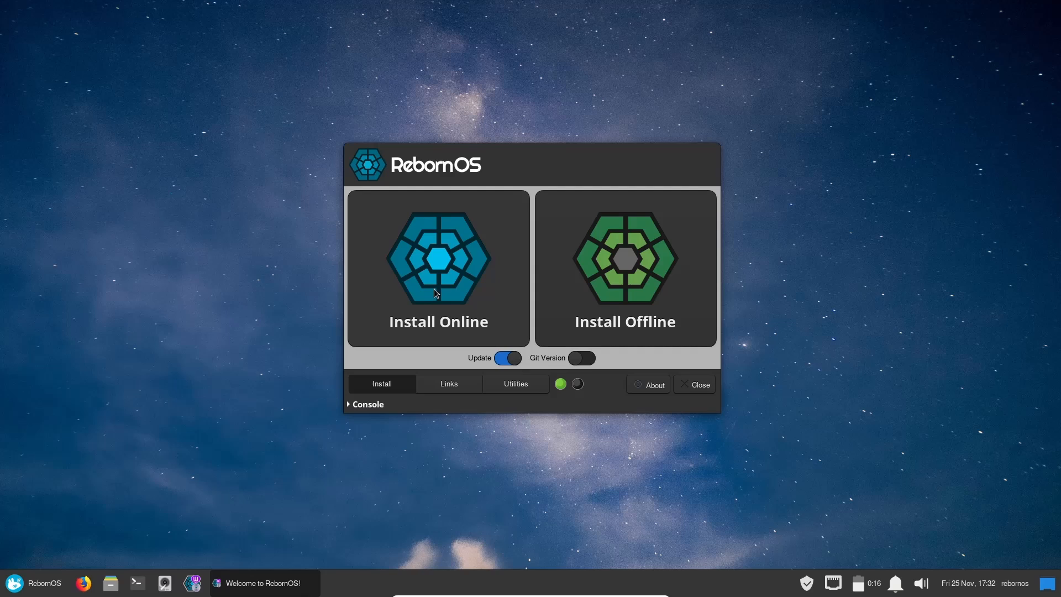
{"action": "mouse_move", "coordinate": [634, 303]}
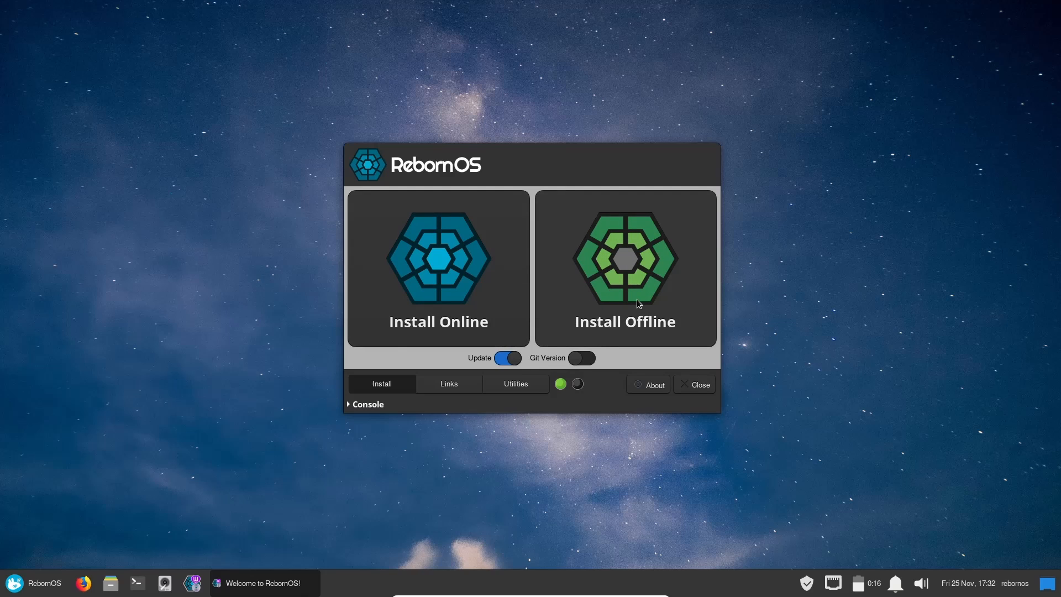
{"action": "mouse_move", "coordinate": [653, 363]}
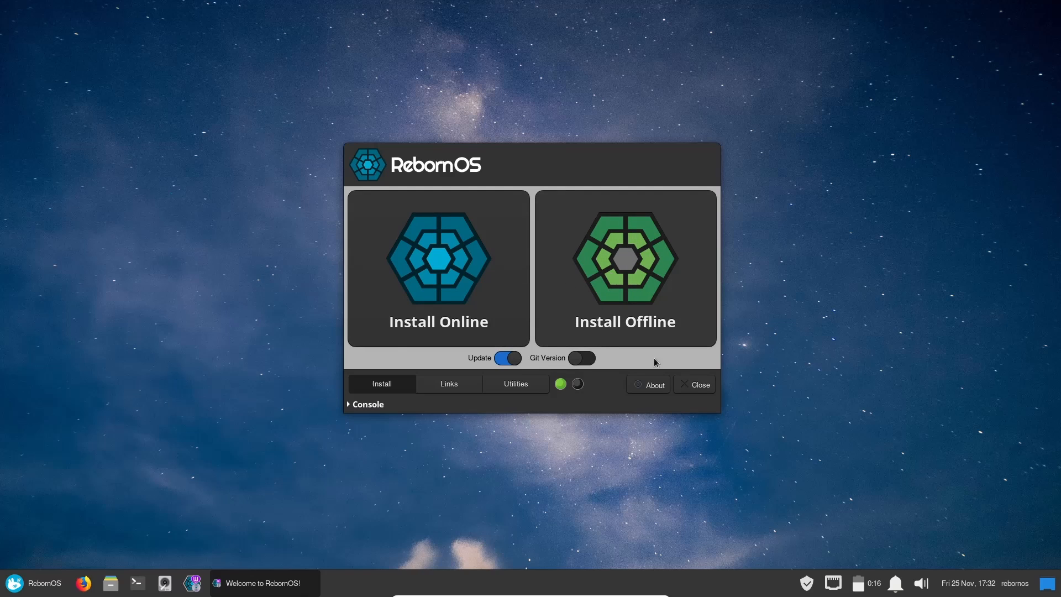
{"action": "mouse_move", "coordinate": [63, 562]}
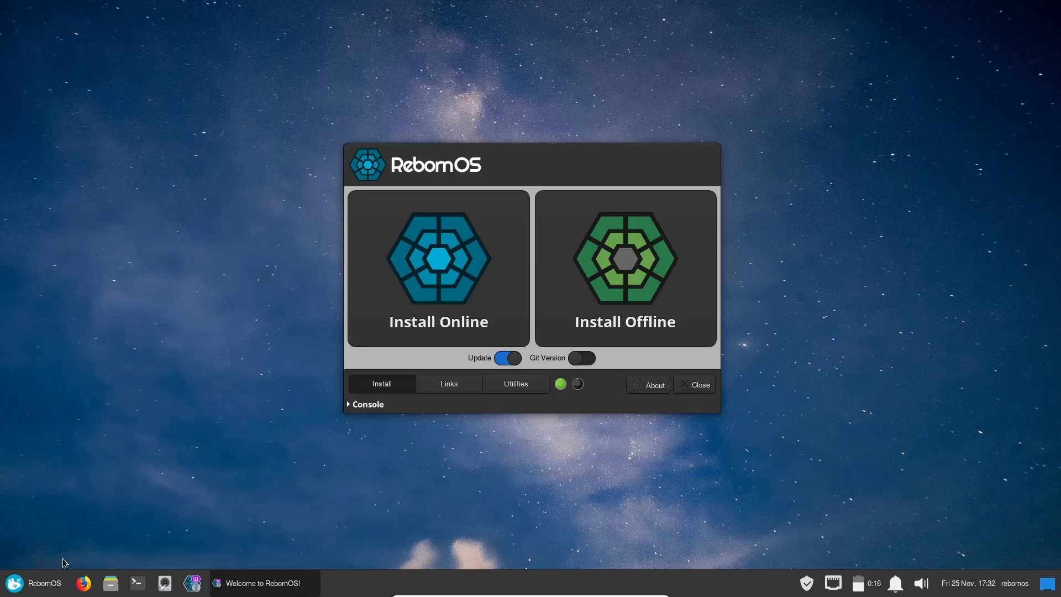
{"action": "mouse_move", "coordinate": [438, 263]}
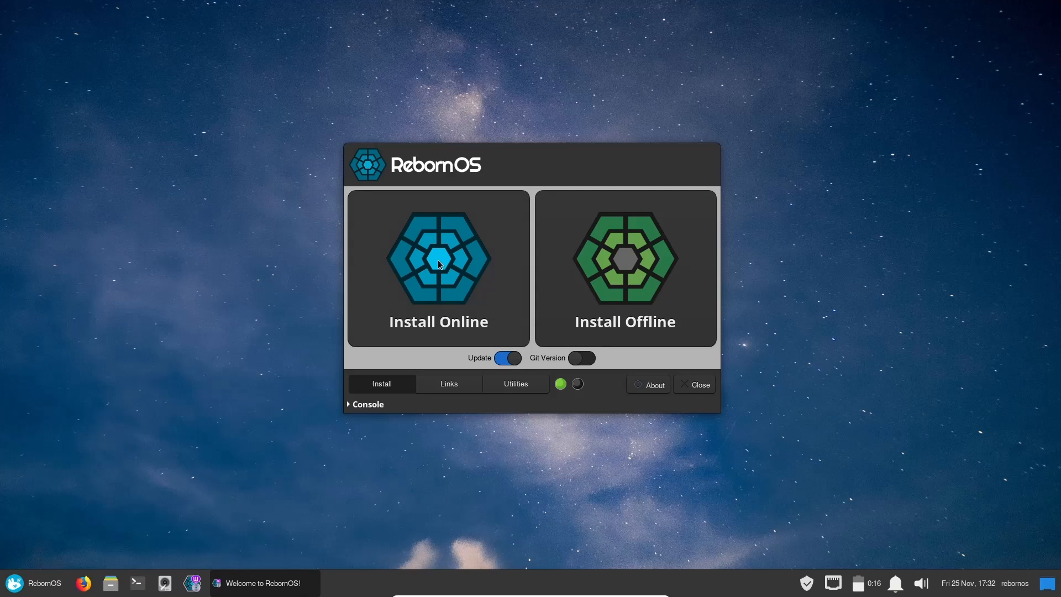
{"action": "mouse_move", "coordinate": [445, 266]}
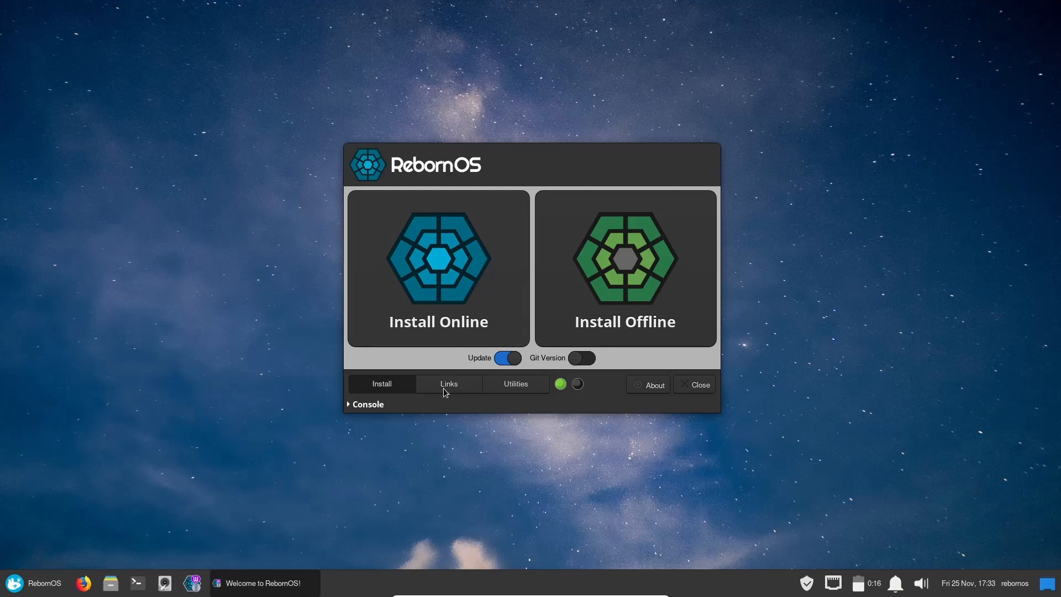
{"action": "mouse_move", "coordinate": [653, 388]}
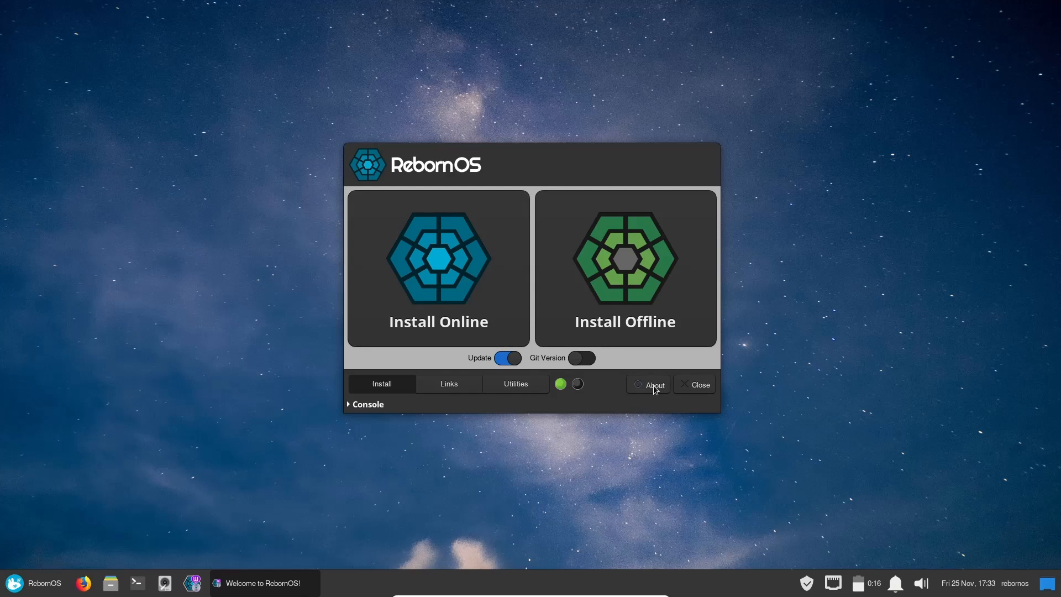
{"action": "mouse_move", "coordinate": [348, 412]}
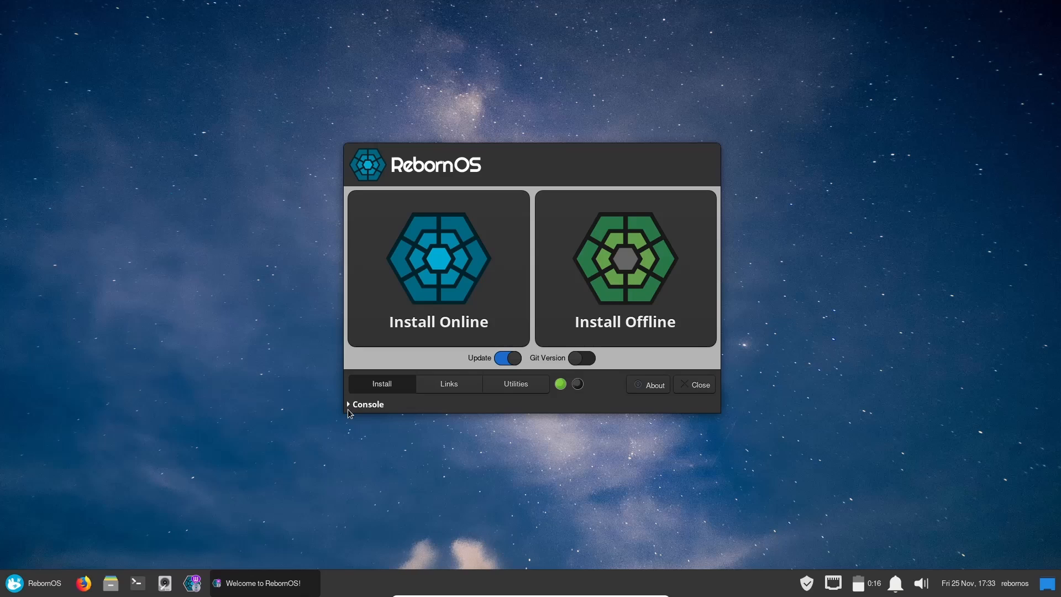
{"action": "left_click", "coordinate": [364, 404]}
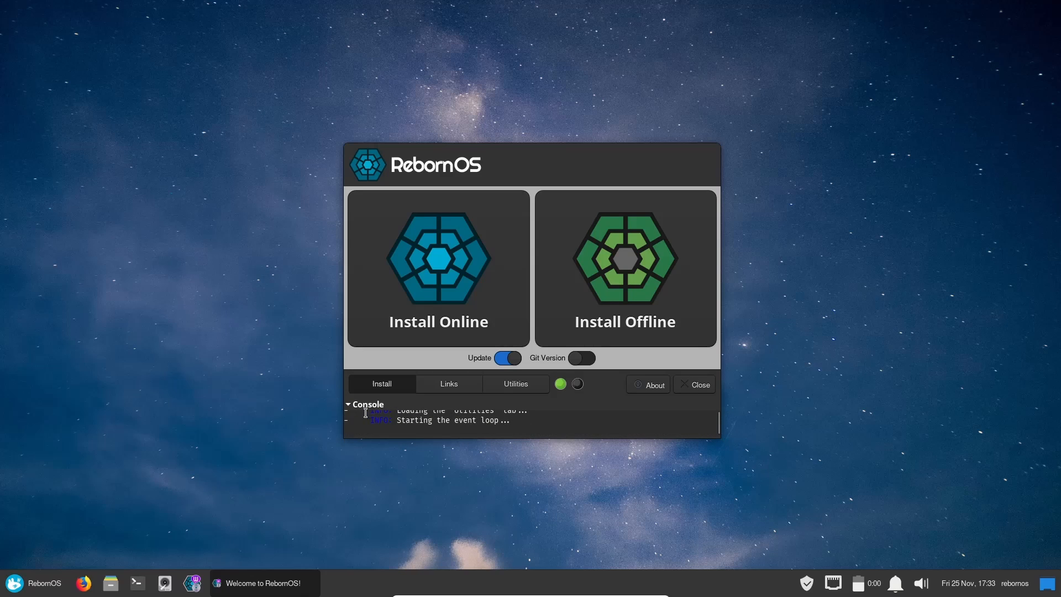
{"action": "left_click", "coordinate": [365, 405]}
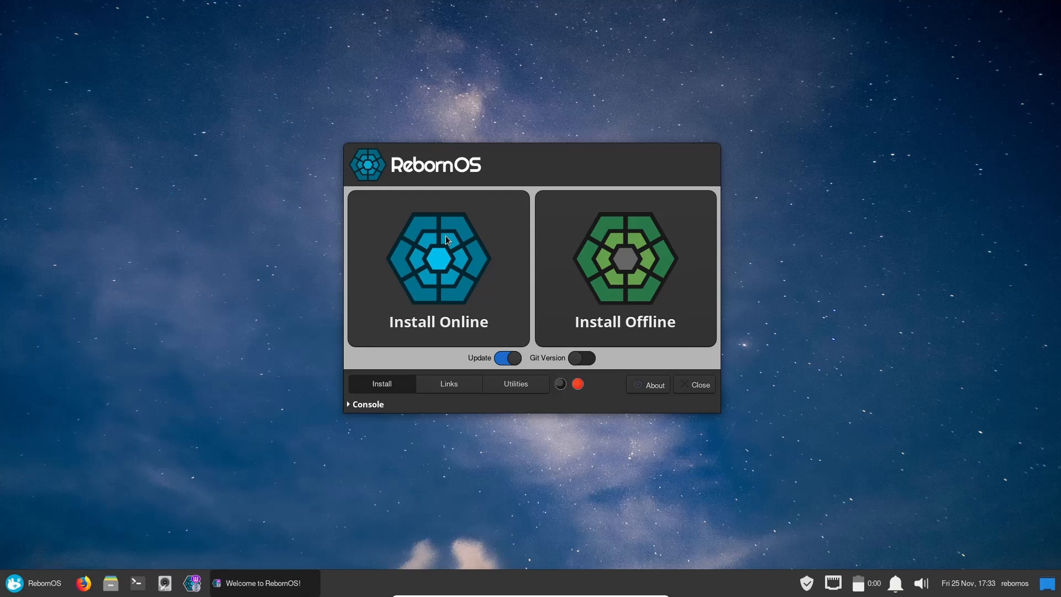
Start the online installation and maximize the installer showing the failed requirements check.
{"action": "left_click", "coordinate": [438, 268]}
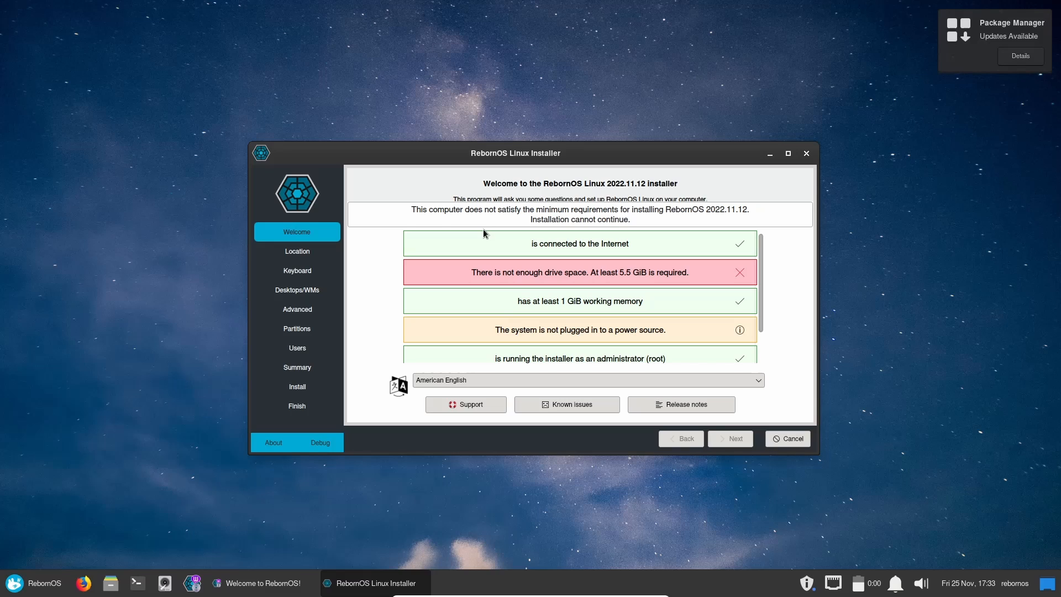
{"action": "mouse_move", "coordinate": [822, 166]}
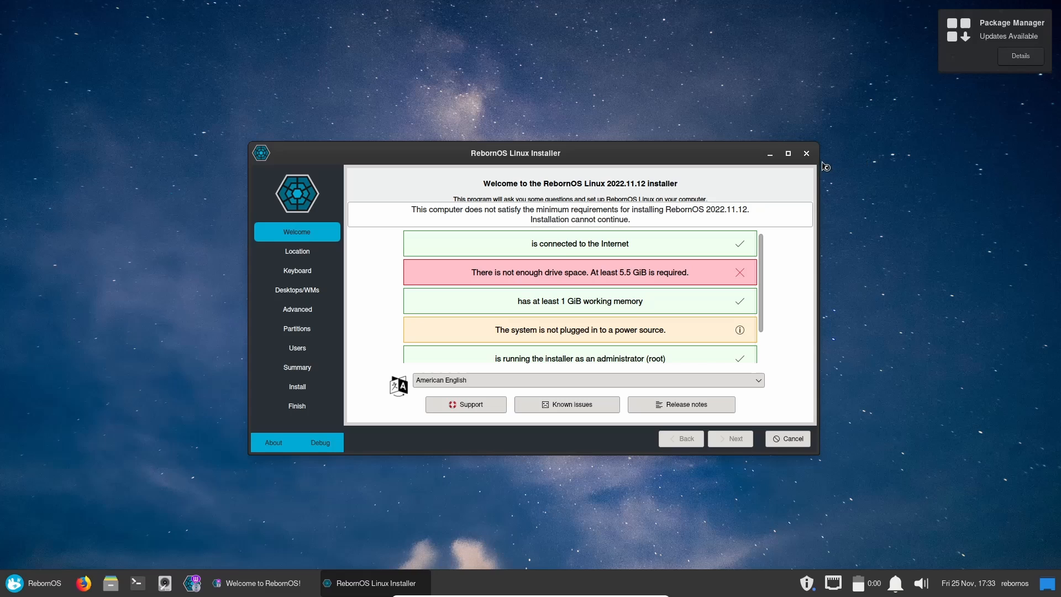
{"action": "left_click", "coordinate": [787, 153]}
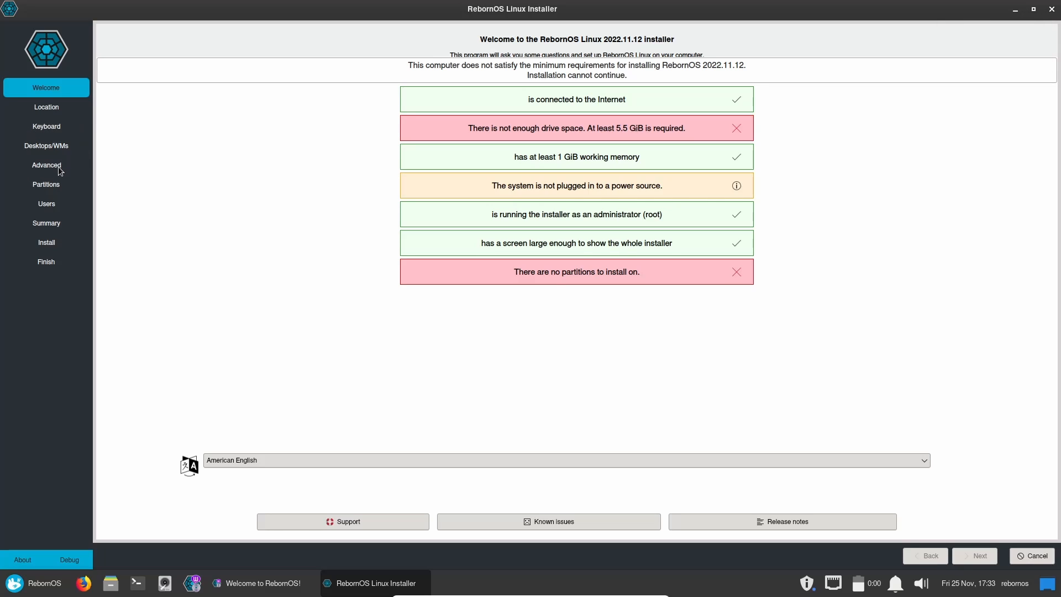
{"action": "mouse_move", "coordinate": [54, 228]}
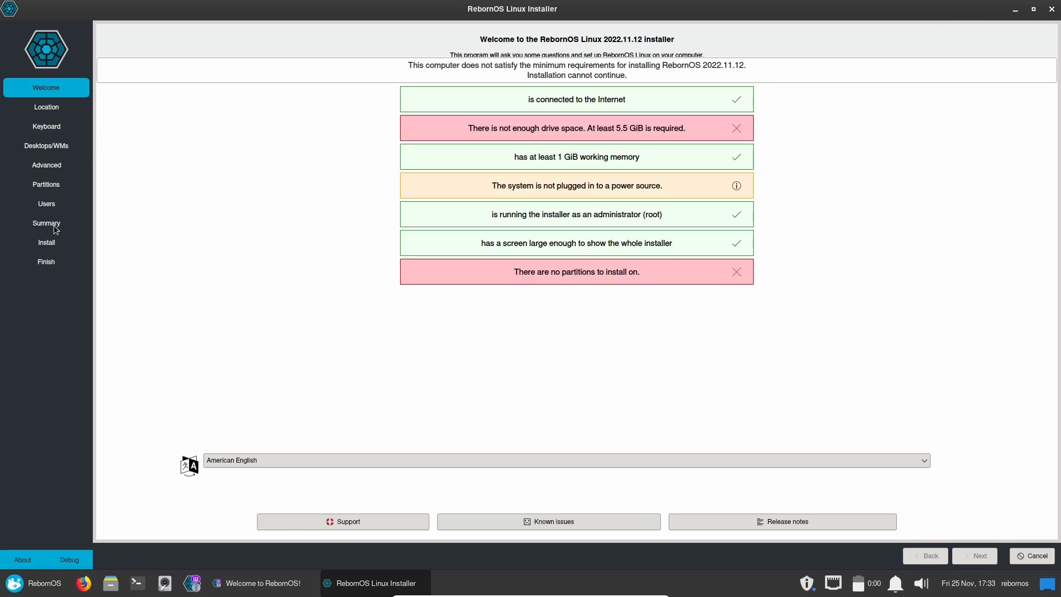
{"action": "mouse_move", "coordinate": [903, 83]}
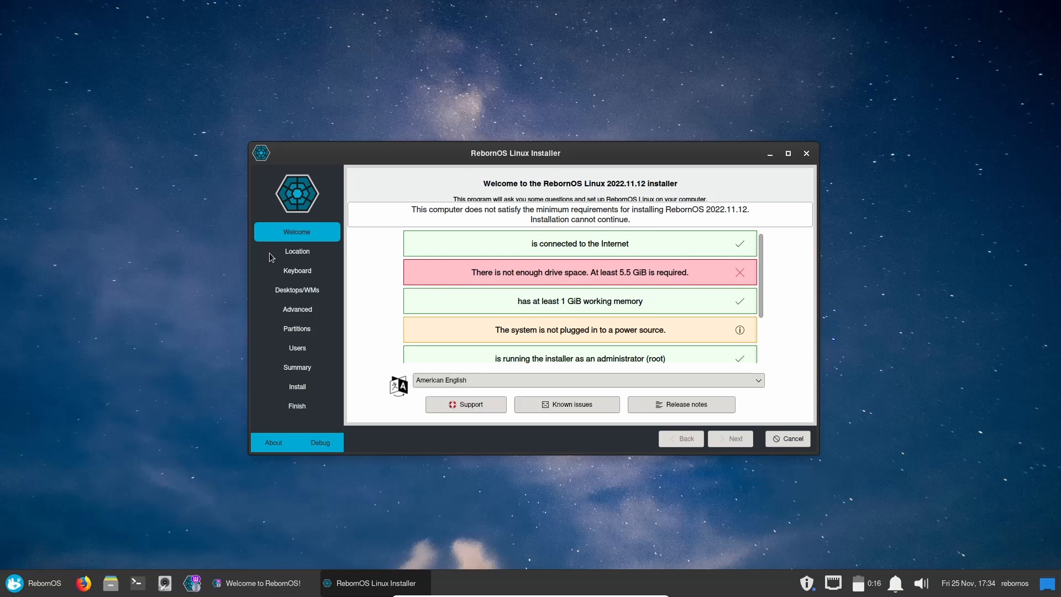
{"action": "mouse_move", "coordinate": [788, 153]}
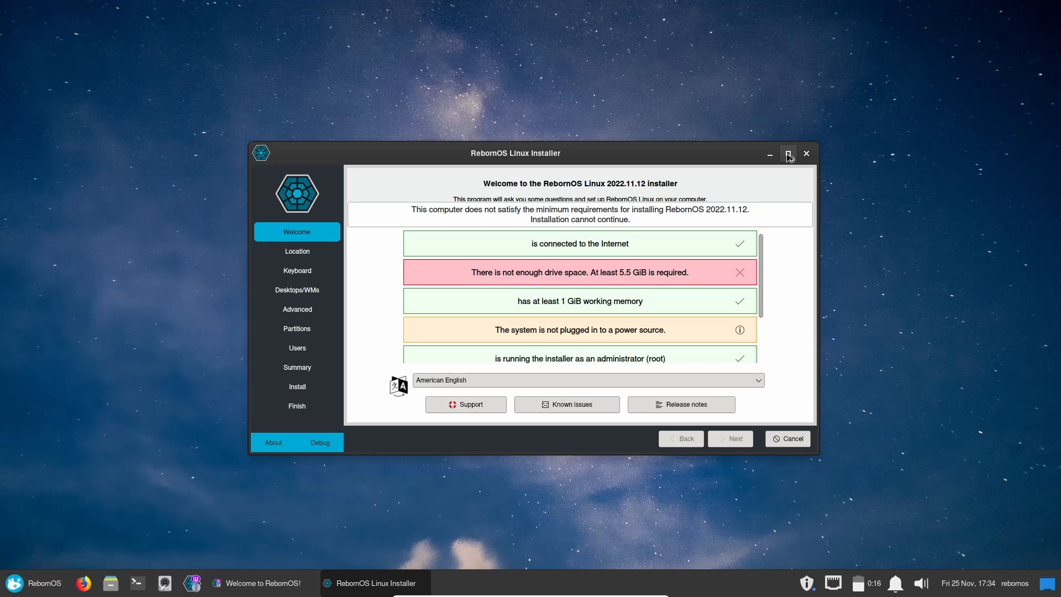
{"action": "mouse_move", "coordinate": [297, 299]}
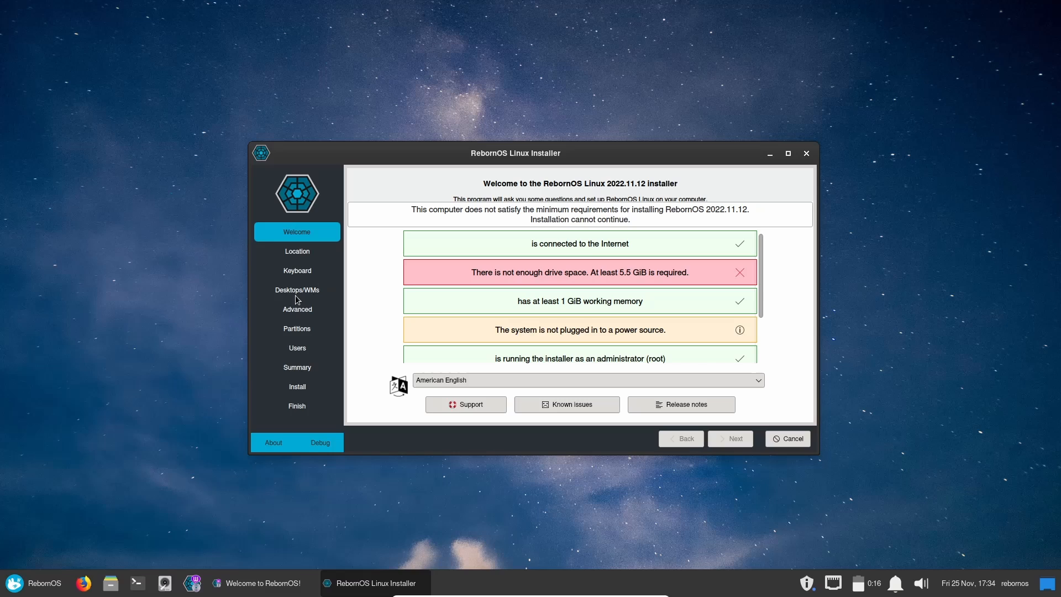
{"action": "mouse_move", "coordinate": [268, 292]}
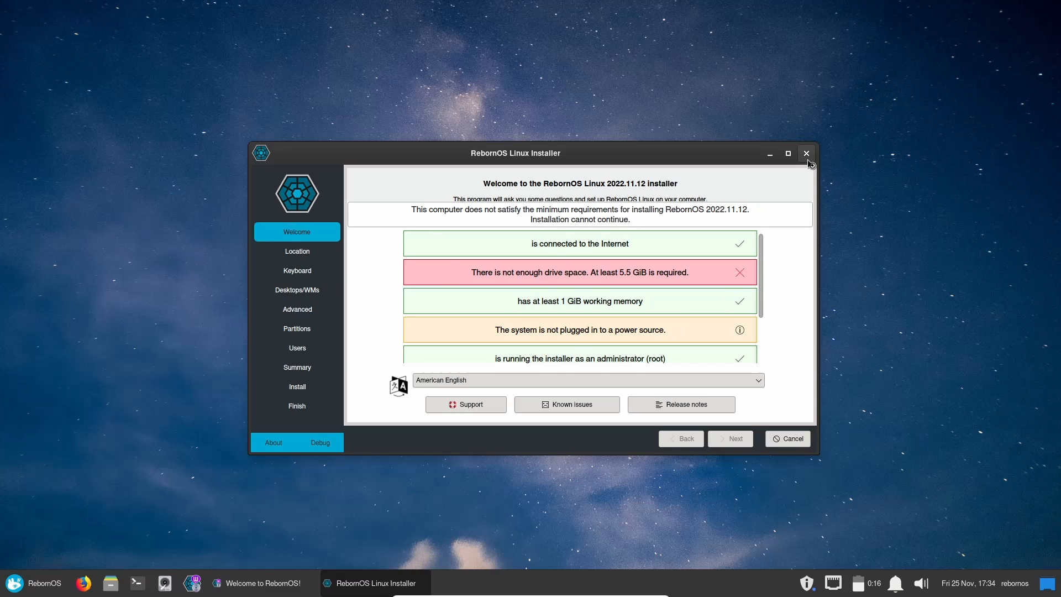
Close the installer and the RebornOS Welcome app, leaving an empty desktop.
{"action": "left_click", "coordinate": [806, 153]}
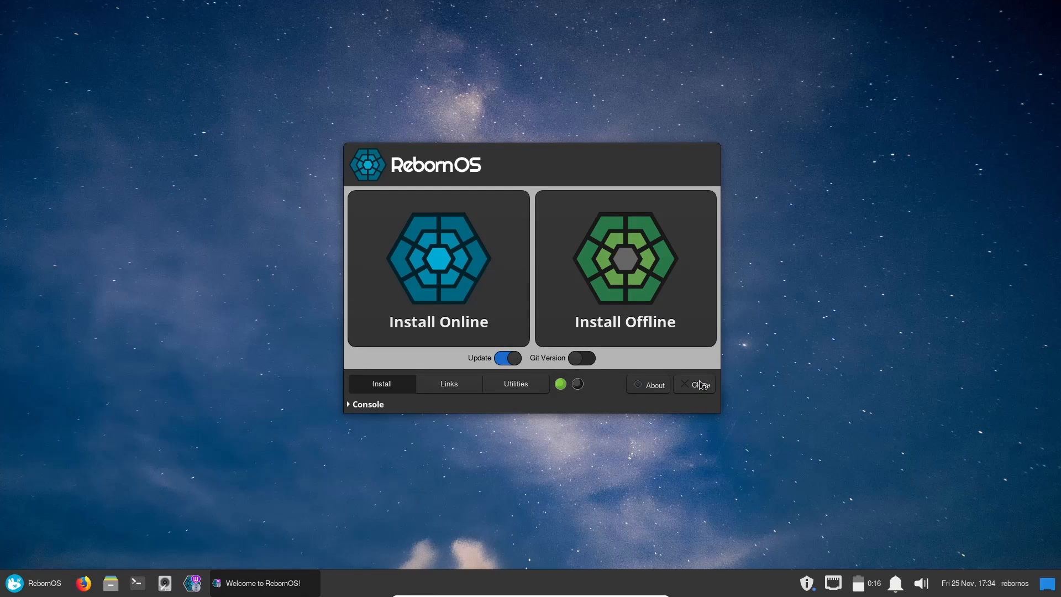
{"action": "left_click", "coordinate": [695, 385]}
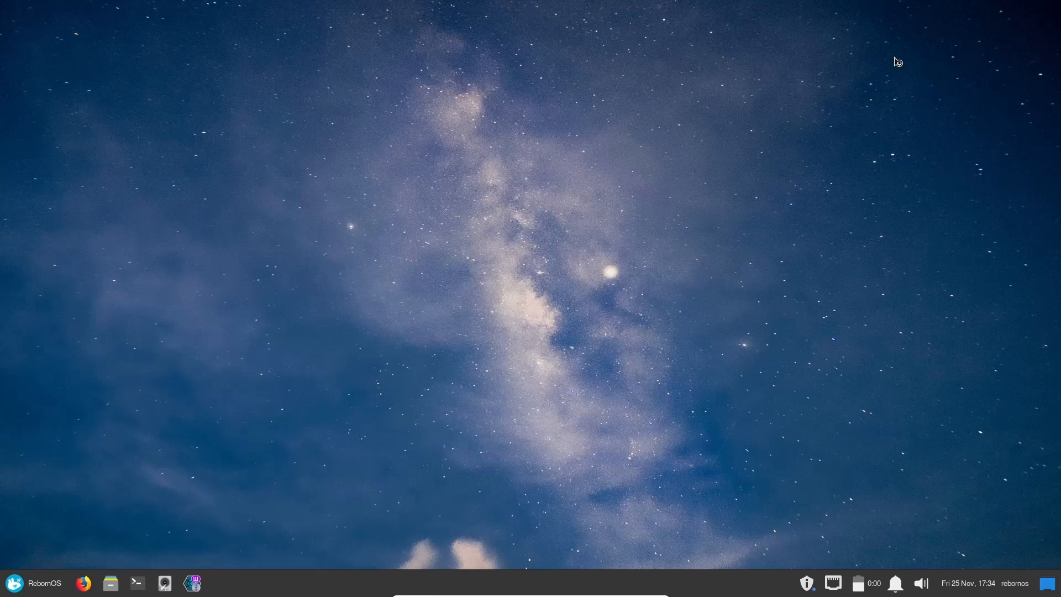
{"action": "mouse_move", "coordinate": [465, 129]}
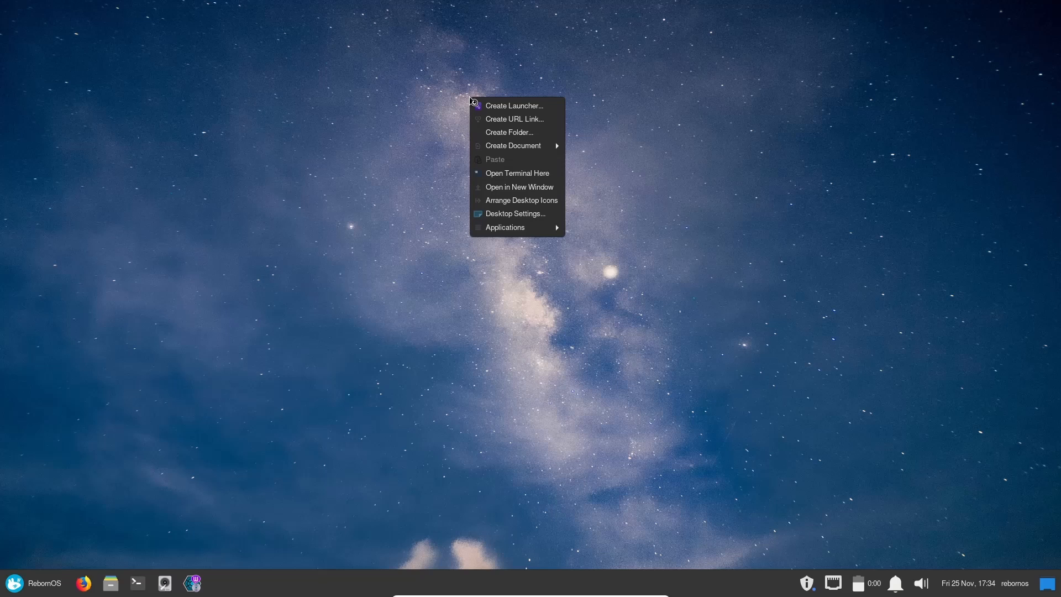
{"action": "mouse_move", "coordinate": [517, 145]}
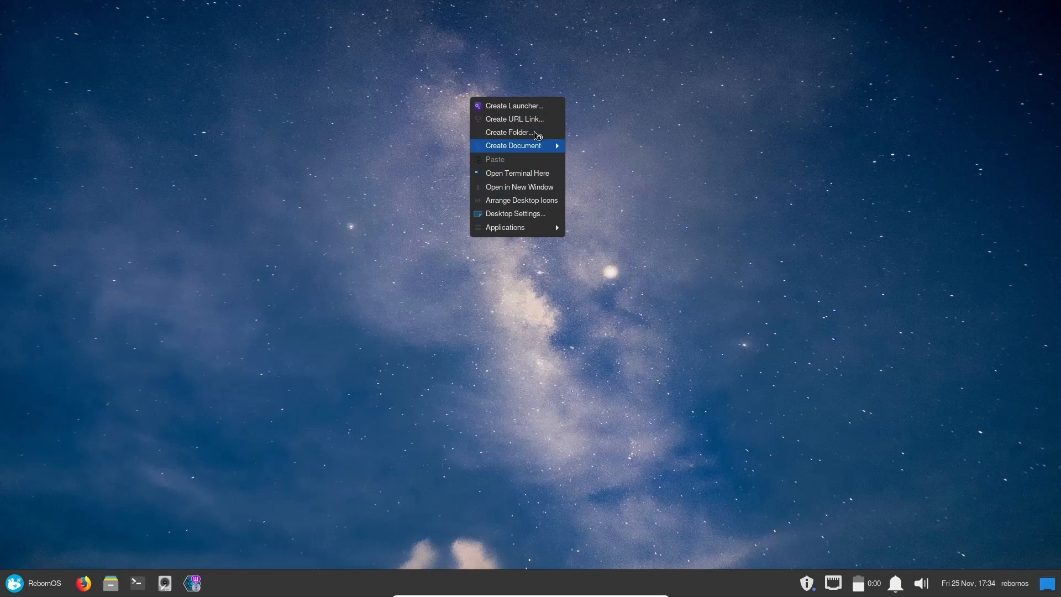
{"action": "mouse_move", "coordinate": [516, 120]}
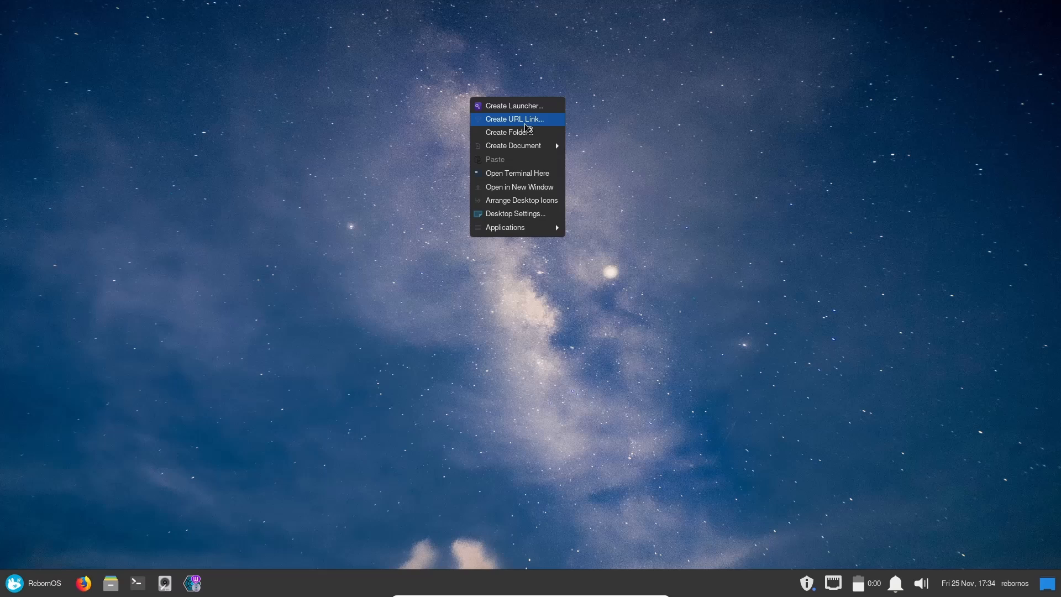
{"action": "mouse_move", "coordinate": [513, 146]}
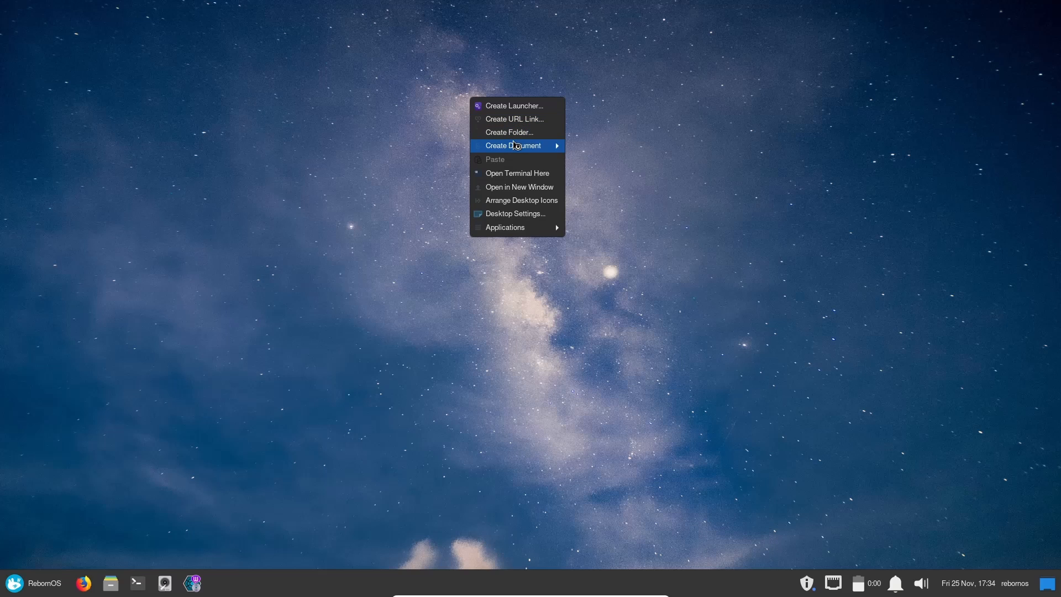
{"action": "mouse_move", "coordinate": [516, 213]}
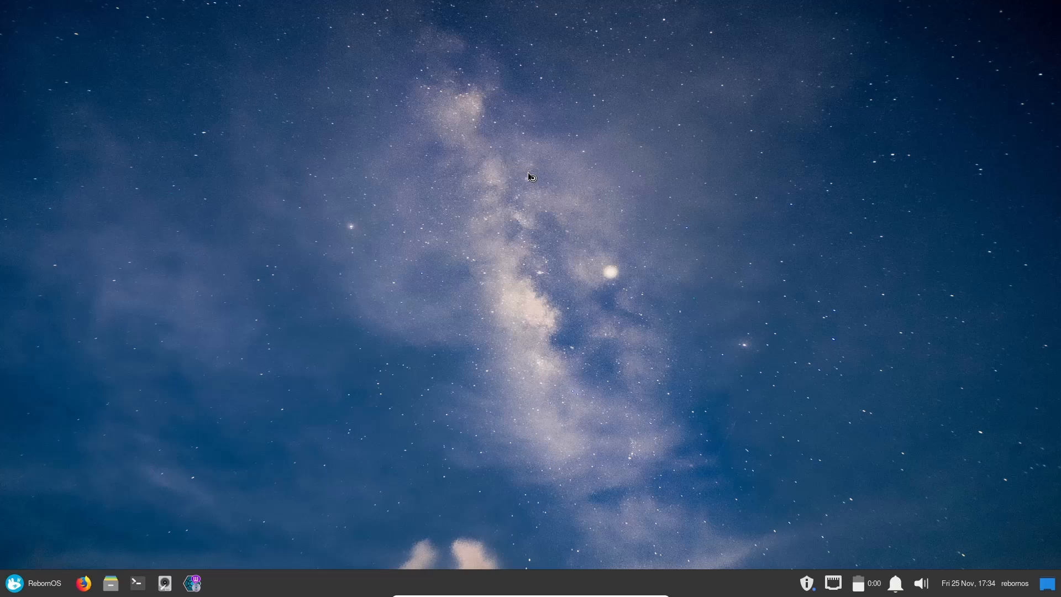
{"action": "left_click", "coordinate": [137, 582]}
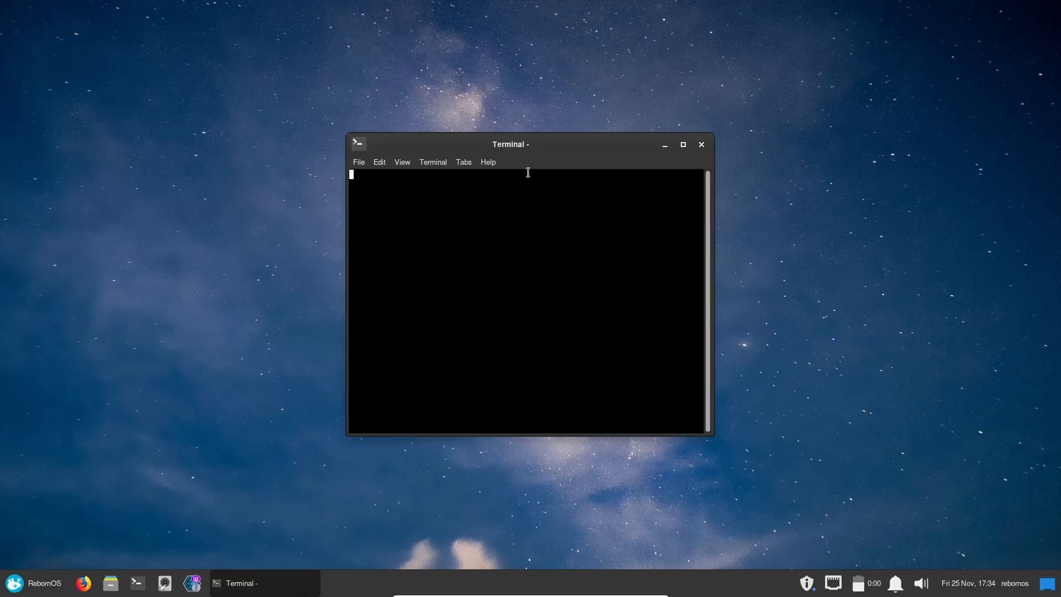
{"action": "type", "text": "neofetch"}
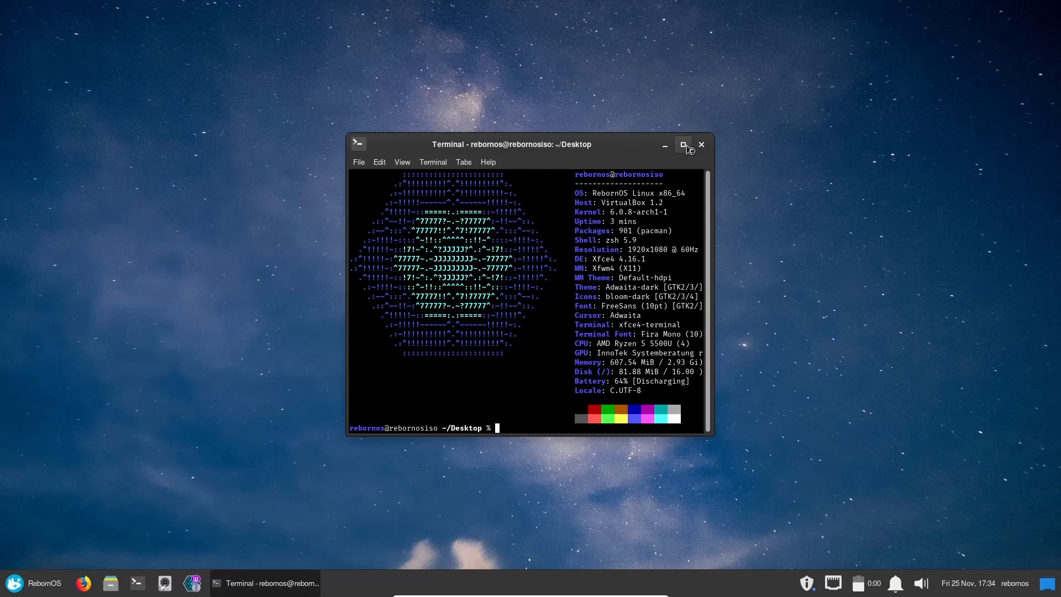
{"action": "left_click", "coordinate": [683, 145]}
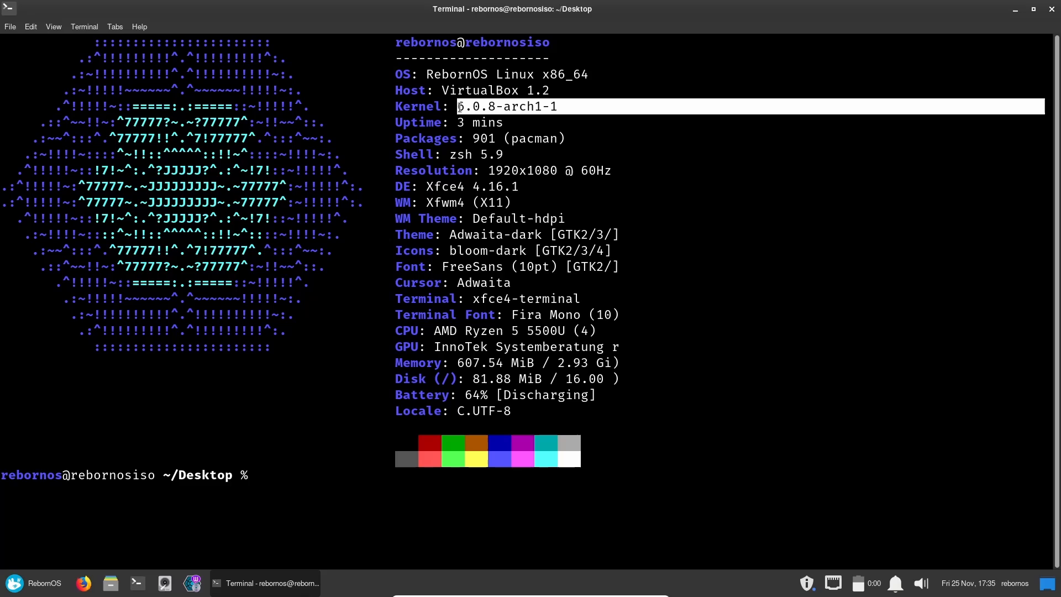
{"action": "left_click", "coordinate": [580, 101]}
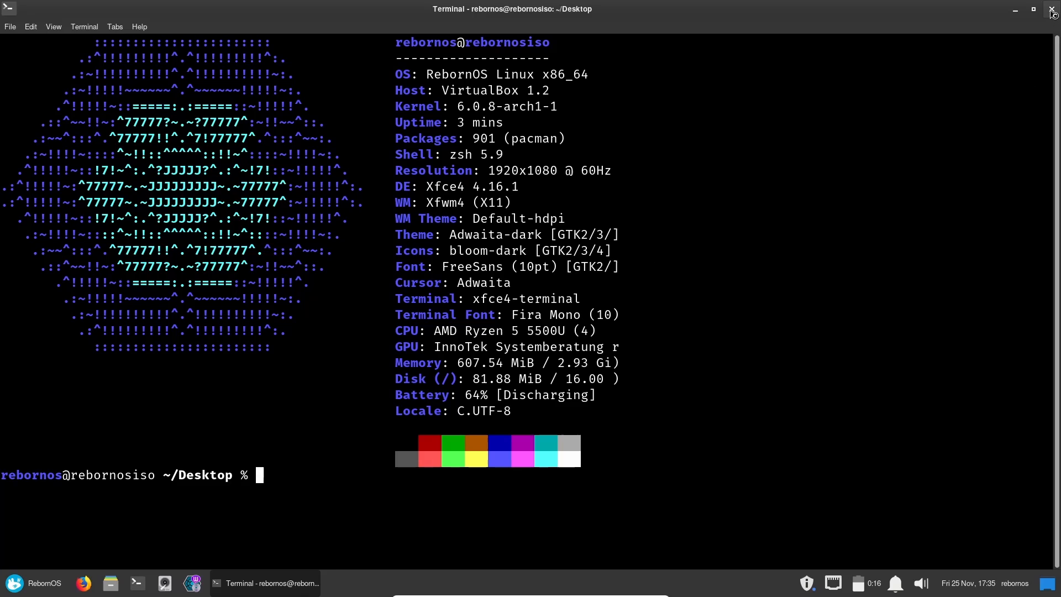
{"action": "left_click", "coordinate": [1051, 12]}
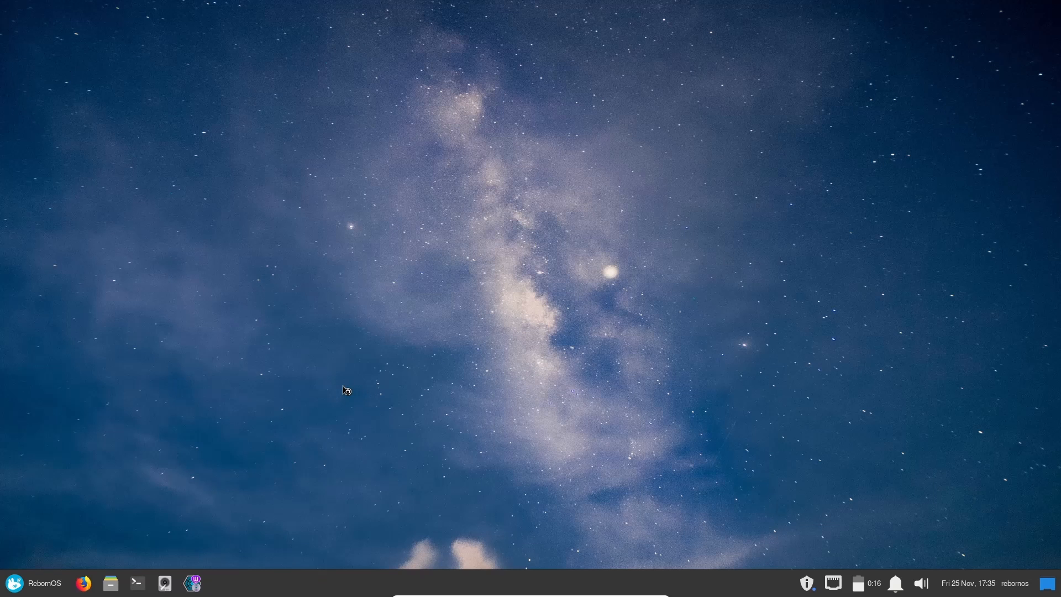
{"action": "mouse_move", "coordinate": [1005, 482]}
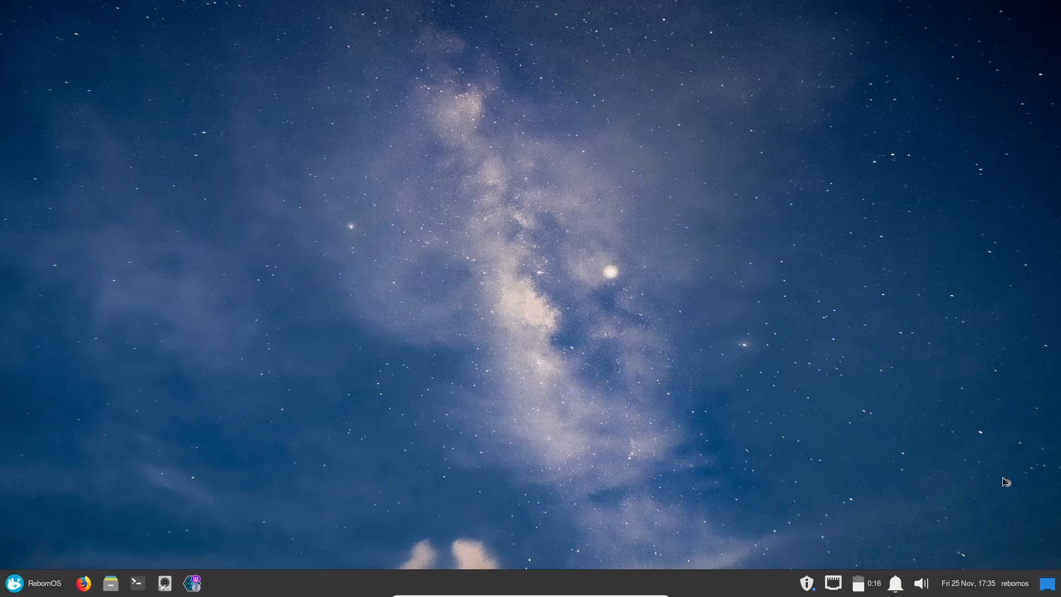
{"action": "mouse_move", "coordinate": [960, 533]}
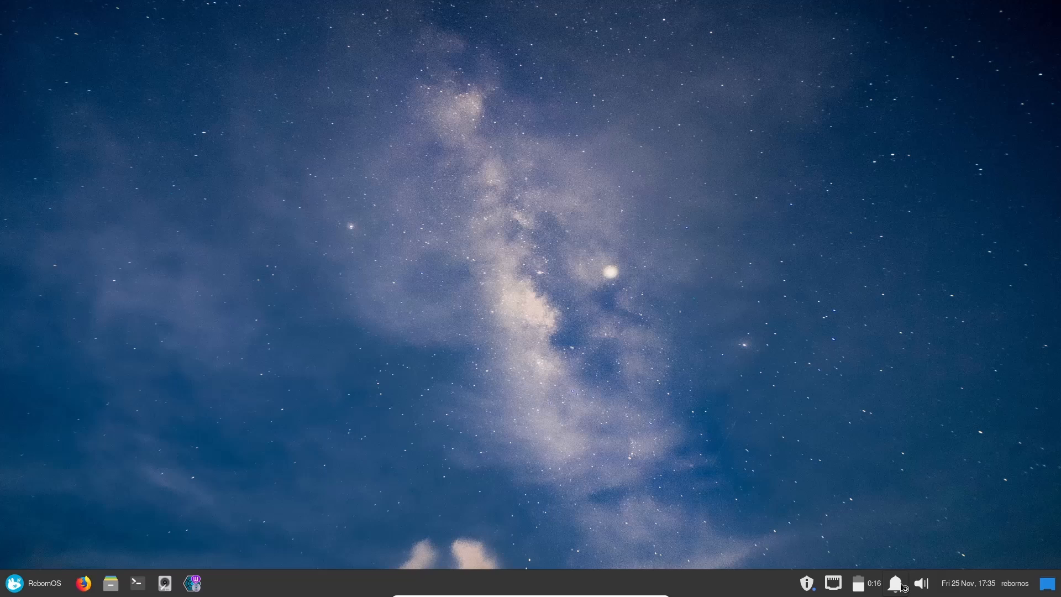
{"action": "mouse_move", "coordinate": [871, 590]}
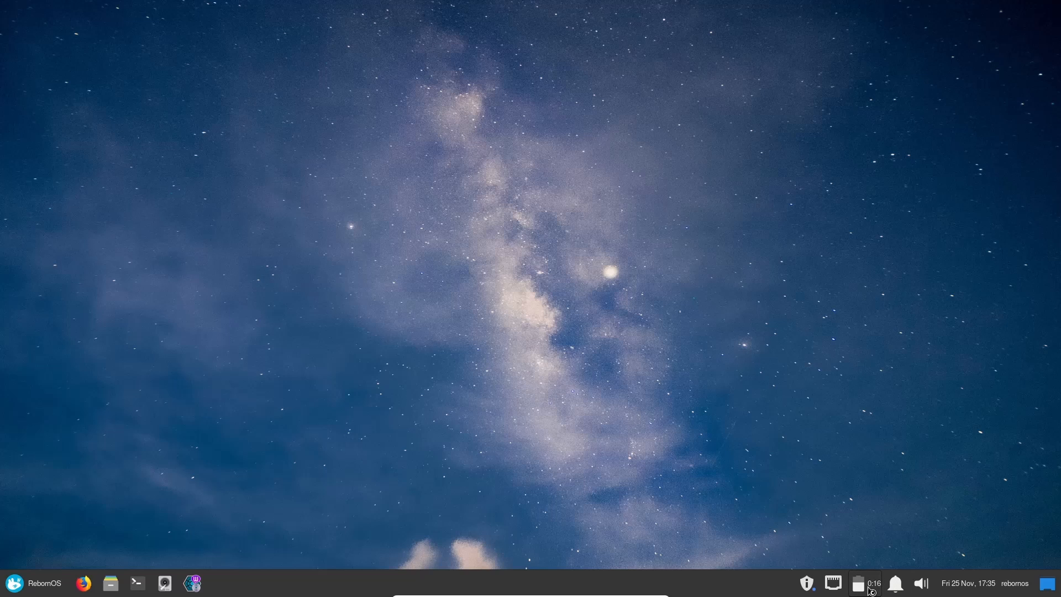
{"action": "mouse_move", "coordinate": [805, 583]}
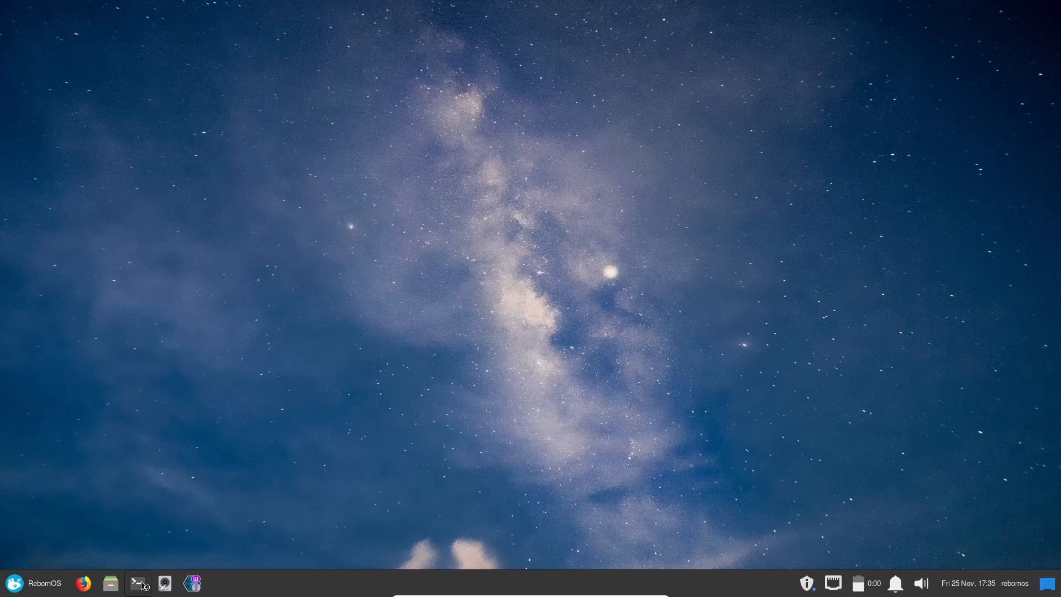
Launch a new terminal window from the bottom panel.
{"action": "left_click", "coordinate": [137, 582]}
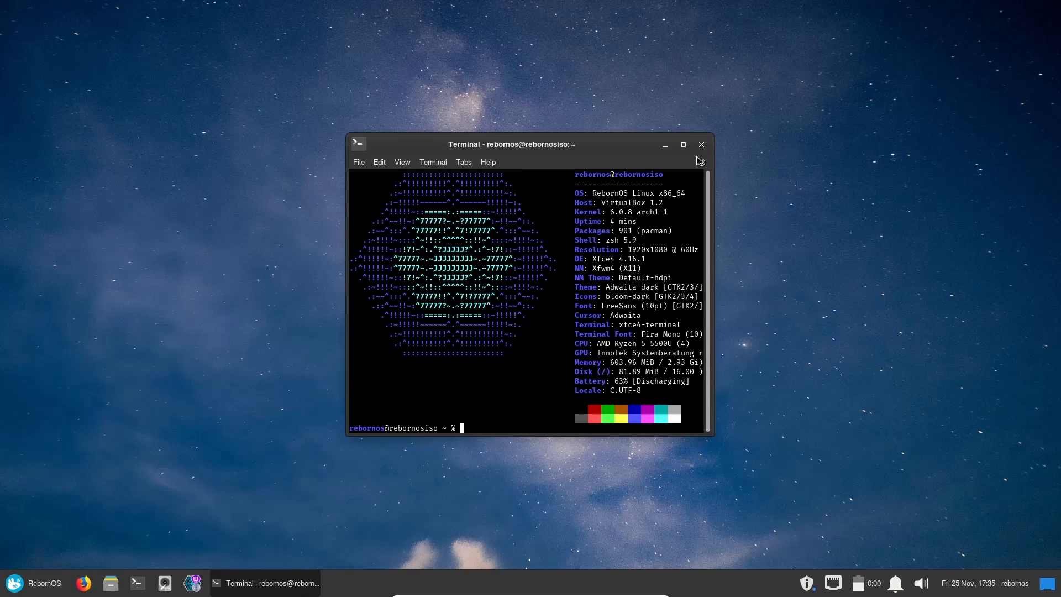
Maximize the terminal, try htop, run top instead, then close the terminal confirming the warning.
{"action": "left_click", "coordinate": [682, 144]}
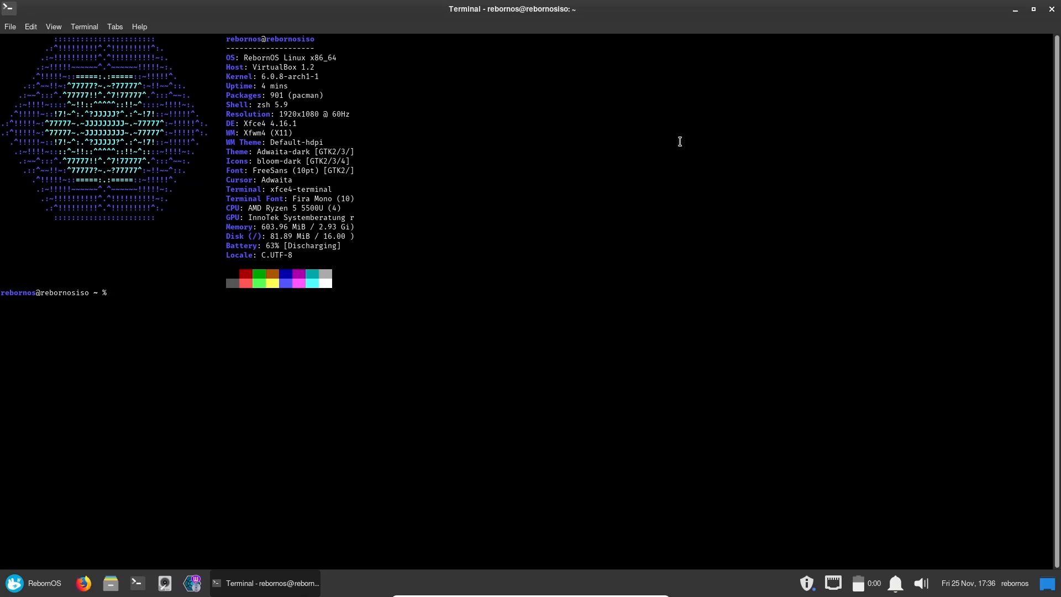
{"action": "type", "text": "htop"}
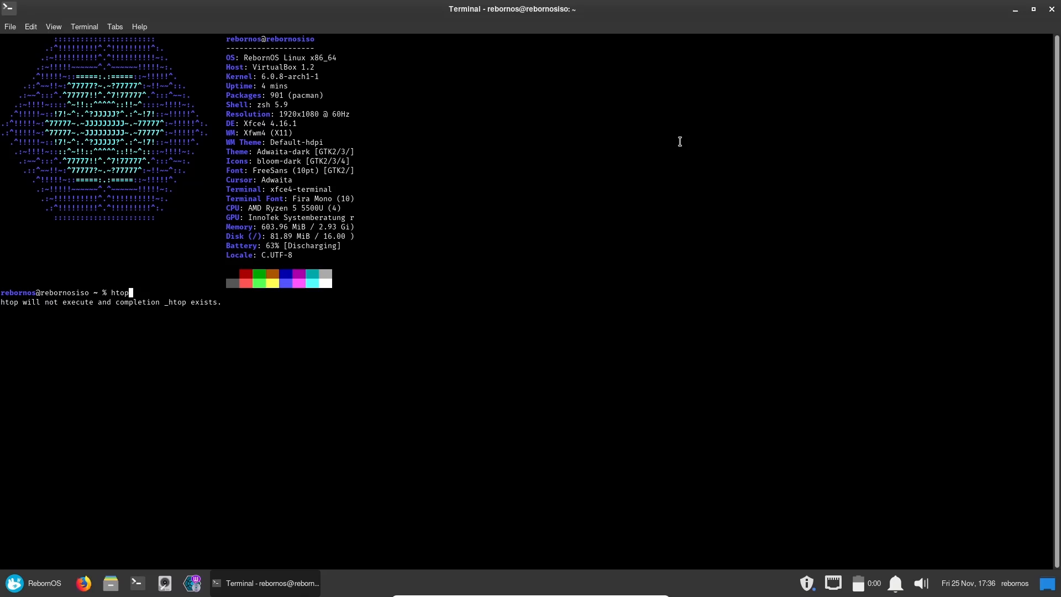
{"action": "key", "text": "Return"}
{"action": "type", "text": "t"}
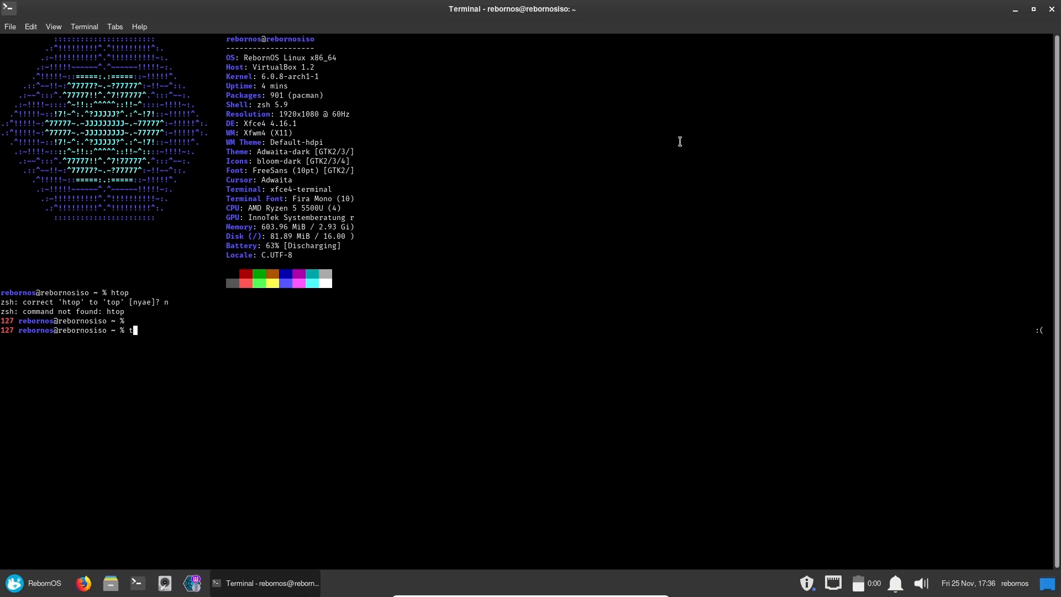
{"action": "key", "text": "Return"}
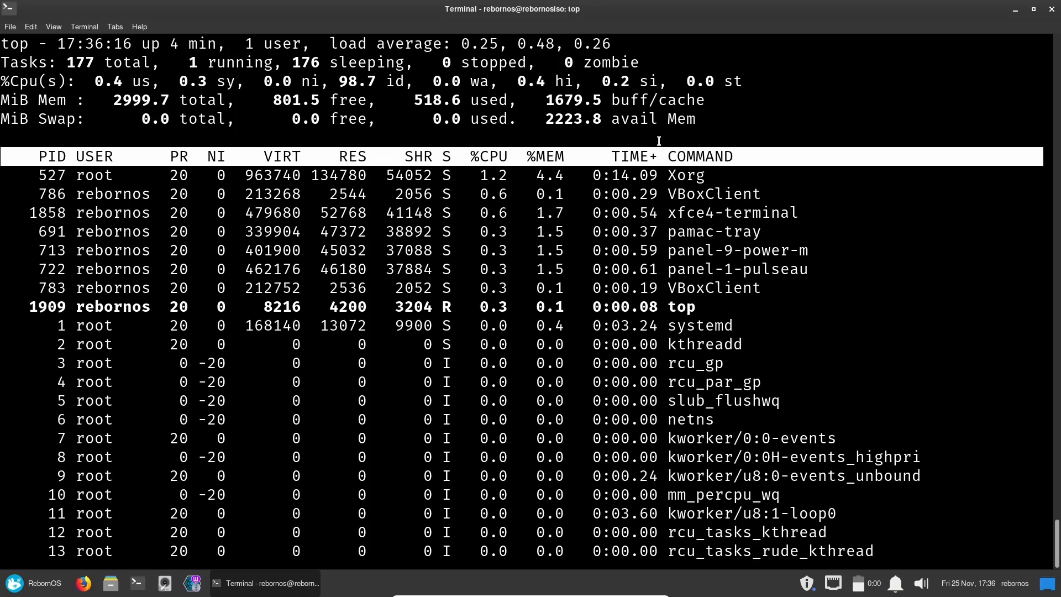
{"action": "mouse_move", "coordinate": [425, 67]}
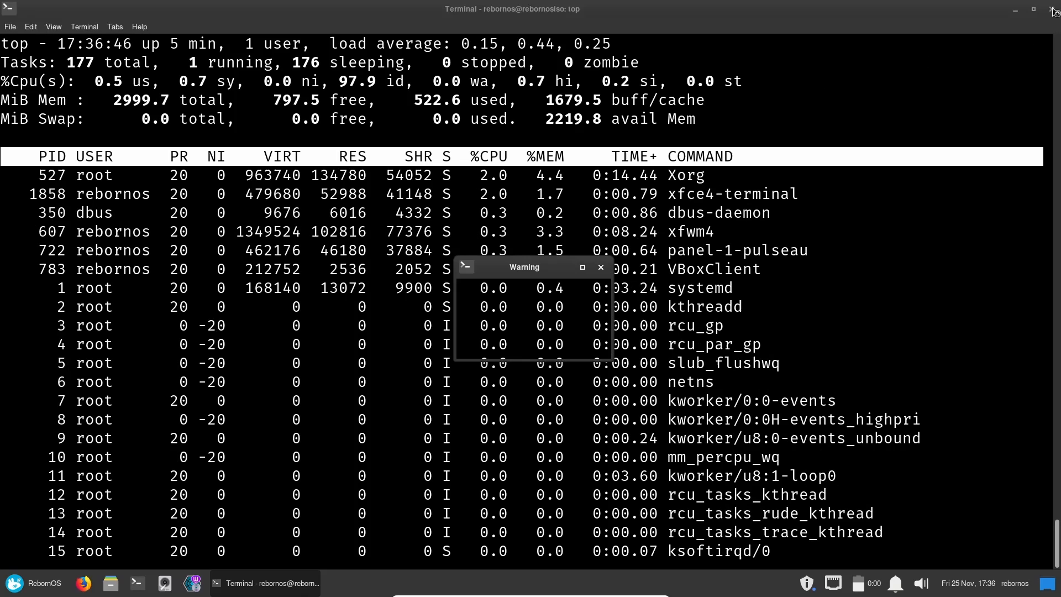
{"action": "left_click", "coordinate": [1054, 9]}
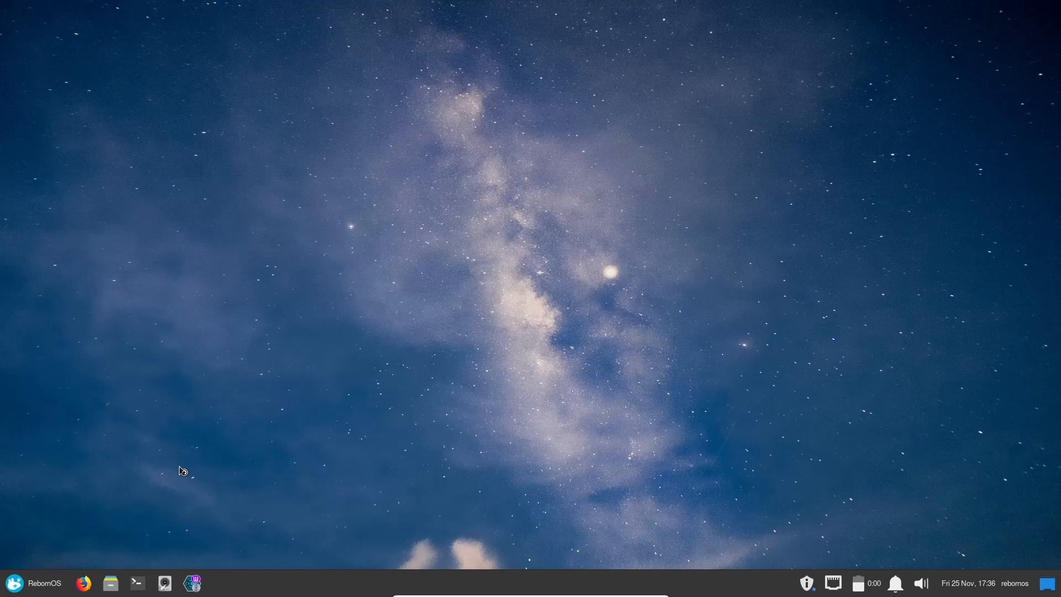
{"action": "mouse_move", "coordinate": [472, 333]}
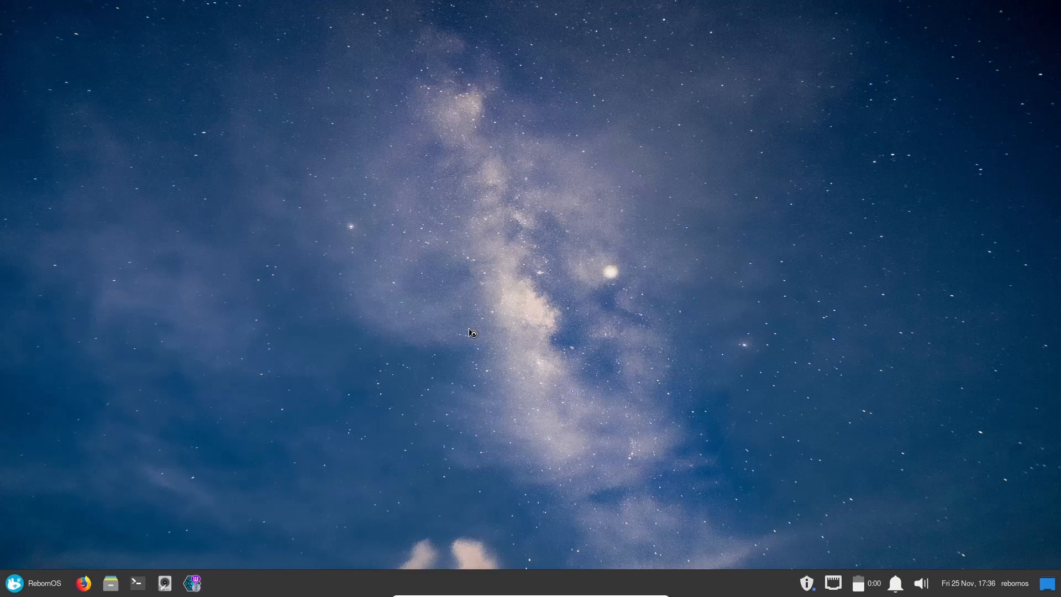
Browse the home folder in a maximized Thunar window and view its About information.
{"action": "left_click", "coordinate": [110, 583]}
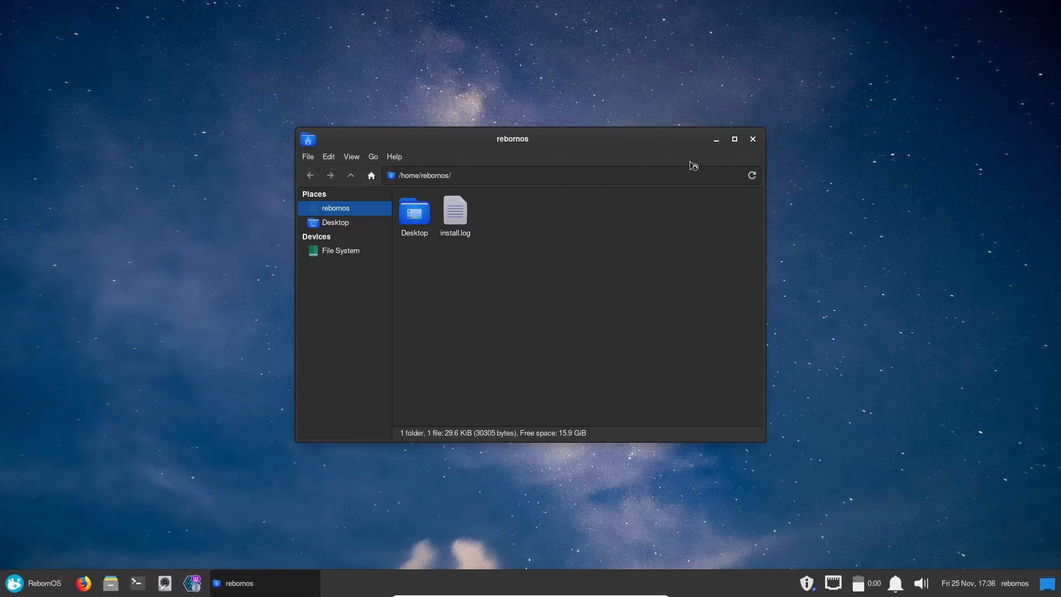
{"action": "left_click", "coordinate": [734, 139]}
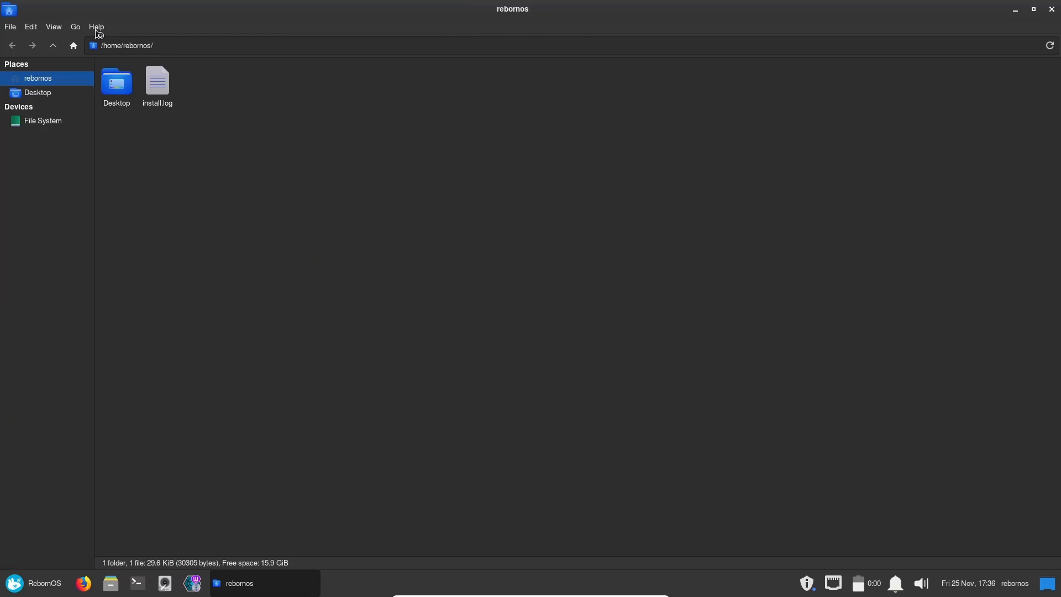
{"action": "left_click", "coordinate": [95, 27]}
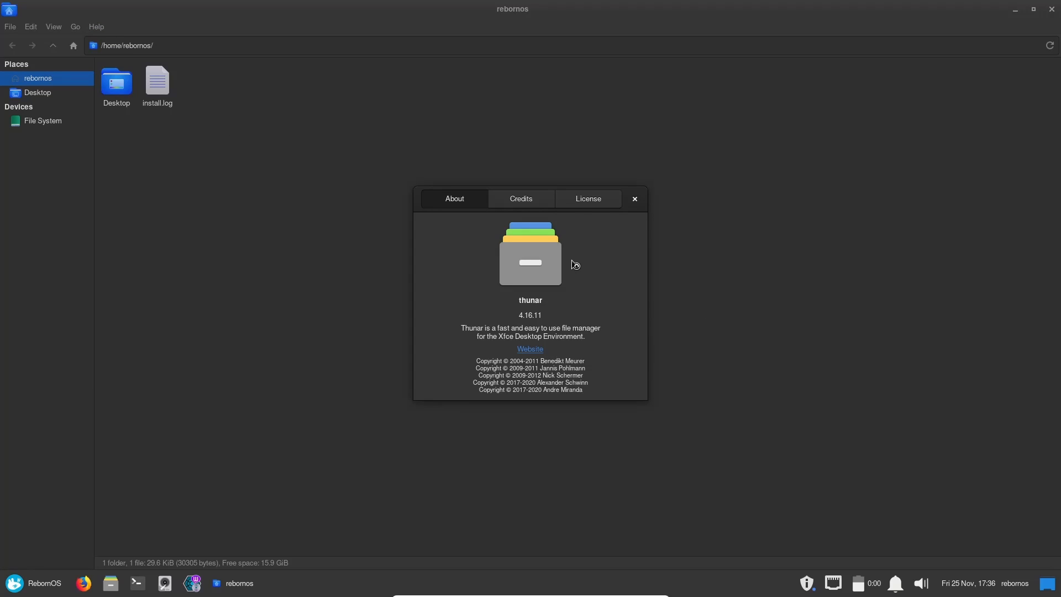
{"action": "mouse_move", "coordinate": [635, 200]}
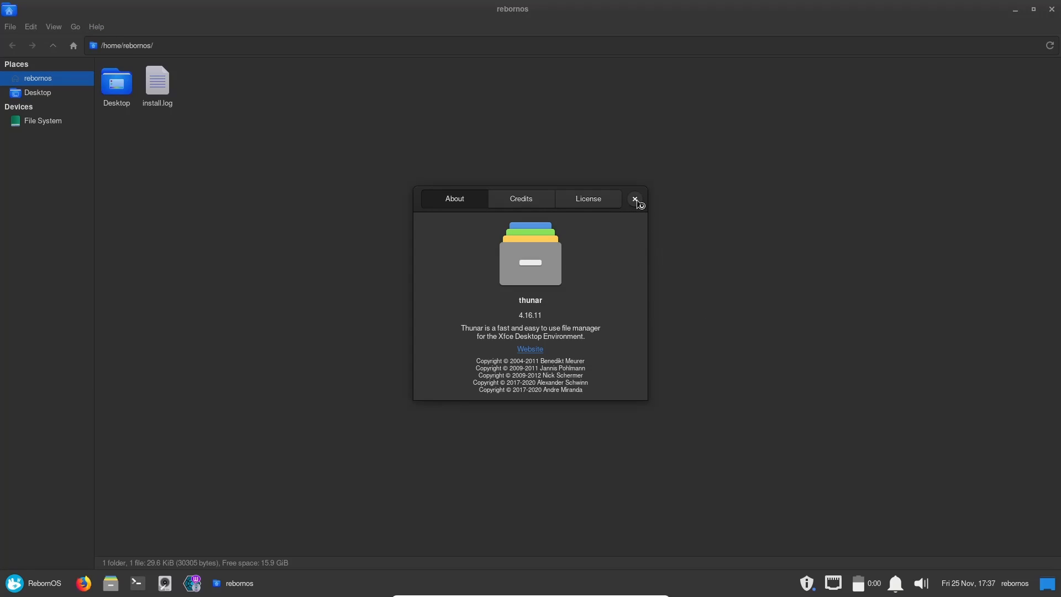
Dismiss the About Thunar dialog and close the home folder window.
{"action": "left_click", "coordinate": [634, 199]}
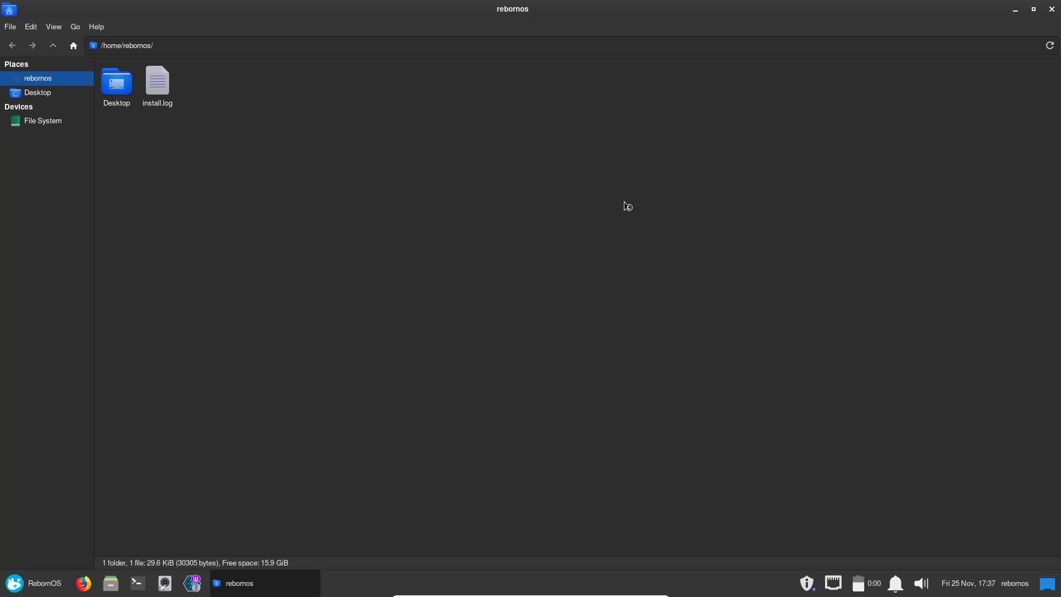
{"action": "mouse_move", "coordinate": [8, 254]}
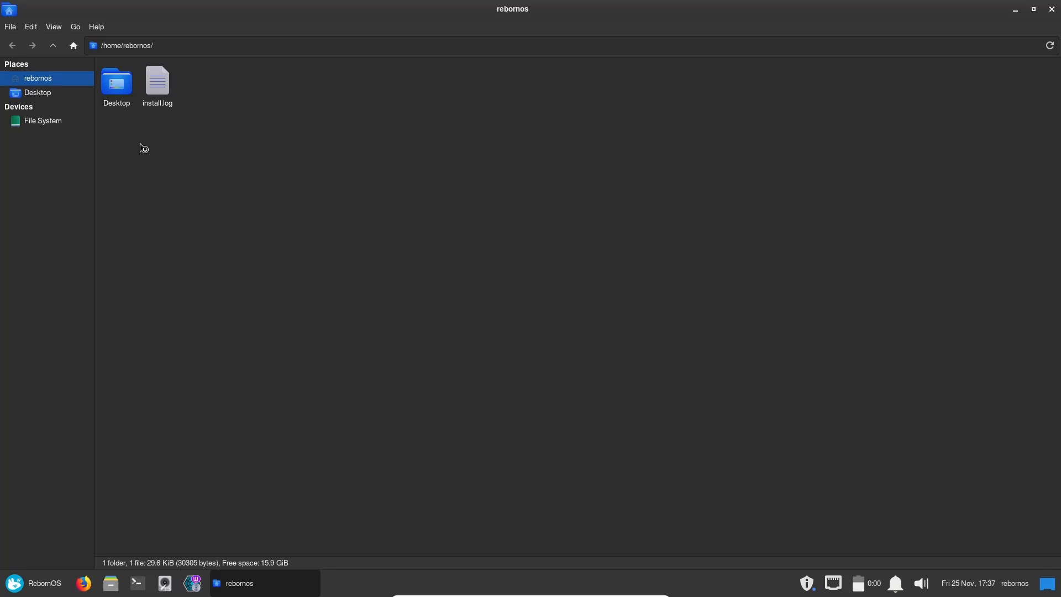
{"action": "mouse_move", "coordinate": [398, 144]}
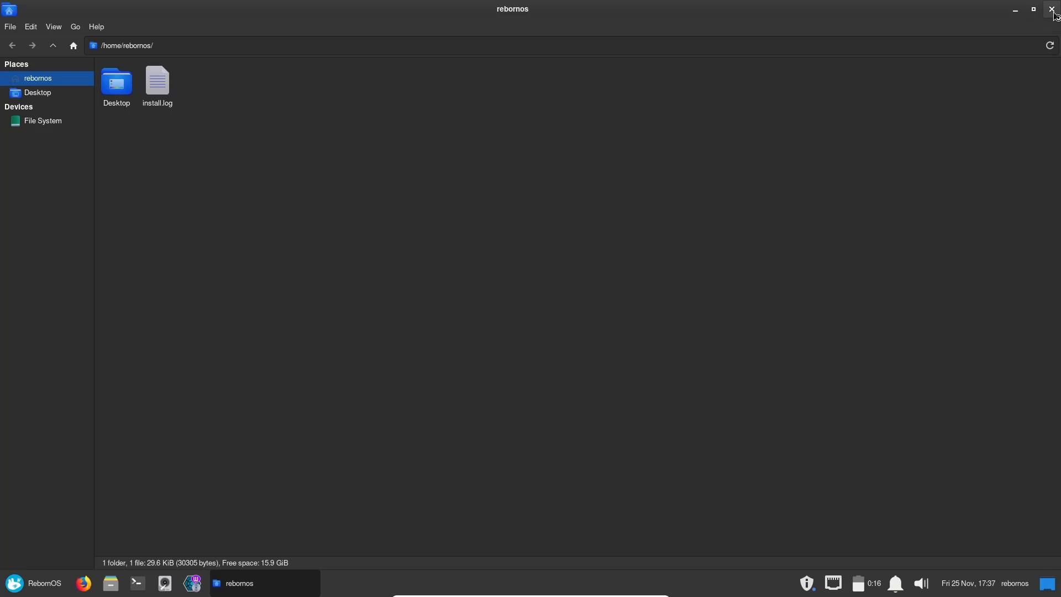
{"action": "left_click", "coordinate": [1053, 10]}
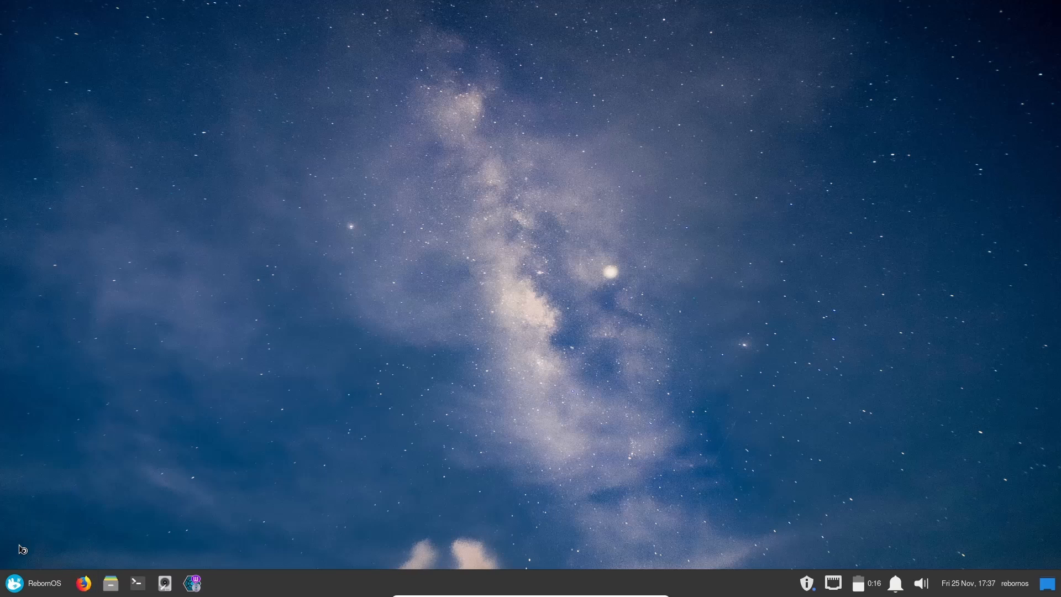
{"action": "left_click", "coordinate": [14, 583]}
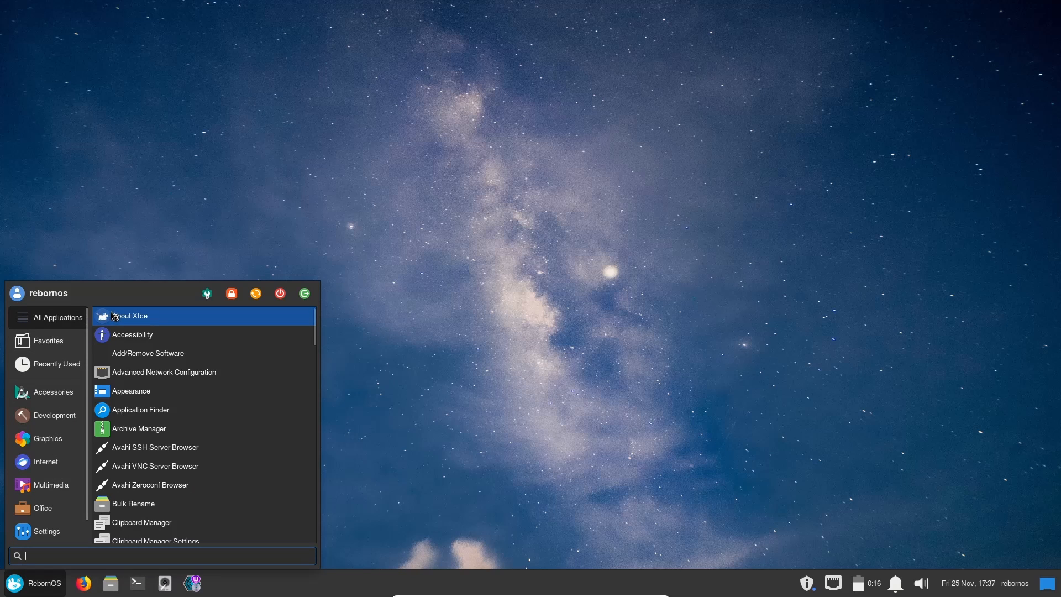
{"action": "mouse_move", "coordinate": [115, 324]}
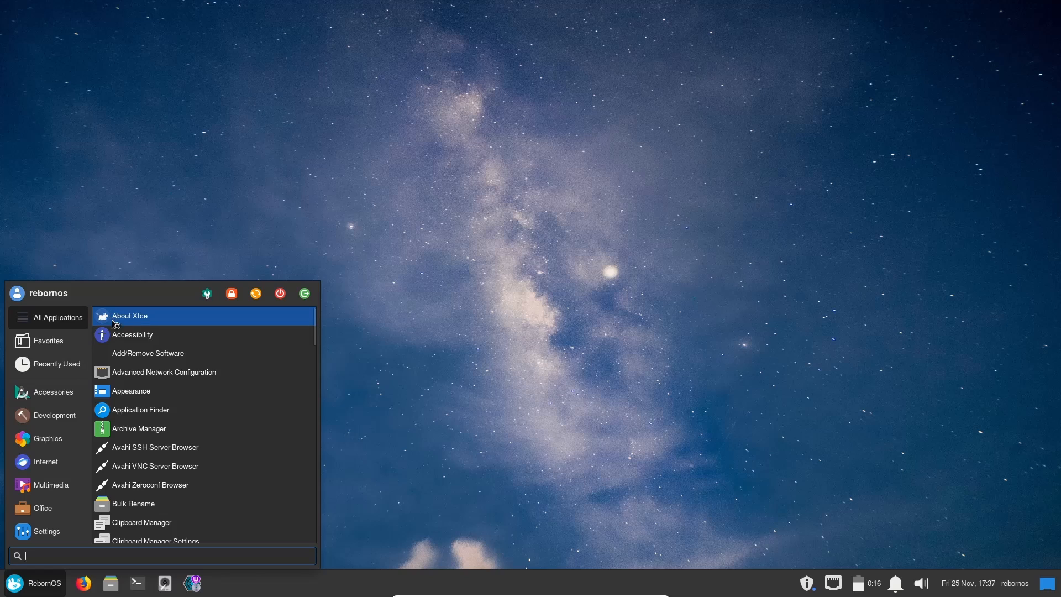
{"action": "mouse_move", "coordinate": [142, 334]}
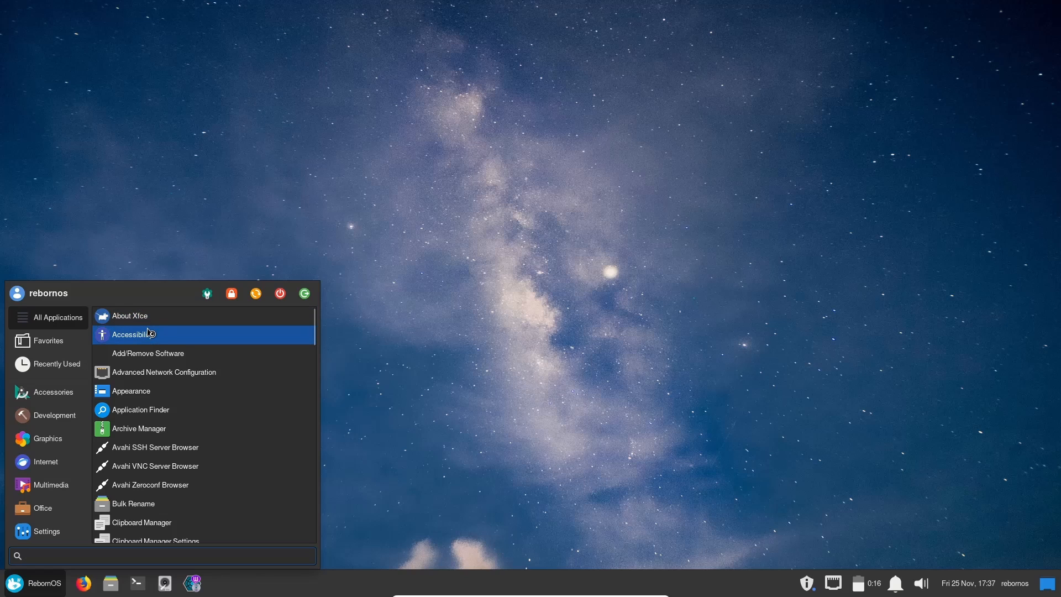
{"action": "mouse_move", "coordinate": [140, 357]}
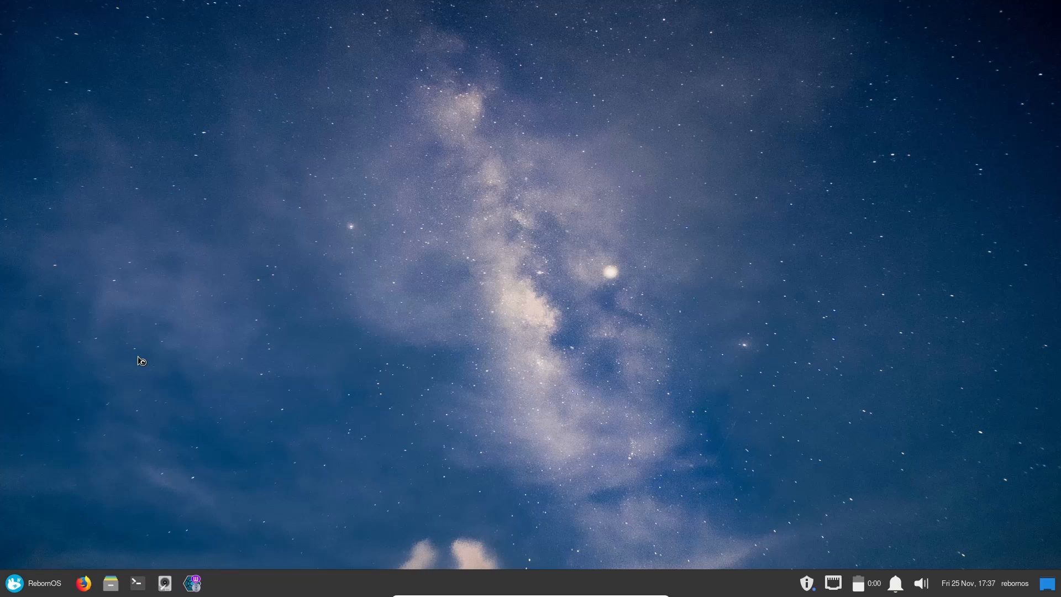
{"action": "left_click", "coordinate": [192, 583]}
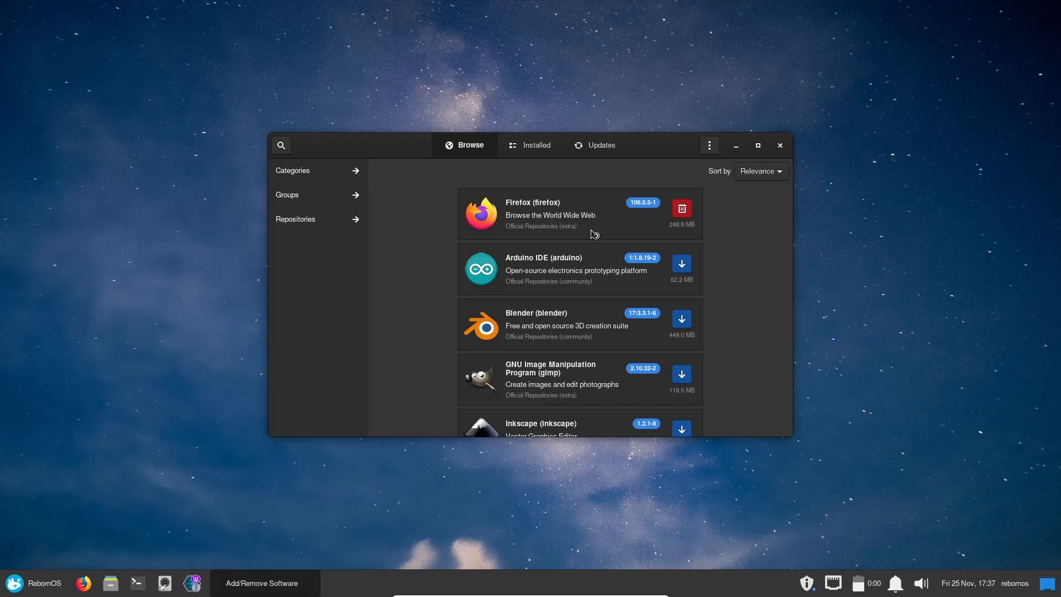
{"action": "mouse_move", "coordinate": [713, 288]}
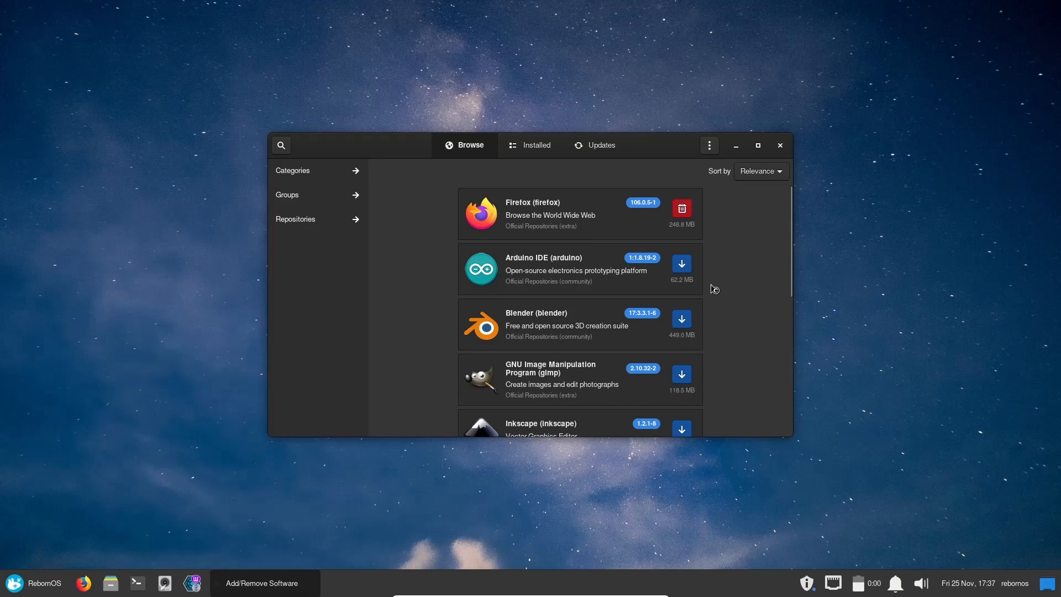
{"action": "mouse_move", "coordinate": [643, 291]}
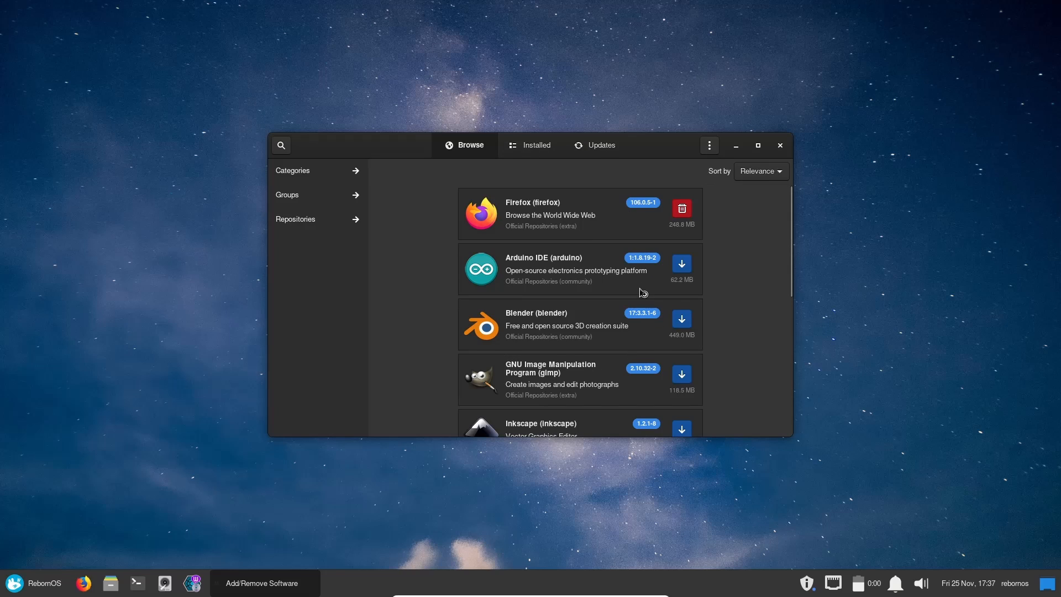
{"action": "mouse_move", "coordinate": [715, 155]}
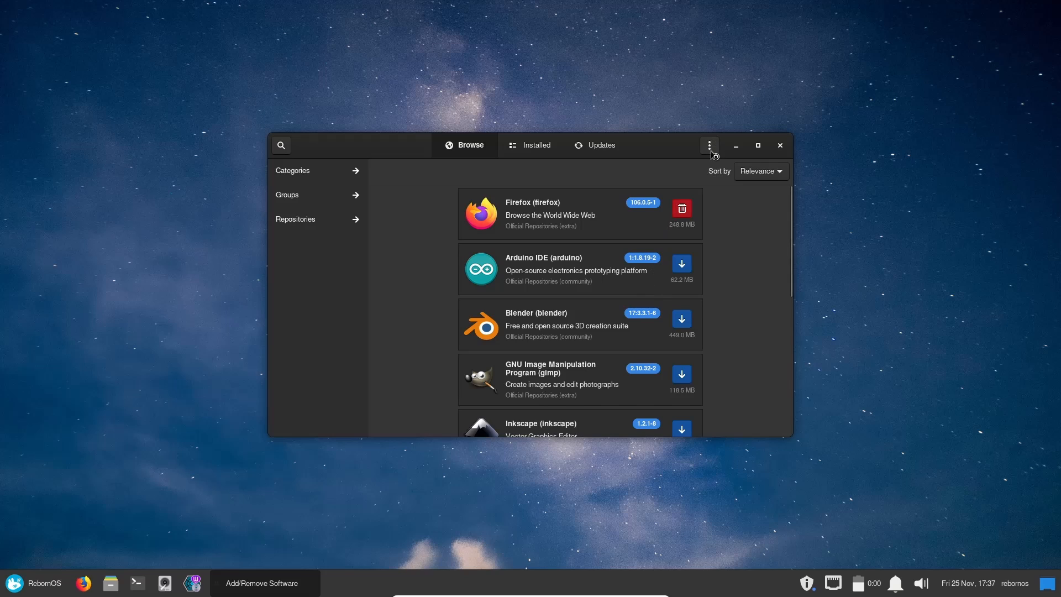
Bring up Pamac's Preferences dialog from the header menu, on the General tab.
{"action": "left_click", "coordinate": [709, 145]}
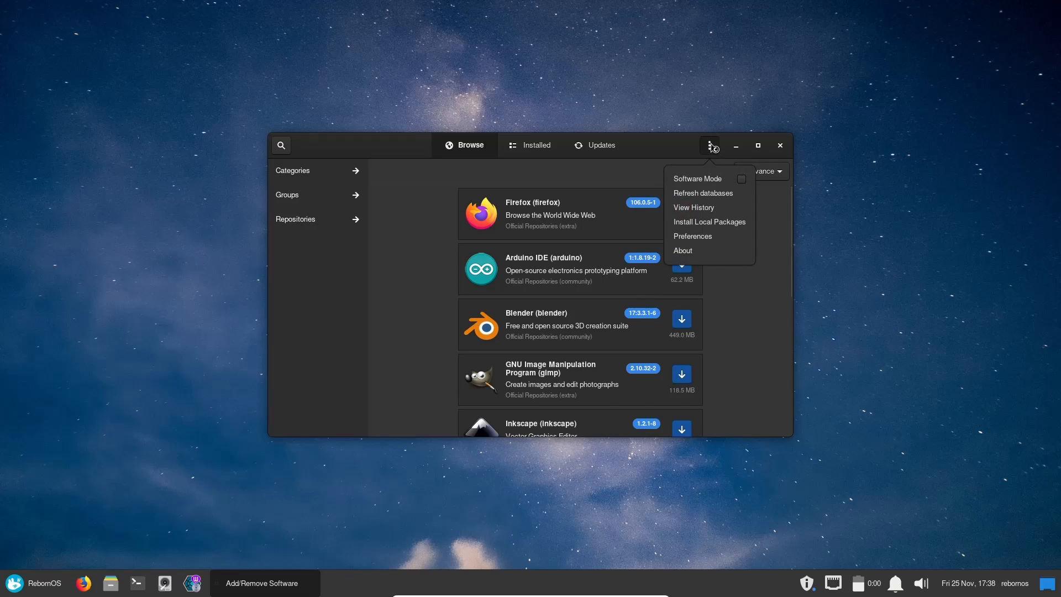
{"action": "mouse_move", "coordinate": [707, 237]}
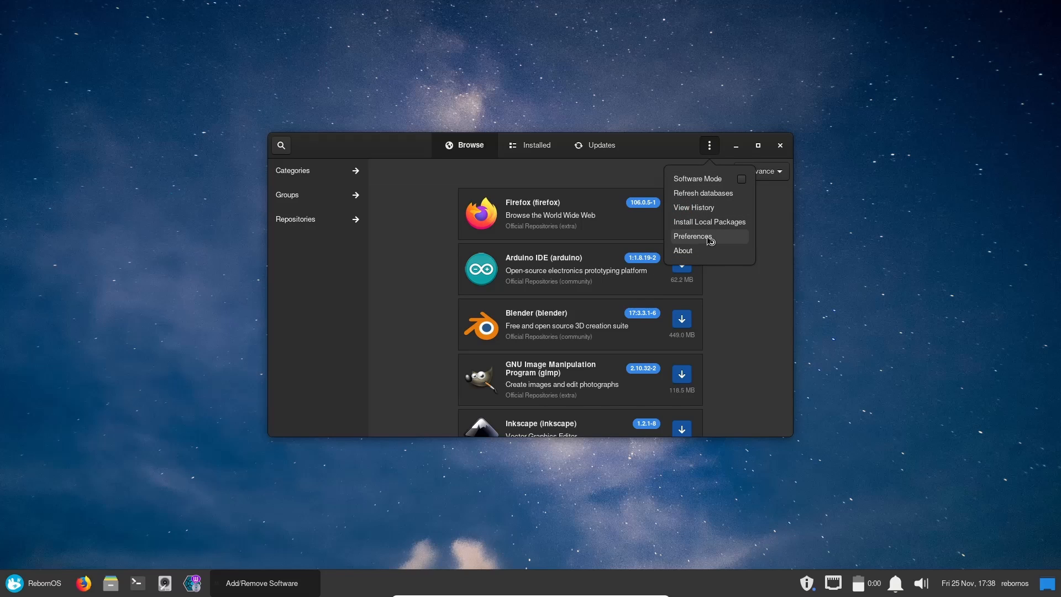
{"action": "left_click", "coordinate": [692, 236]}
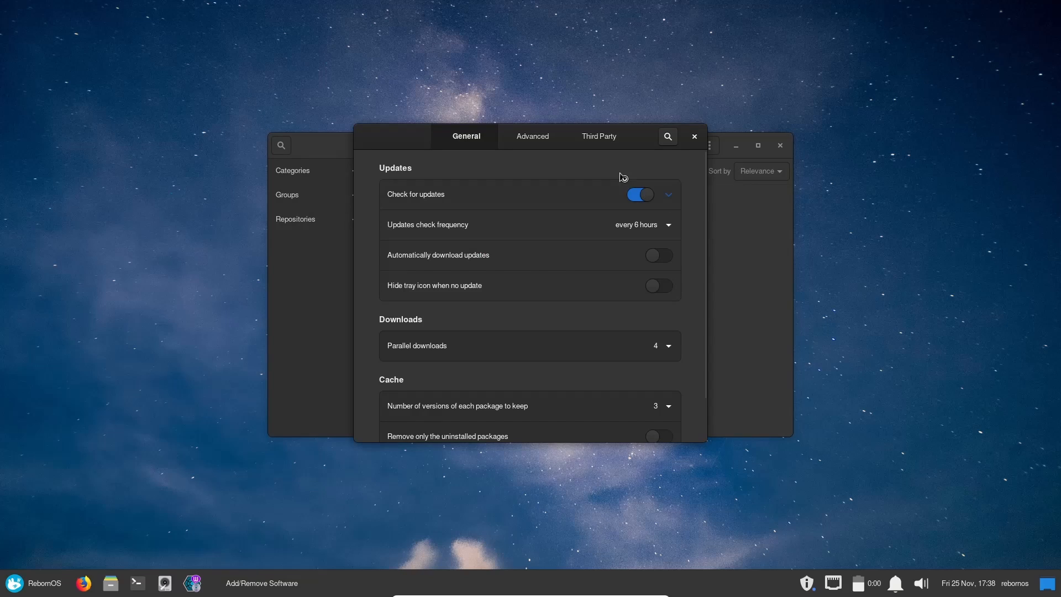
Enable AUR support and AUR update checking in the Third Party settings.
{"action": "left_click", "coordinate": [598, 136]}
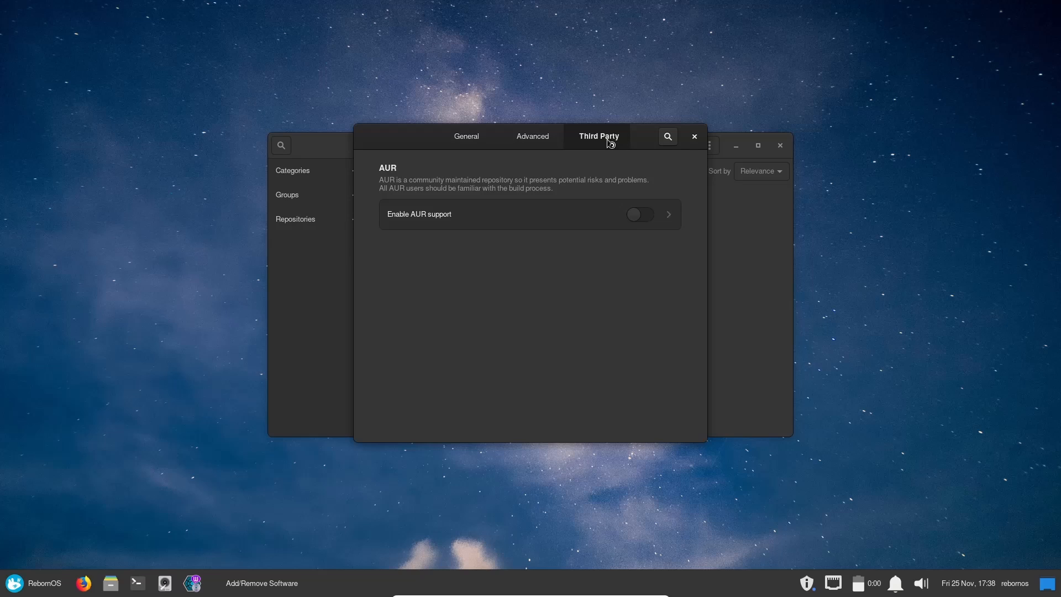
{"action": "mouse_move", "coordinate": [644, 222]}
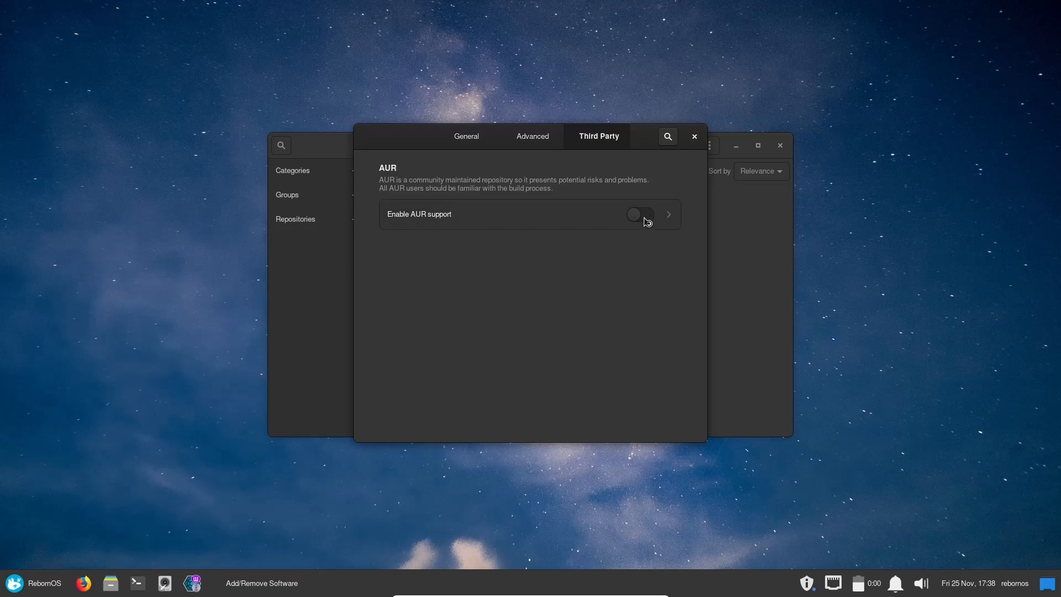
{"action": "left_click", "coordinate": [639, 215]}
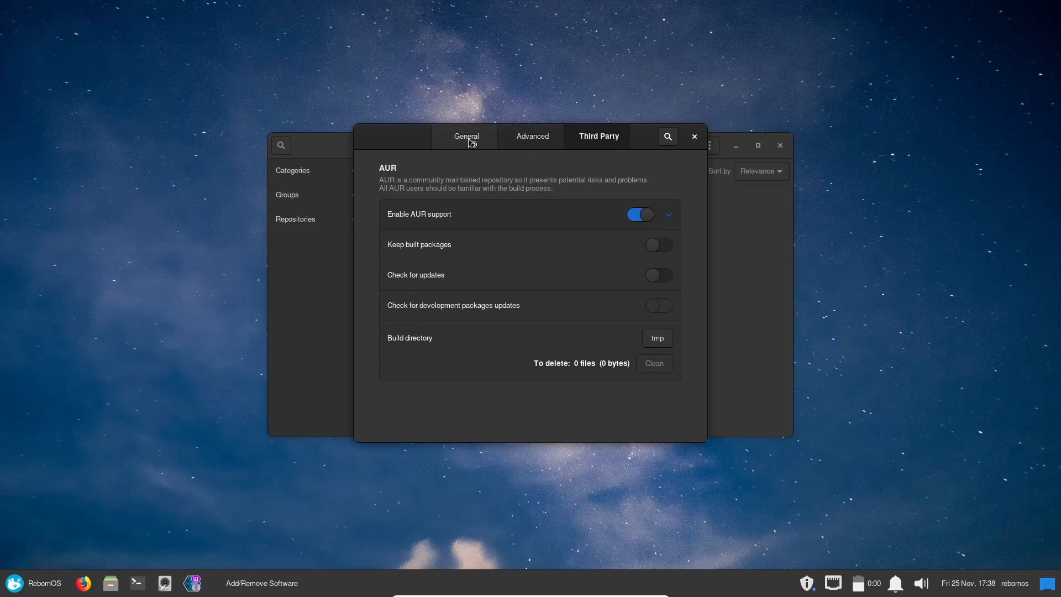
{"action": "mouse_move", "coordinate": [519, 262]}
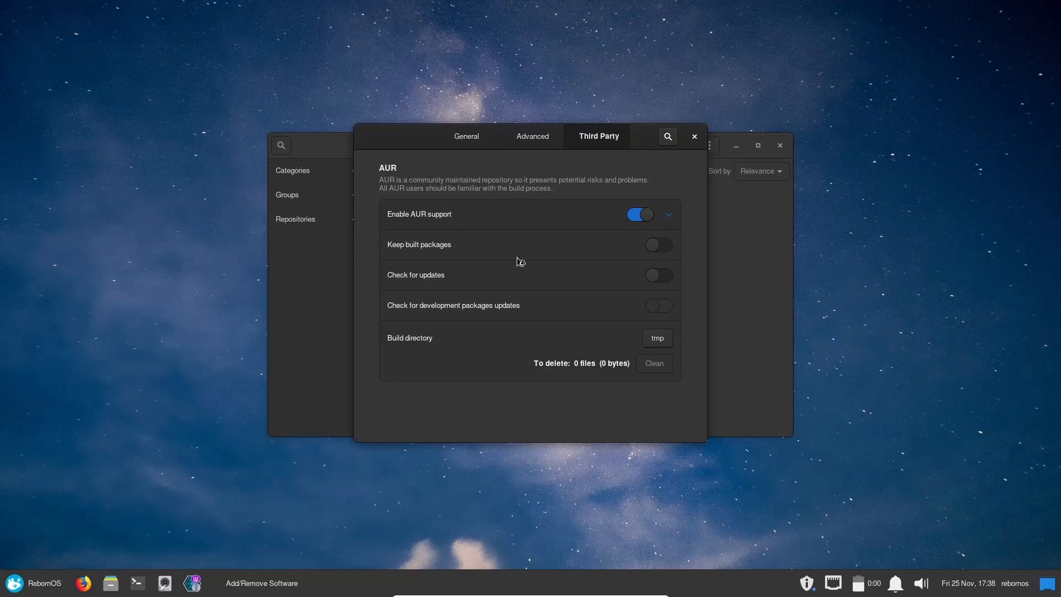
{"action": "left_click", "coordinate": [658, 275]}
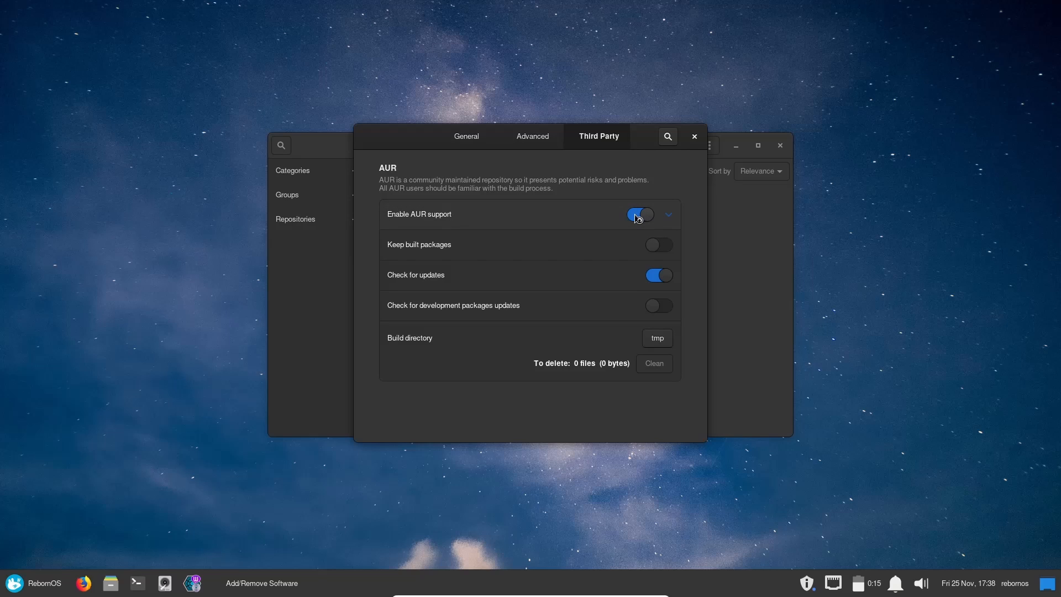
Review the general settings and close the Preferences dialog.
{"action": "left_click", "coordinate": [465, 136]}
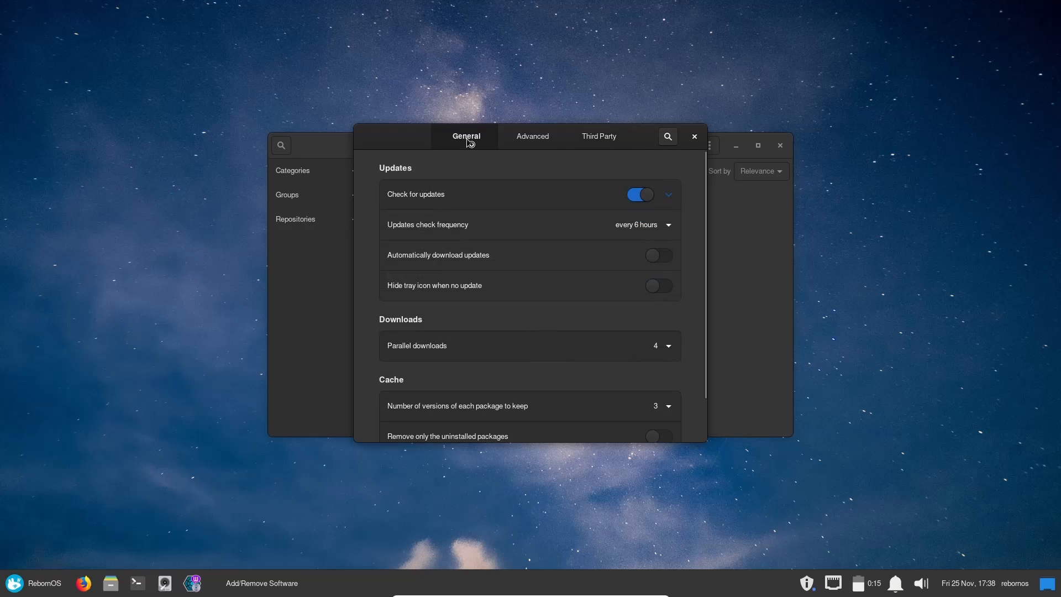
{"action": "scroll", "scroll_direction": "down", "scroll_amount": 3}
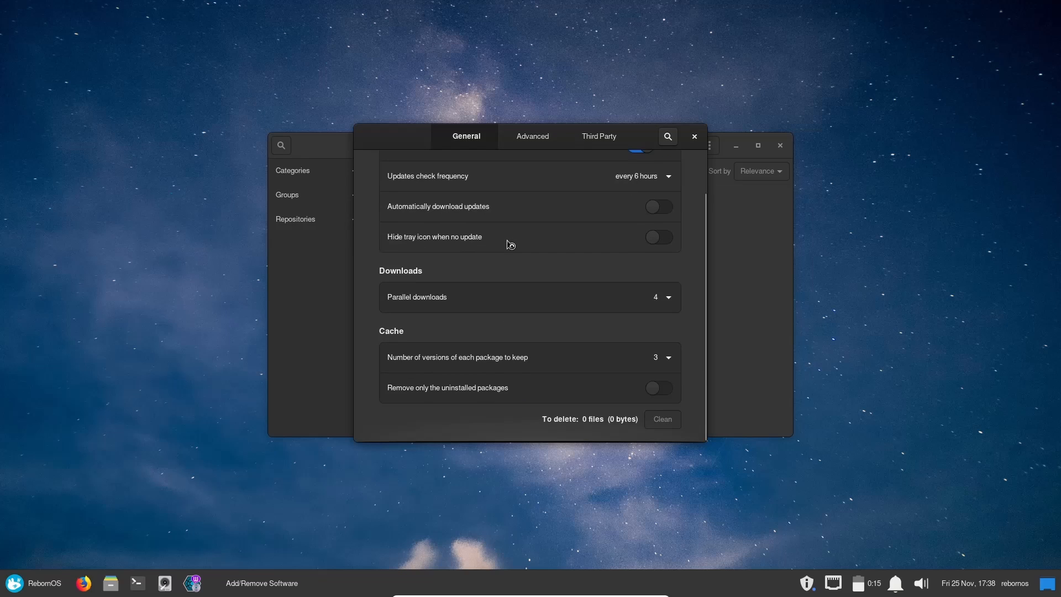
{"action": "mouse_move", "coordinate": [601, 283]}
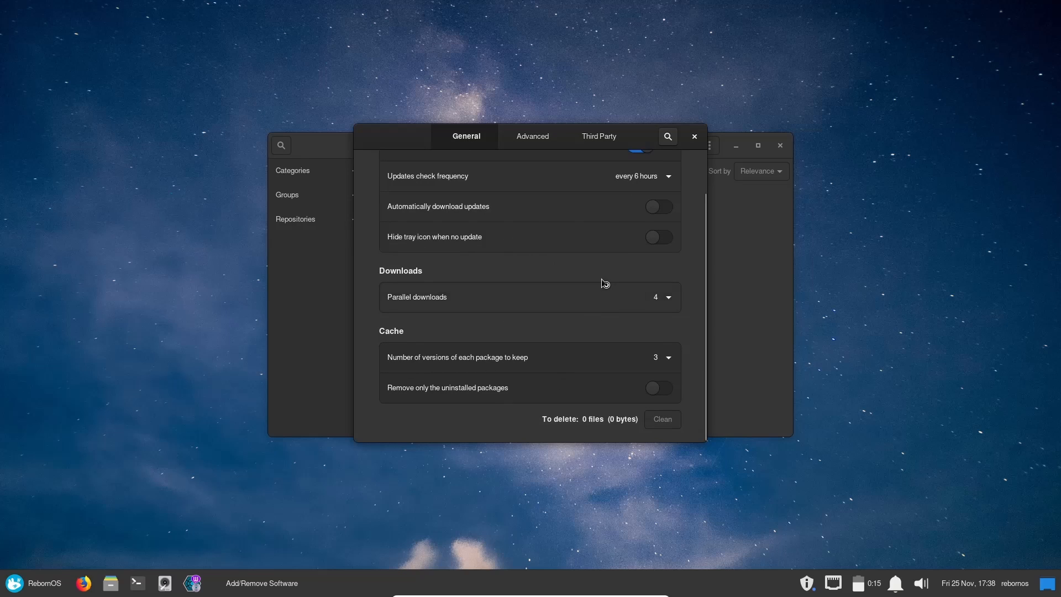
{"action": "left_click", "coordinate": [694, 136]}
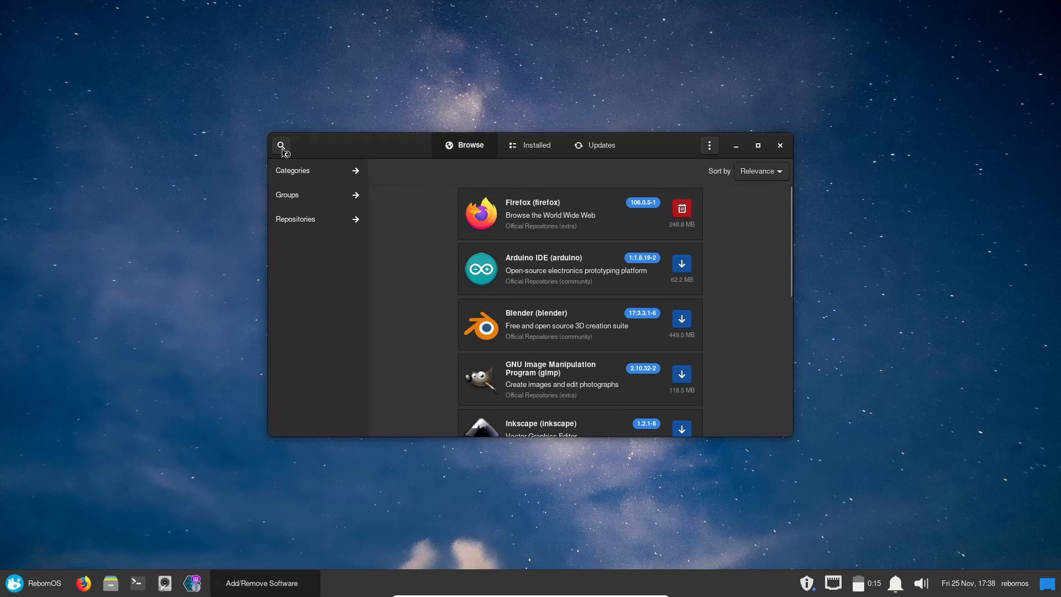
Search Pamac for 'kdenlive' and queue the Kdenlive video editor for installation.
{"action": "left_click", "coordinate": [280, 145]}
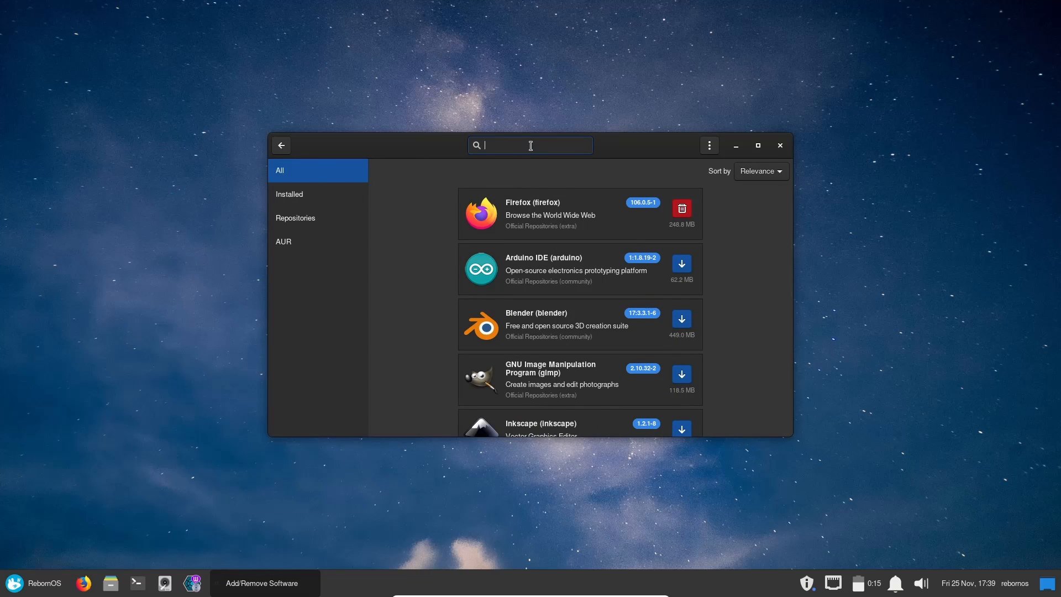
{"action": "type", "text": "kdenlive"}
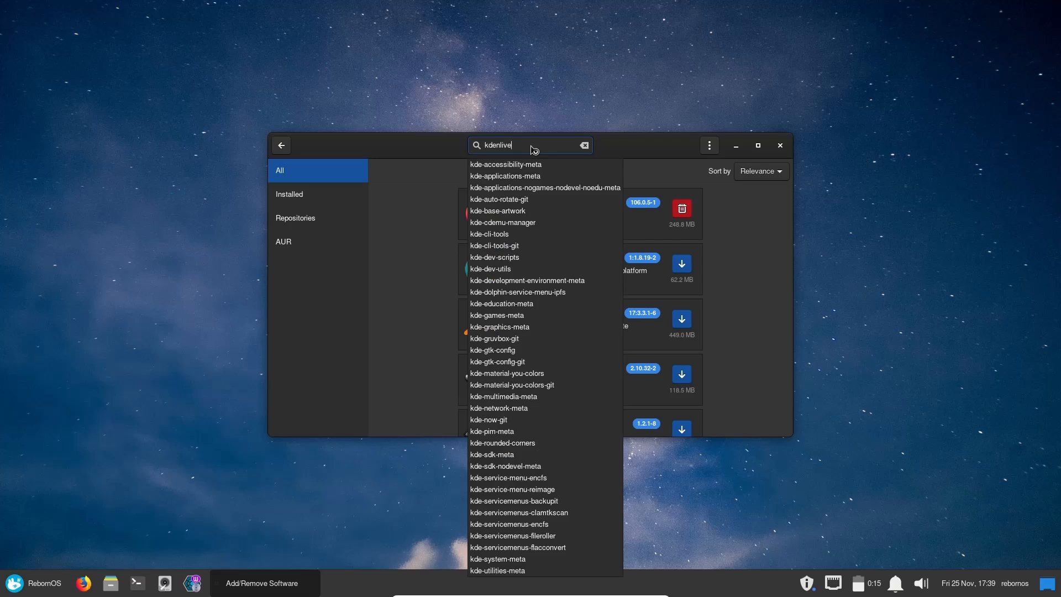
{"action": "type", "text": "kdenlive"}
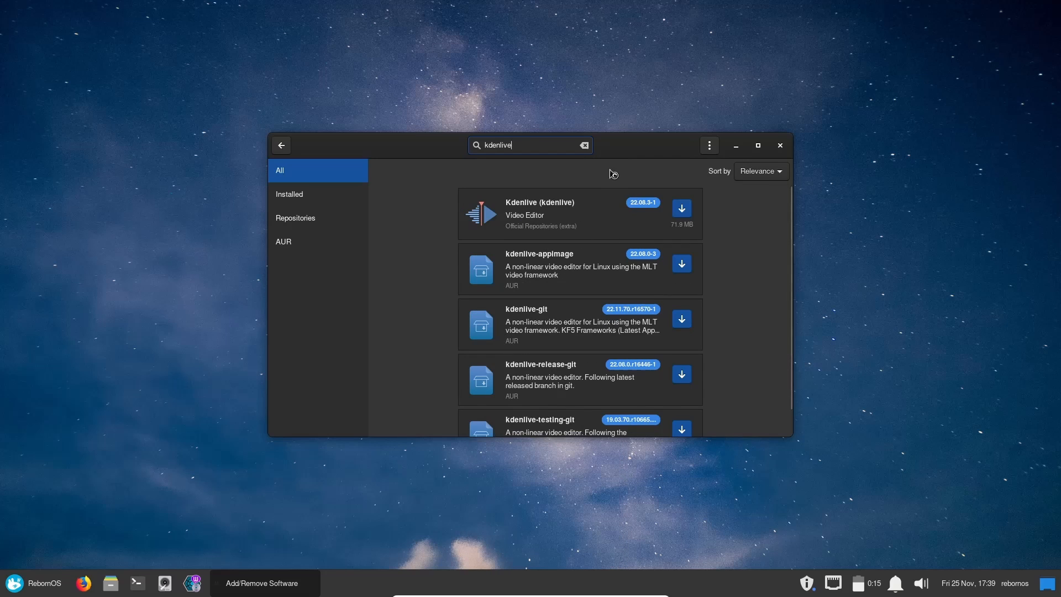
{"action": "mouse_move", "coordinate": [509, 235]}
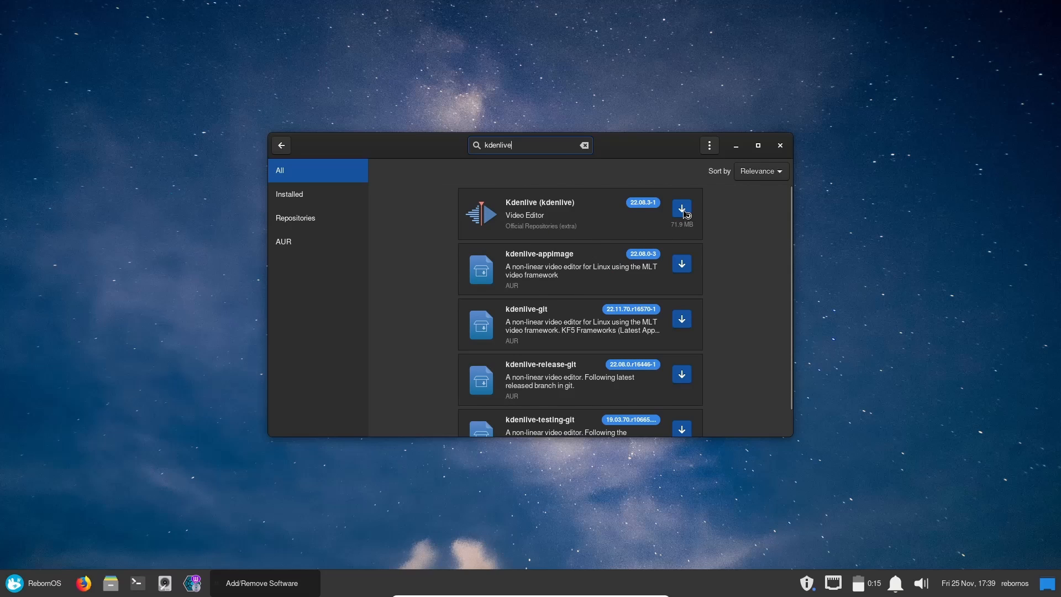
{"action": "left_click", "coordinate": [682, 209]}
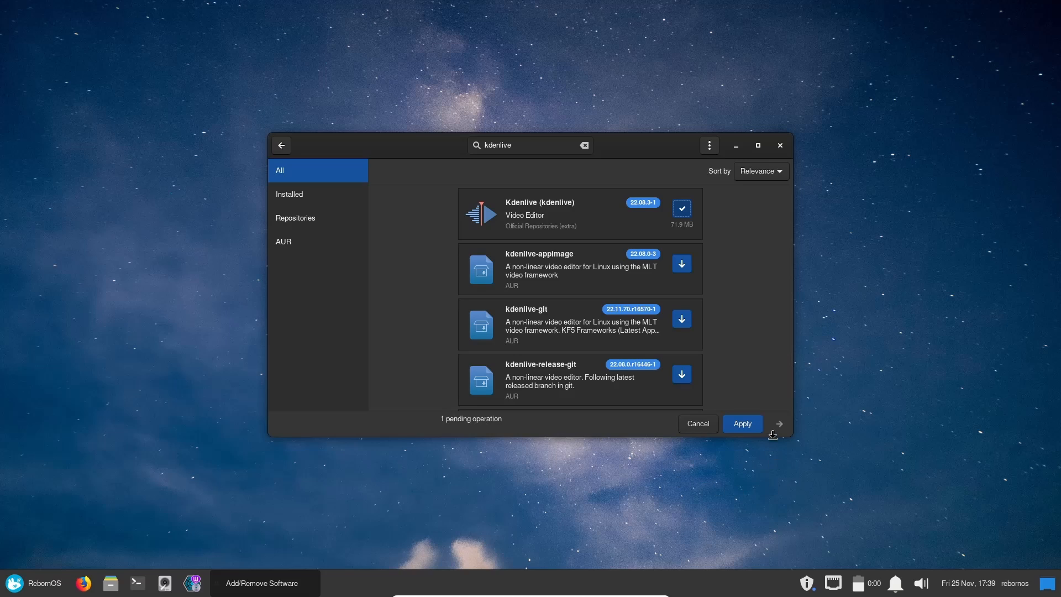
{"action": "mouse_move", "coordinate": [581, 201]}
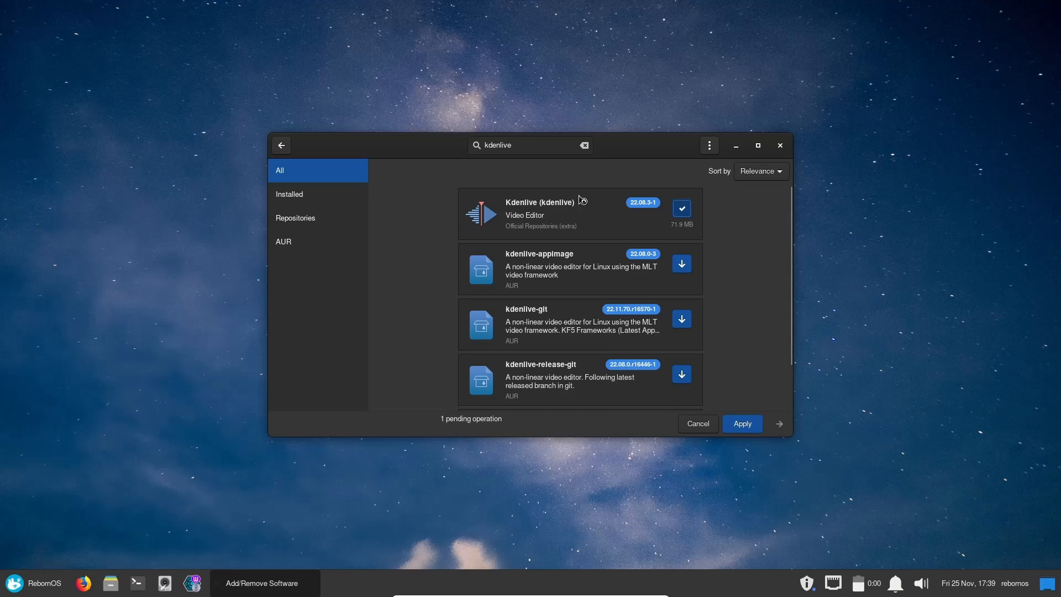
{"action": "mouse_move", "coordinate": [579, 325]}
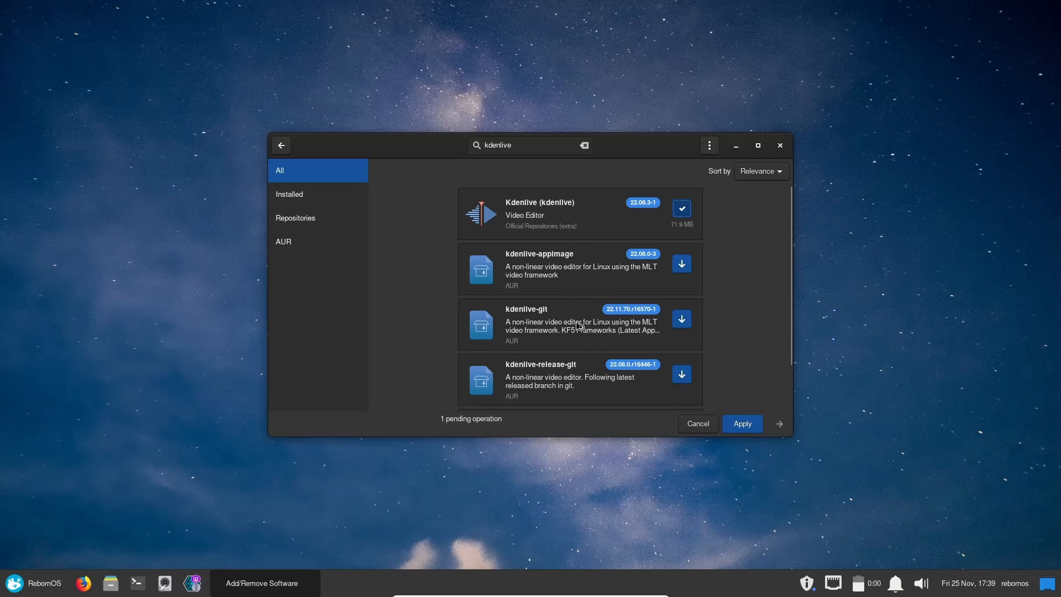
{"action": "mouse_move", "coordinate": [778, 421]}
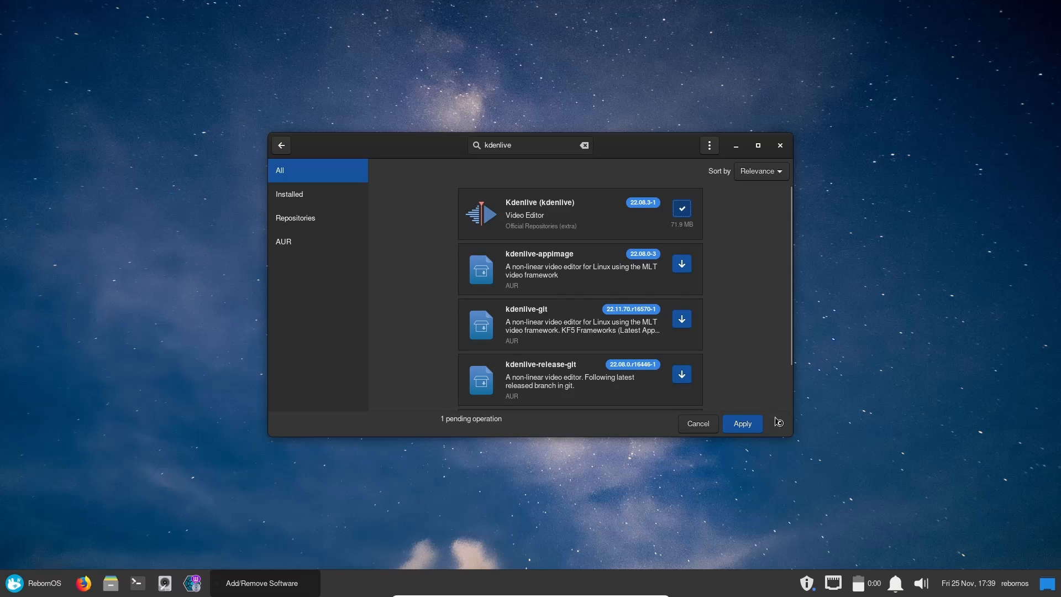
{"action": "mouse_move", "coordinate": [694, 434]}
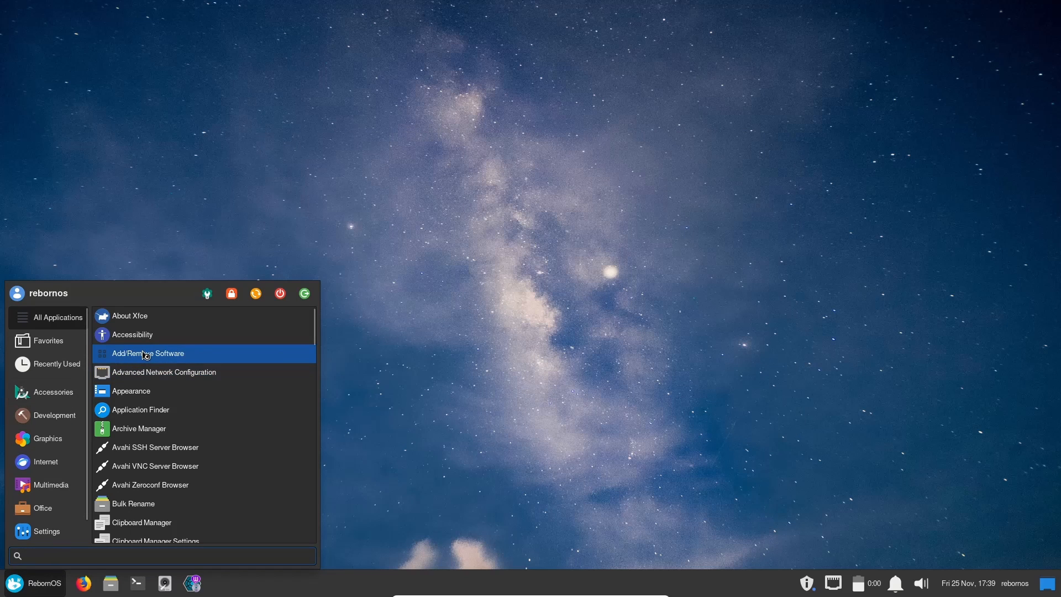
Scroll down through the full All Applications list to its final entries.
{"action": "scroll", "scroll_direction": "down", "scroll_amount": 3}
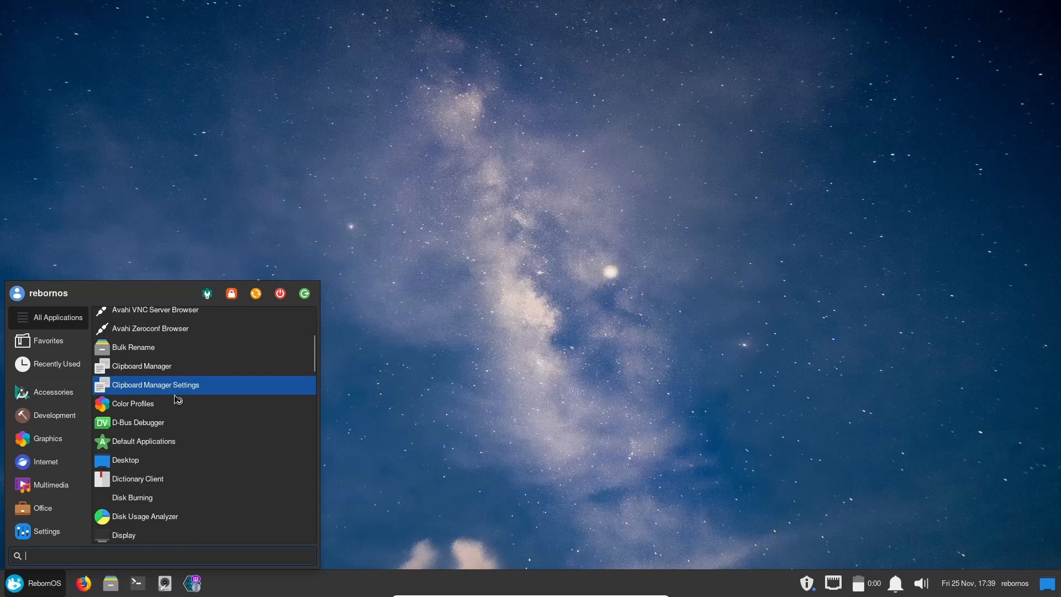
{"action": "mouse_move", "coordinate": [144, 441]}
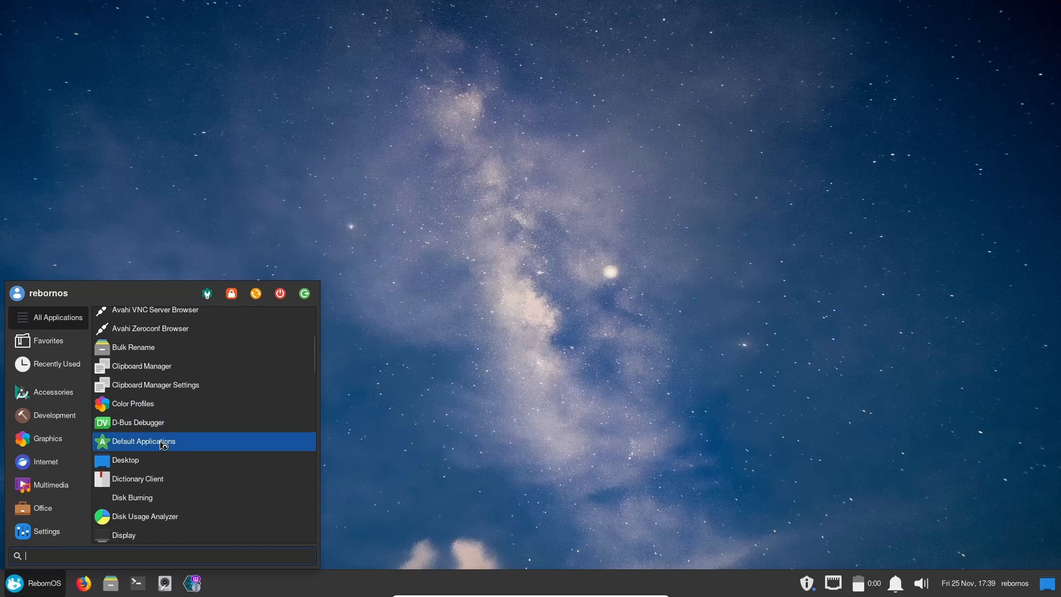
{"action": "scroll", "scroll_direction": "down", "scroll_amount": 3}
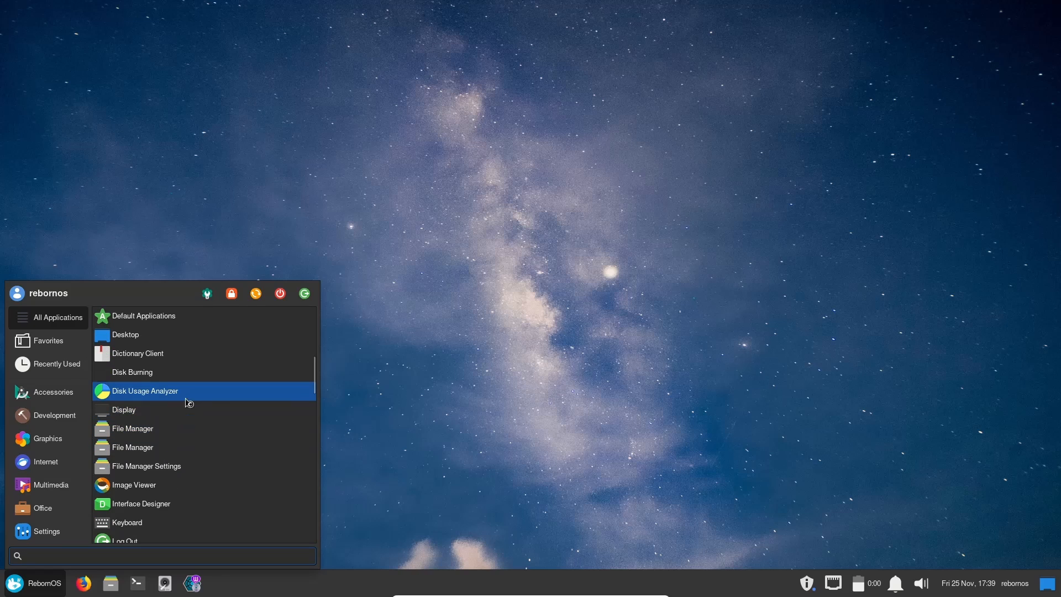
{"action": "scroll", "scroll_direction": "down", "scroll_amount": 3}
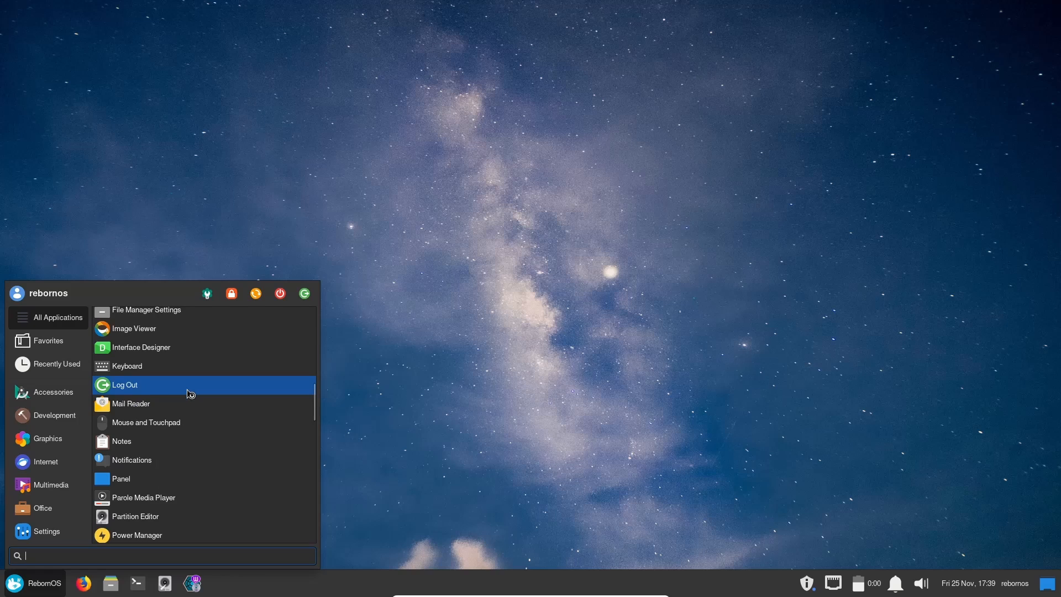
{"action": "scroll", "scroll_direction": "down", "scroll_amount": 3}
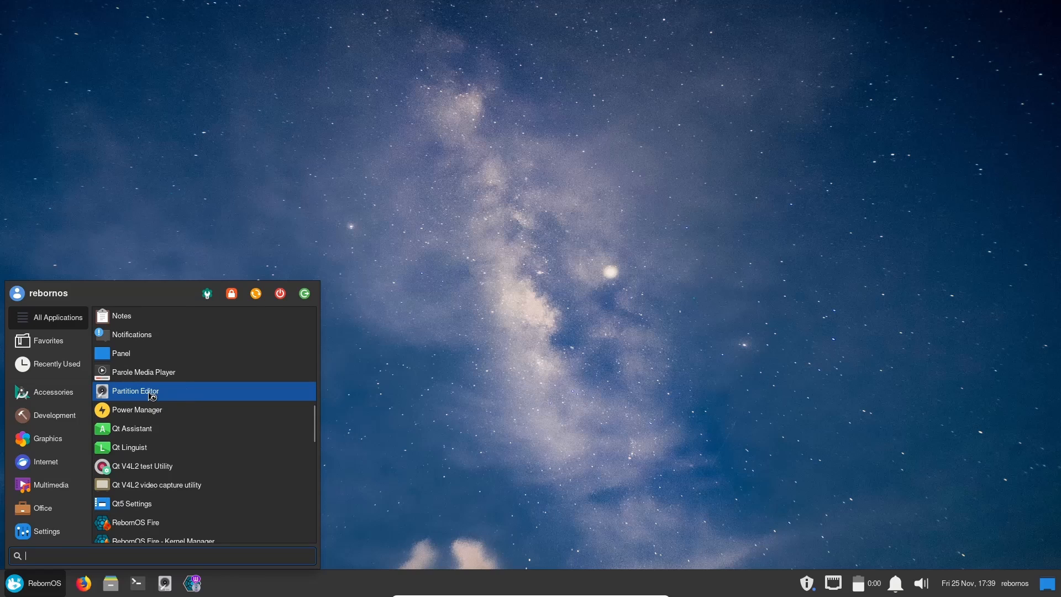
{"action": "mouse_move", "coordinate": [152, 409]}
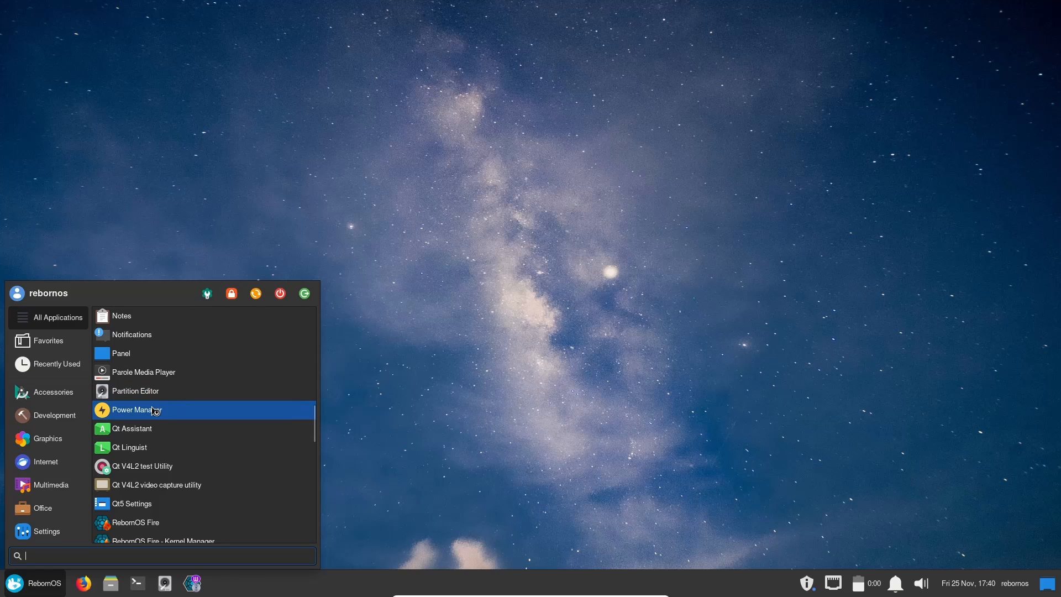
{"action": "scroll", "scroll_direction": "down", "scroll_amount": 3}
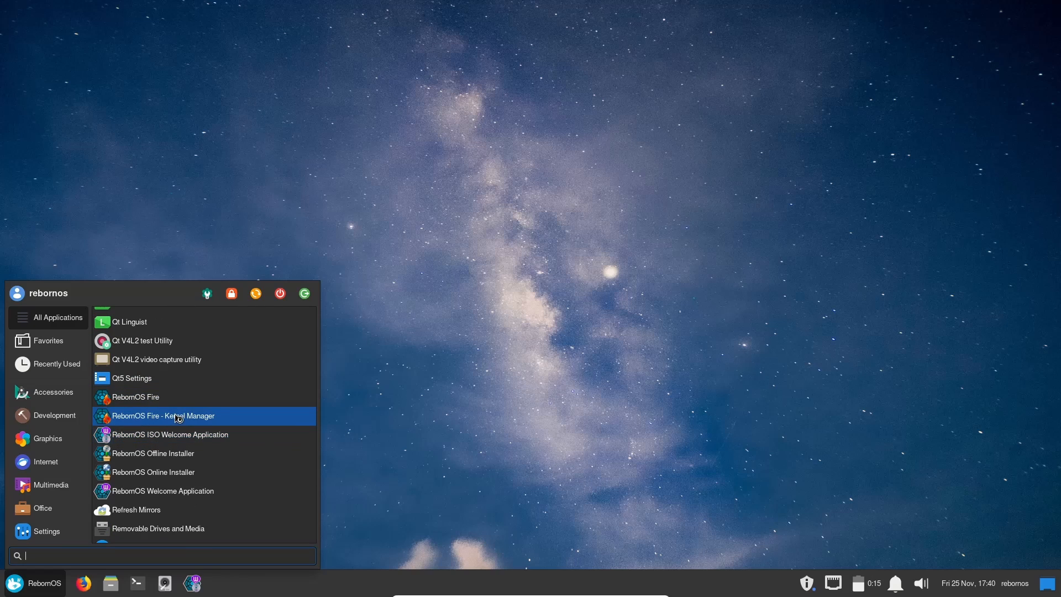
{"action": "mouse_move", "coordinate": [162, 434]}
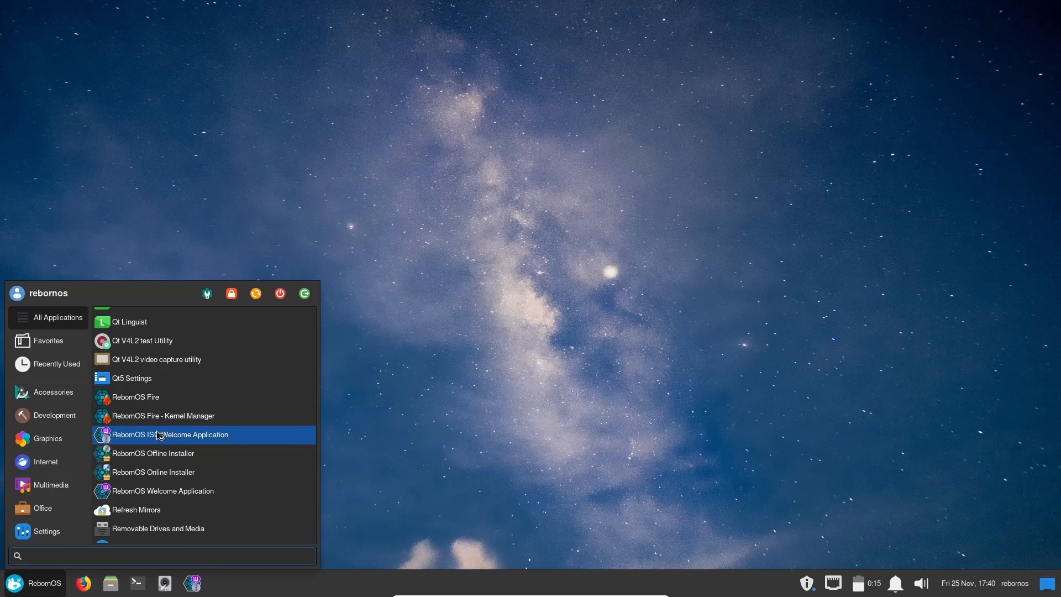
{"action": "mouse_move", "coordinate": [178, 453]}
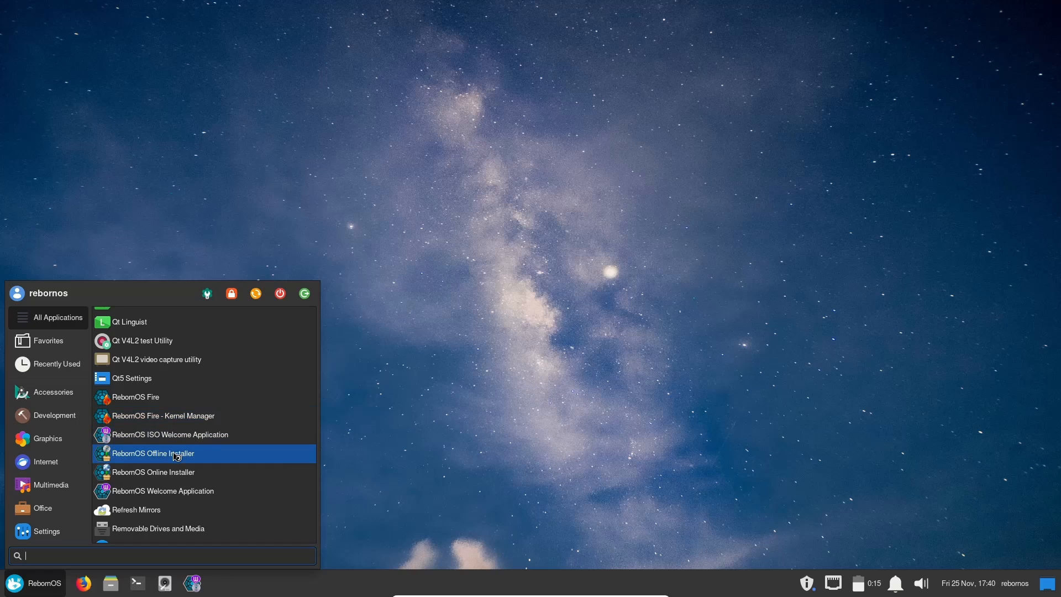
{"action": "scroll", "scroll_direction": "down", "scroll_amount": 3}
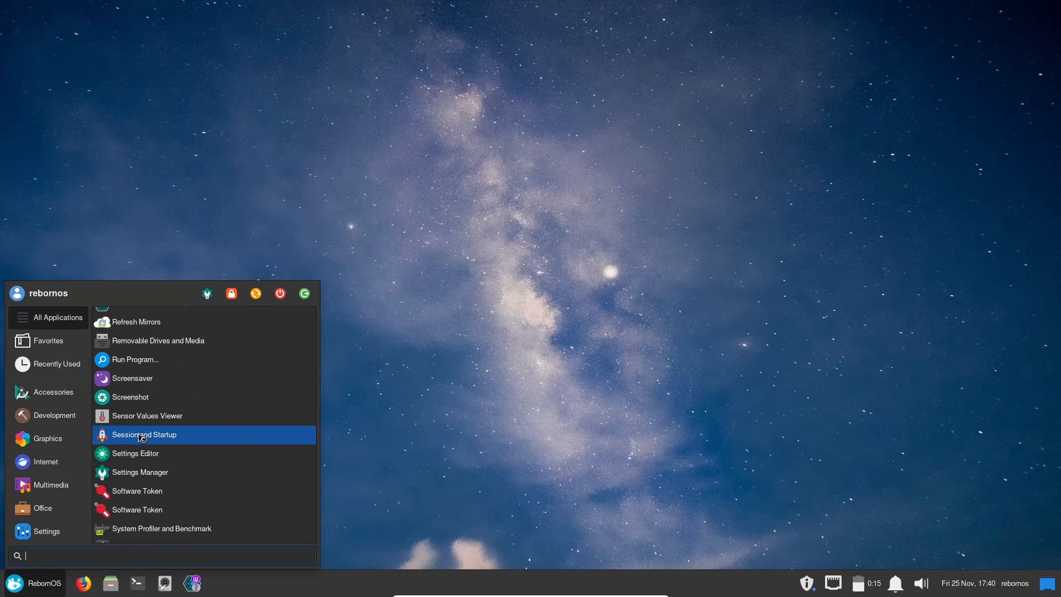
{"action": "scroll", "scroll_direction": "down", "scroll_amount": 3}
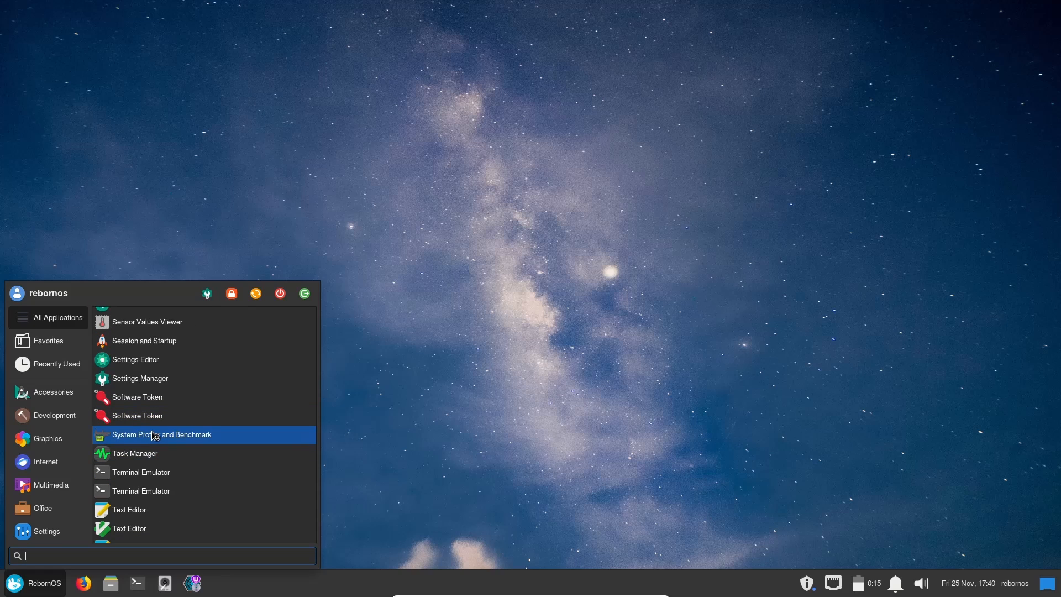
{"action": "scroll", "scroll_direction": "down", "scroll_amount": 3}
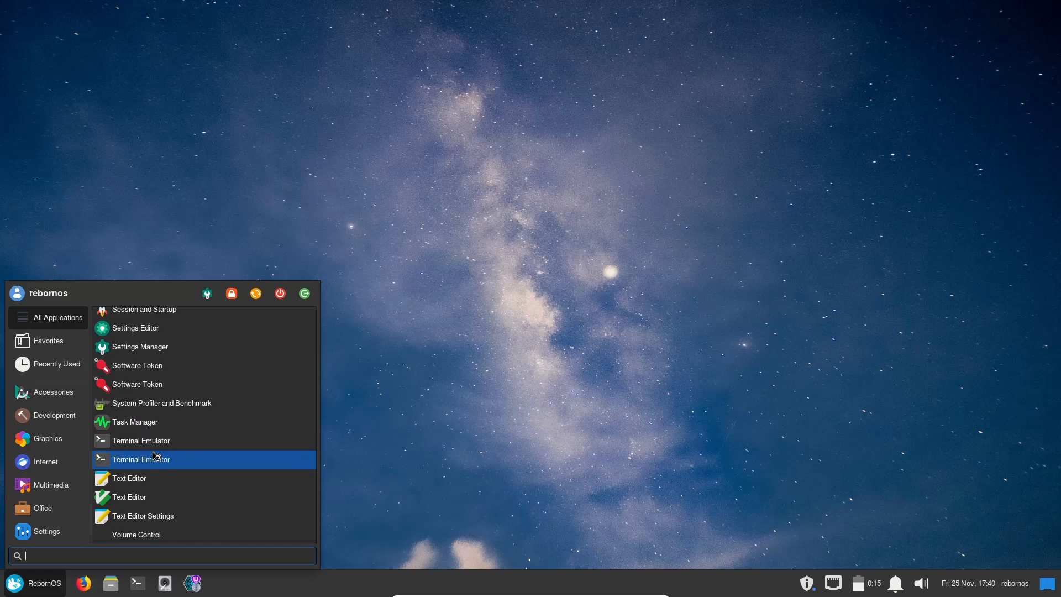
{"action": "scroll", "scroll_direction": "down", "scroll_amount": 3}
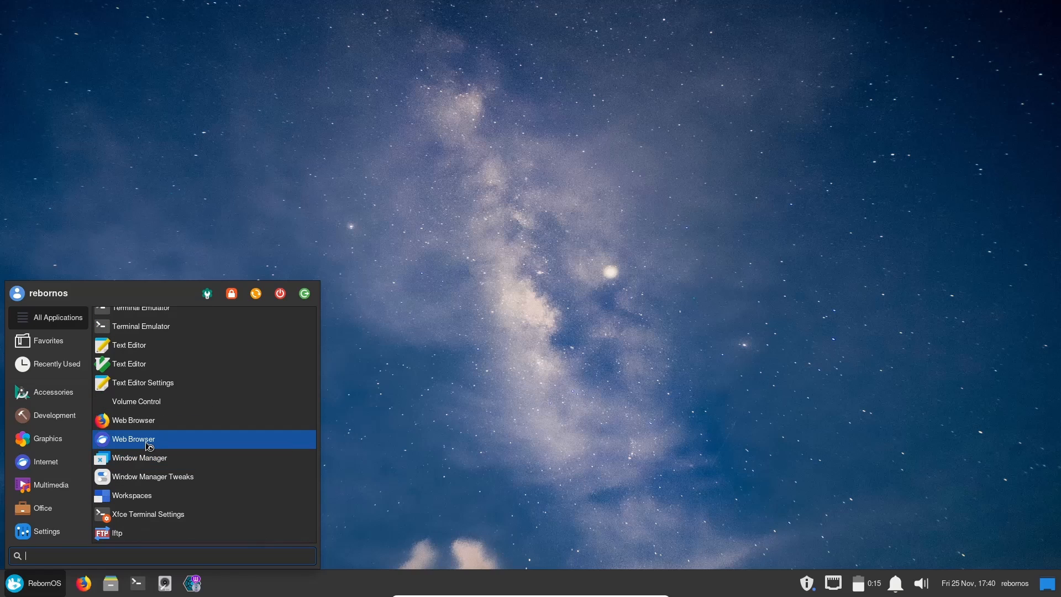
{"action": "mouse_move", "coordinate": [173, 466]}
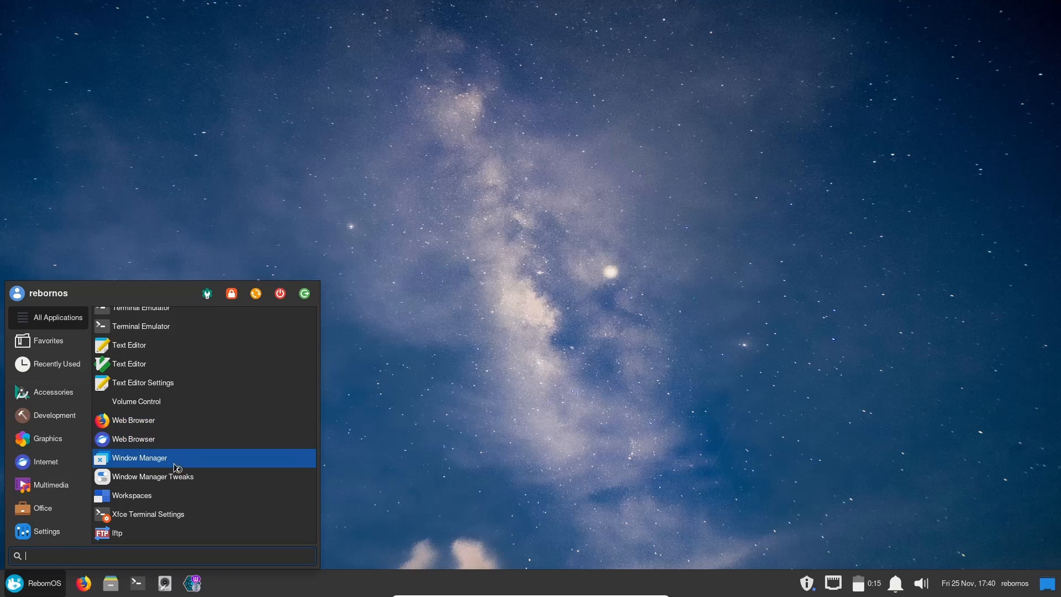
{"action": "mouse_move", "coordinate": [163, 476]}
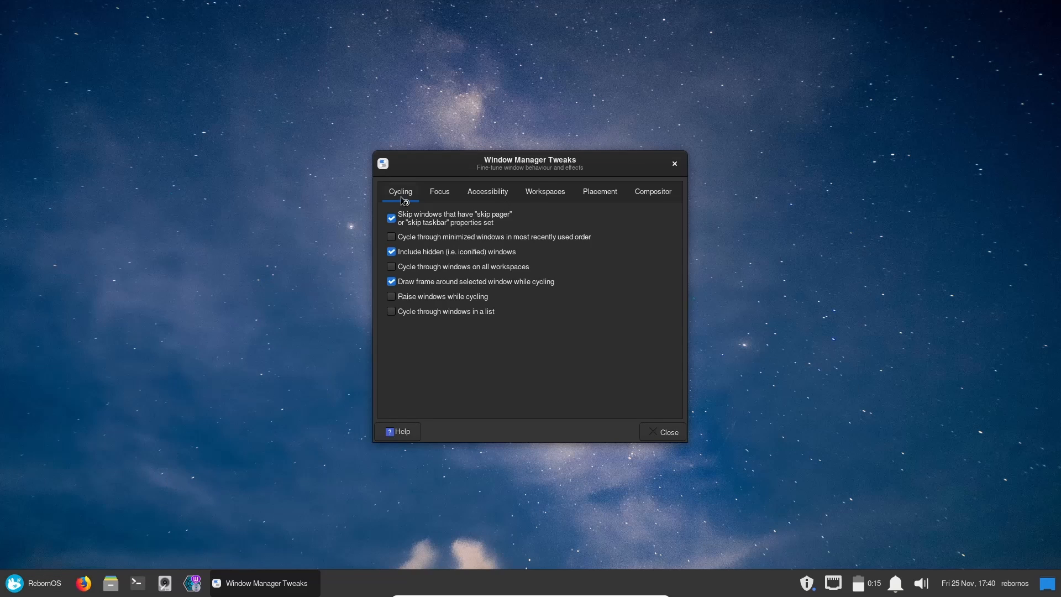
{"action": "mouse_move", "coordinate": [477, 201]}
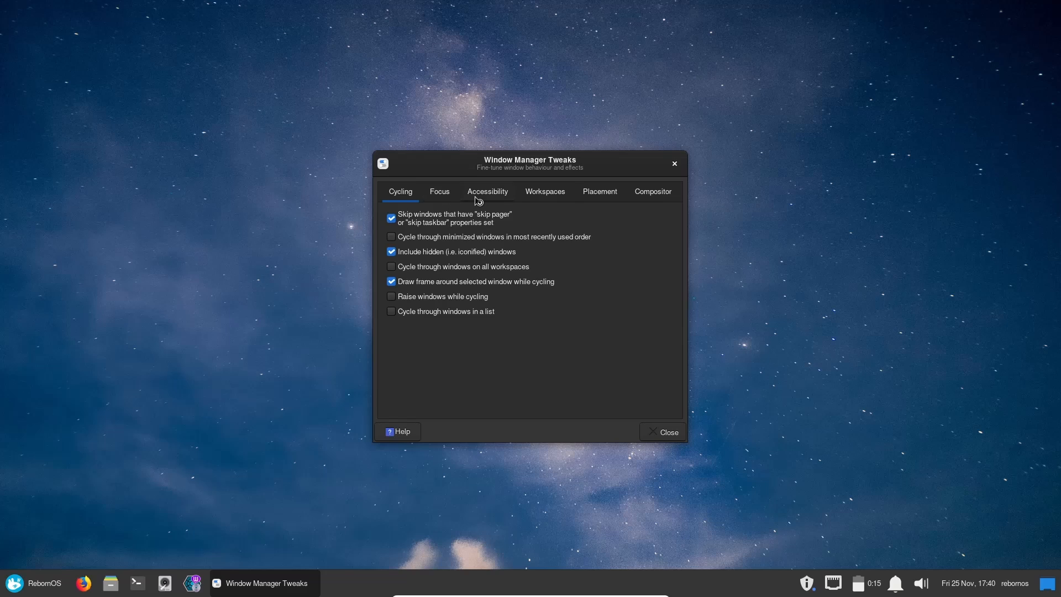
{"action": "mouse_move", "coordinate": [659, 198]}
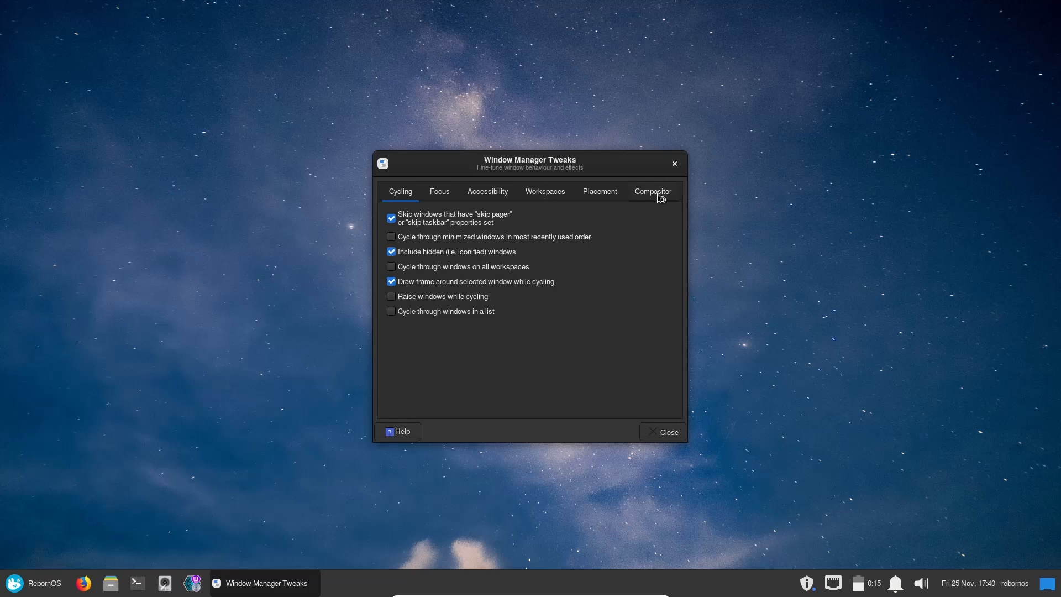
{"action": "mouse_move", "coordinate": [648, 270]}
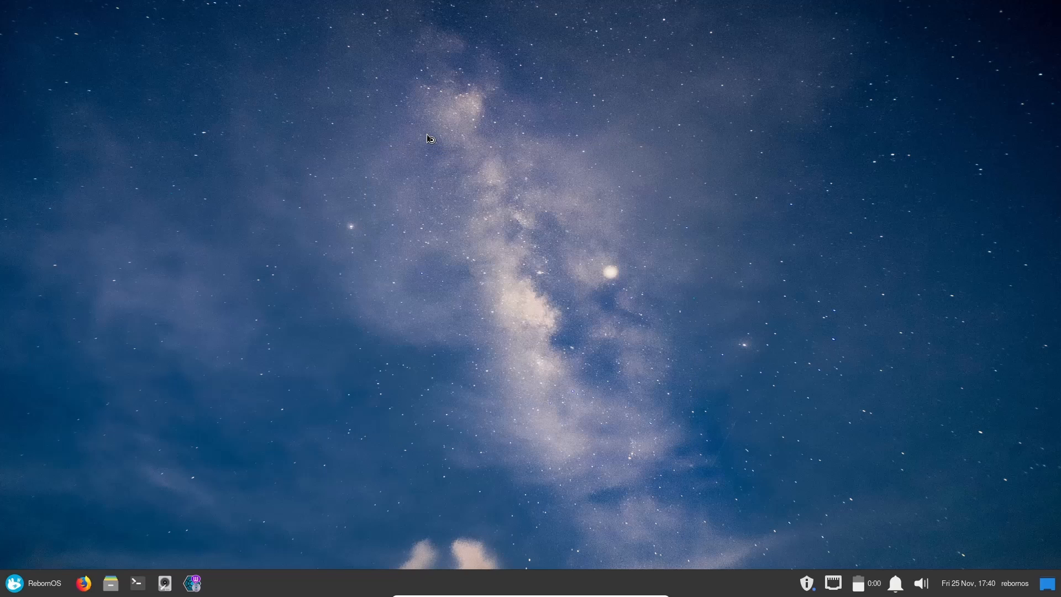
Set the aurora-over-snowy-hills picture as the desktop wallpaper via Desktop Settings.
{"action": "right_click", "coordinate": [430, 139]}
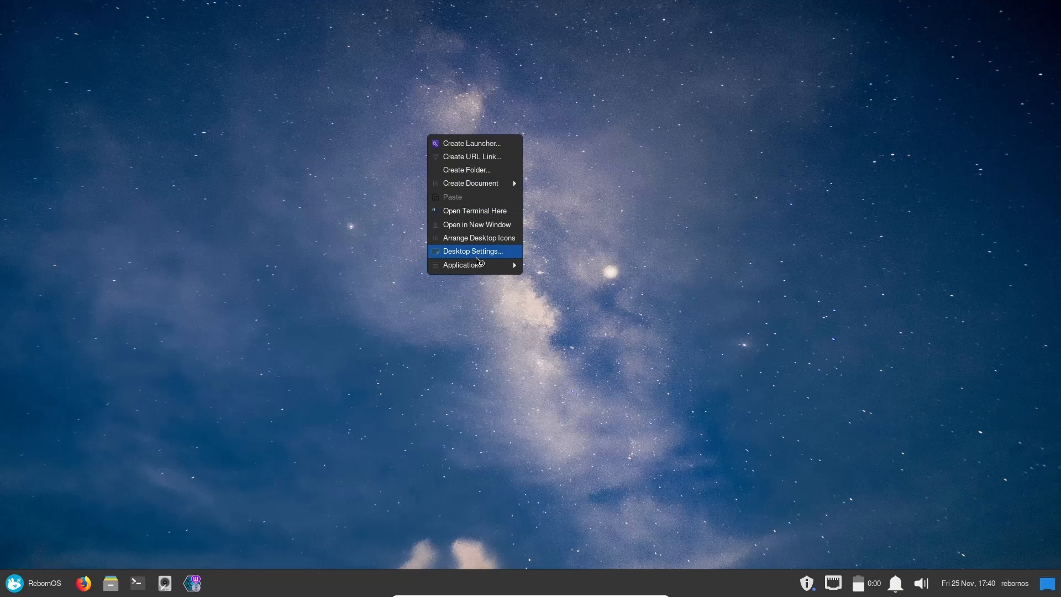
{"action": "left_click", "coordinate": [472, 251]}
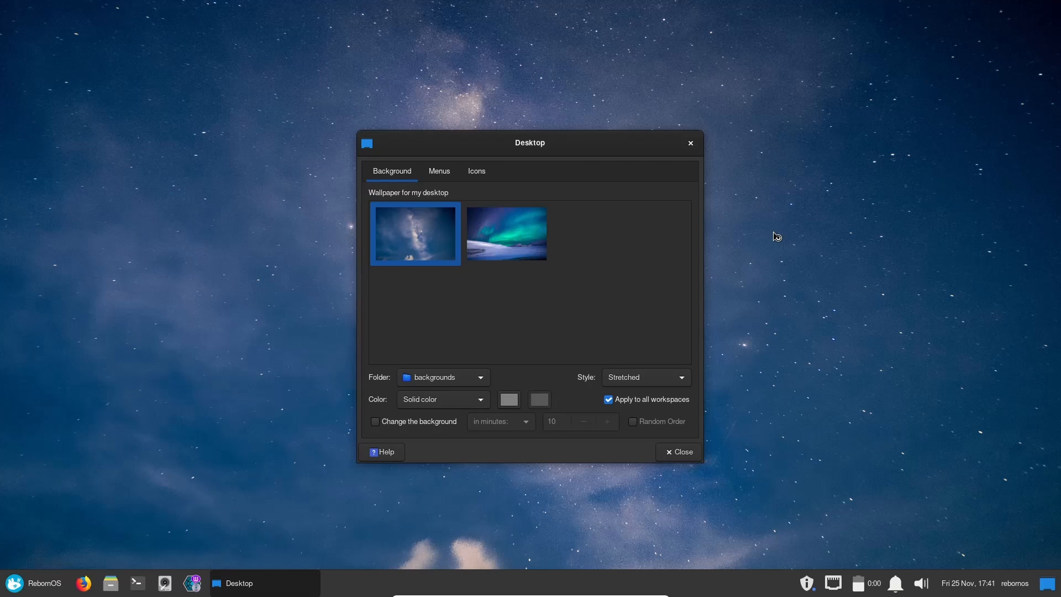
{"action": "mouse_move", "coordinate": [538, 232]}
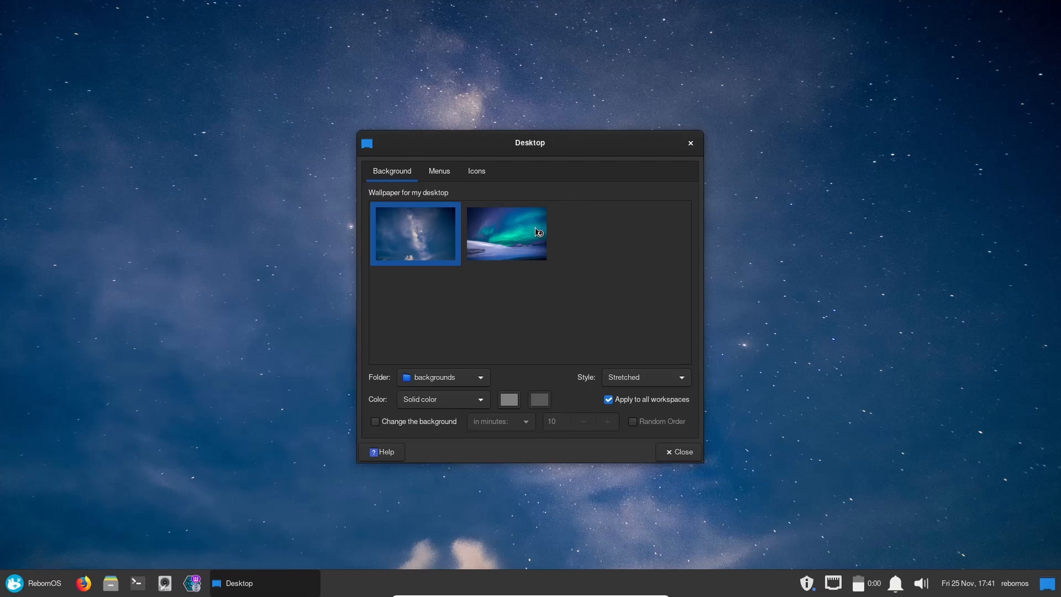
{"action": "mouse_move", "coordinate": [516, 230]}
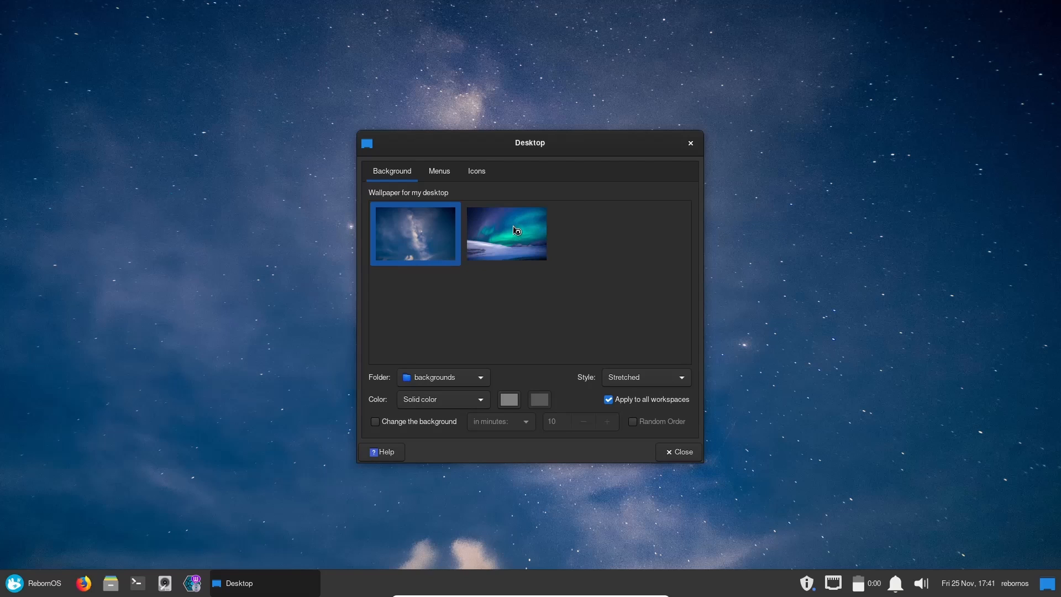
{"action": "left_click", "coordinate": [505, 233]}
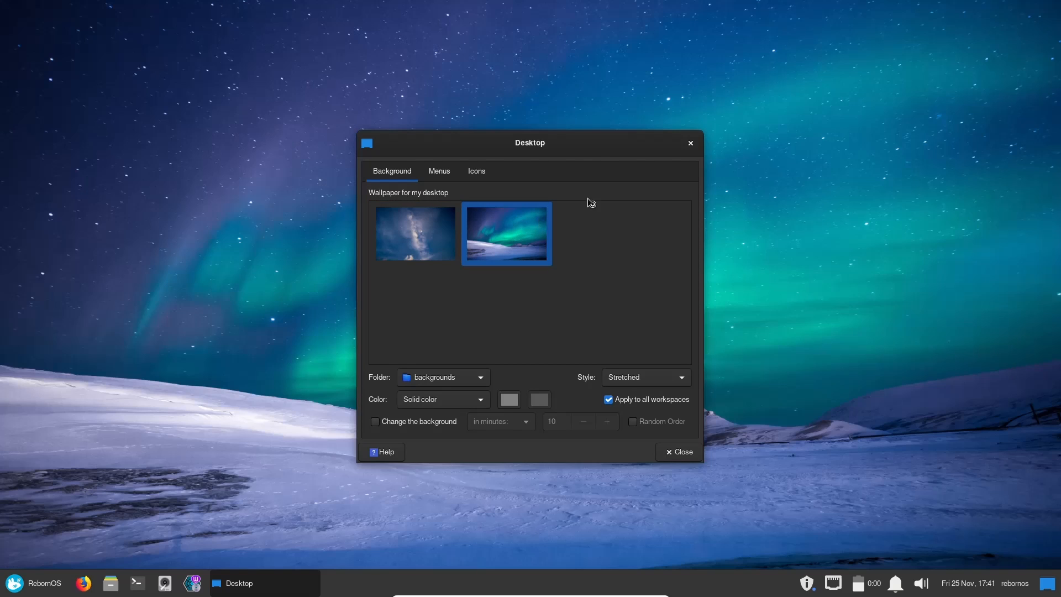